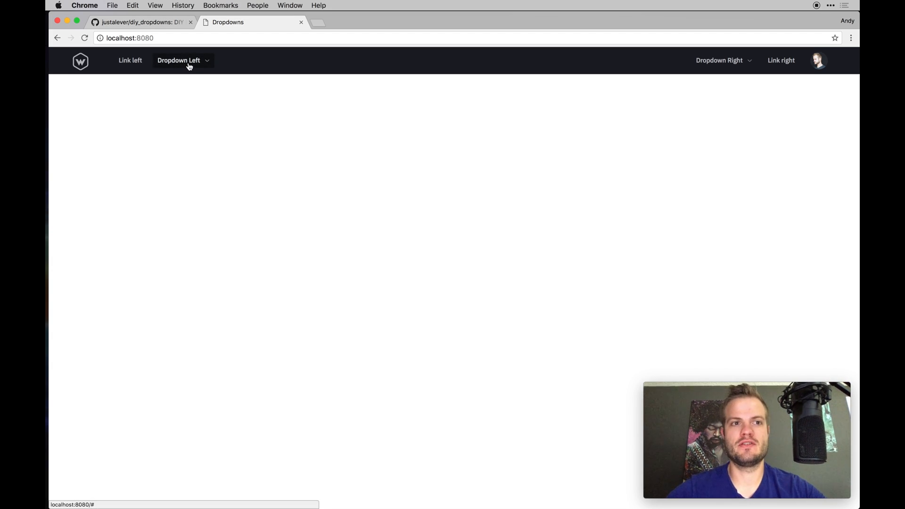
mouse_move(415, 76)
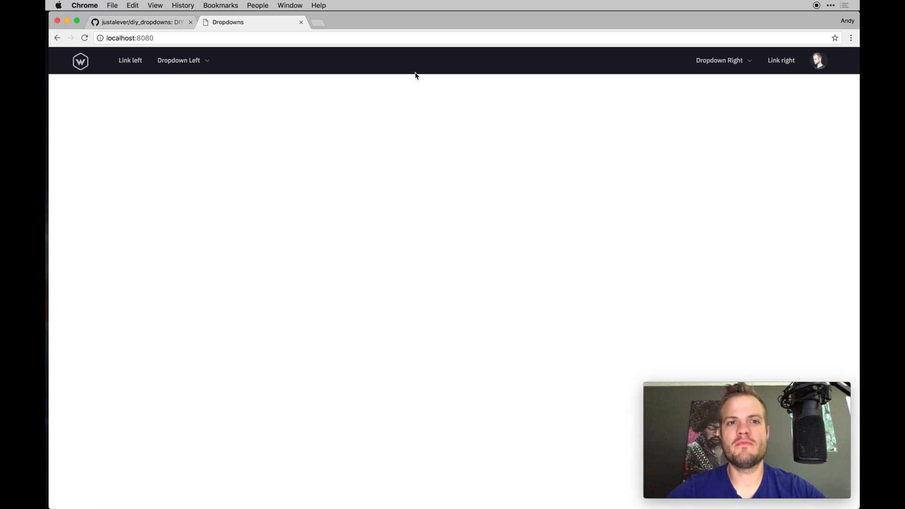
mouse_move(526, 89)
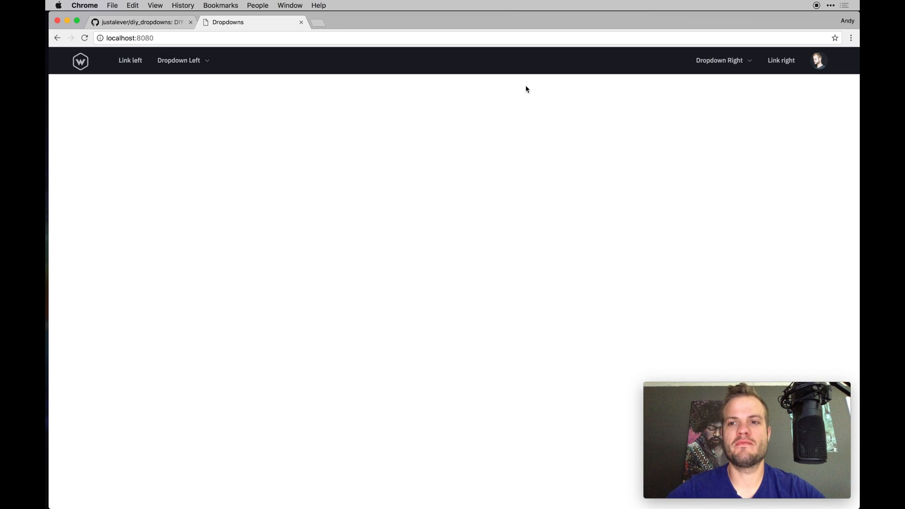
mouse_move(857, 129)
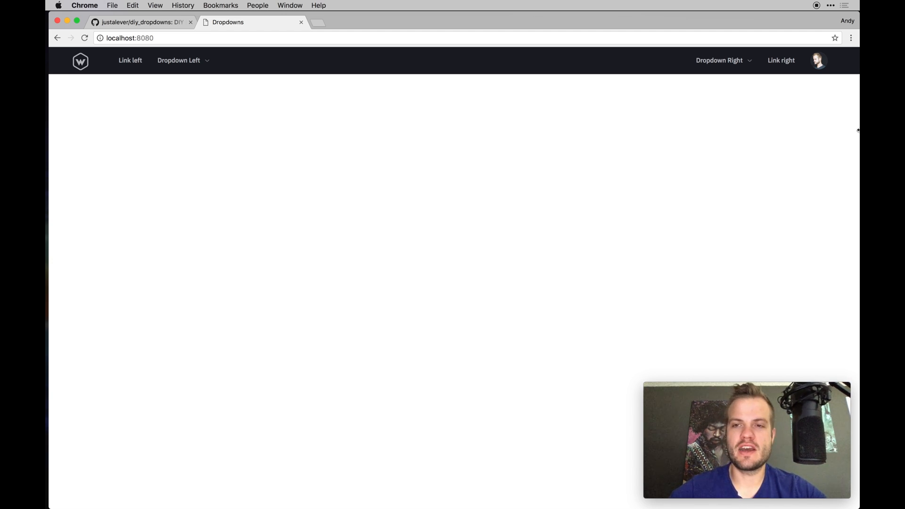
Try the demo page's Dropdown Left menu and the avatar's Settings and Sign Out menu
left_click(178, 59)
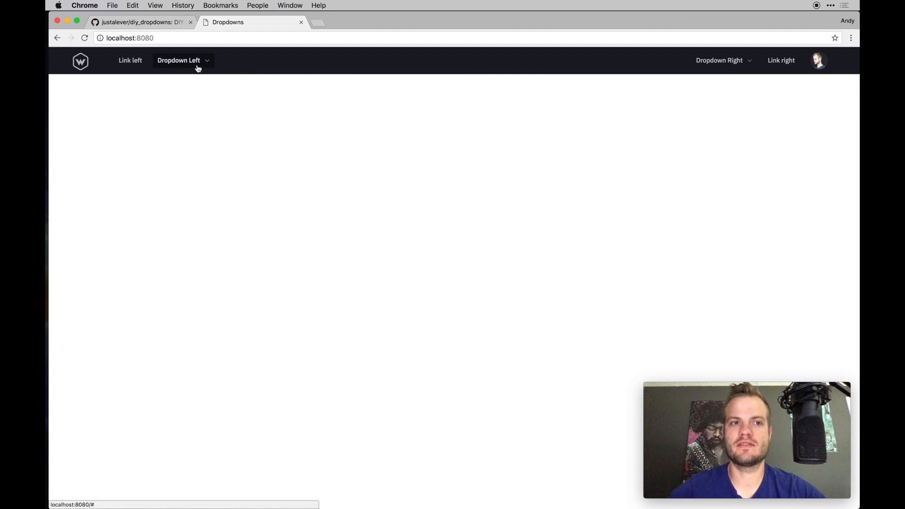
left_click(719, 60)
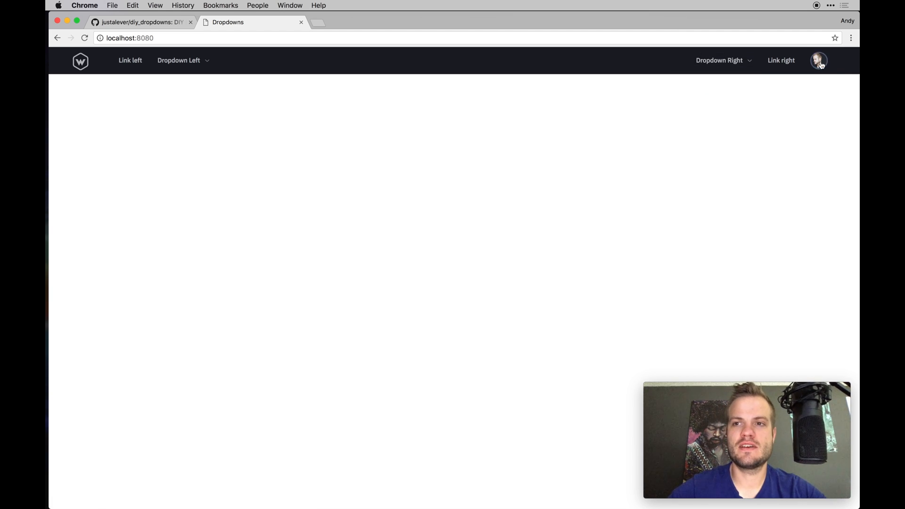
mouse_move(575, 102)
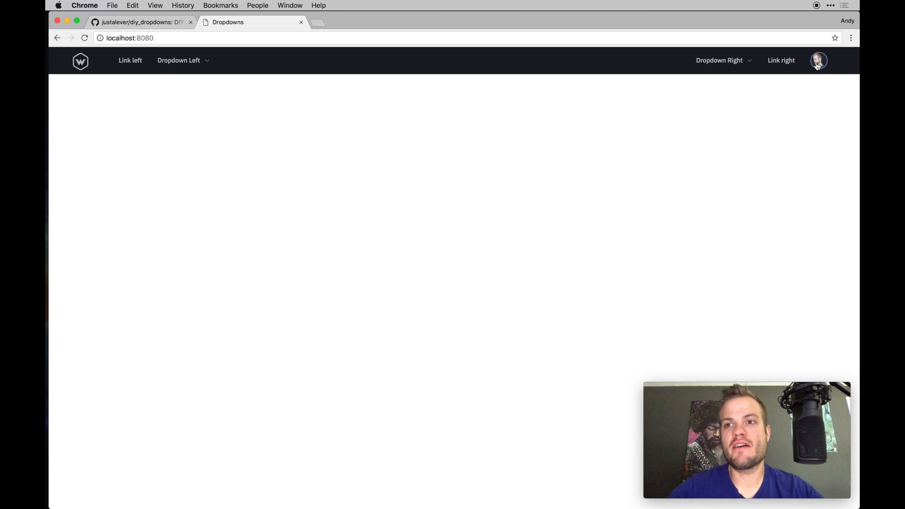
left_click(818, 60)
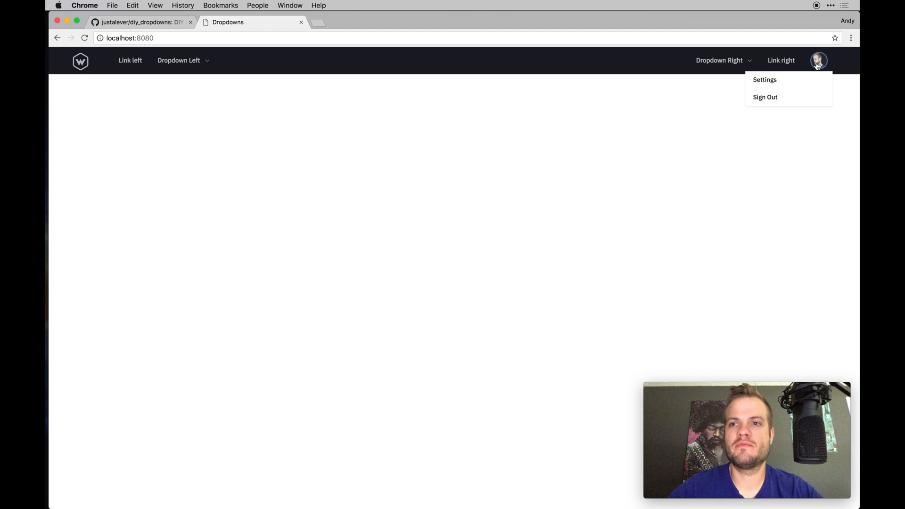
mouse_move(826, 65)
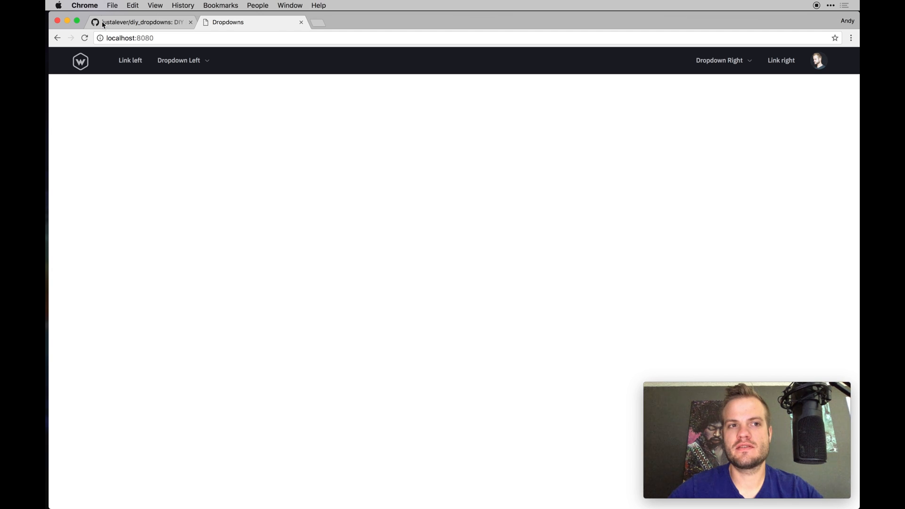
mouse_move(457, 494)
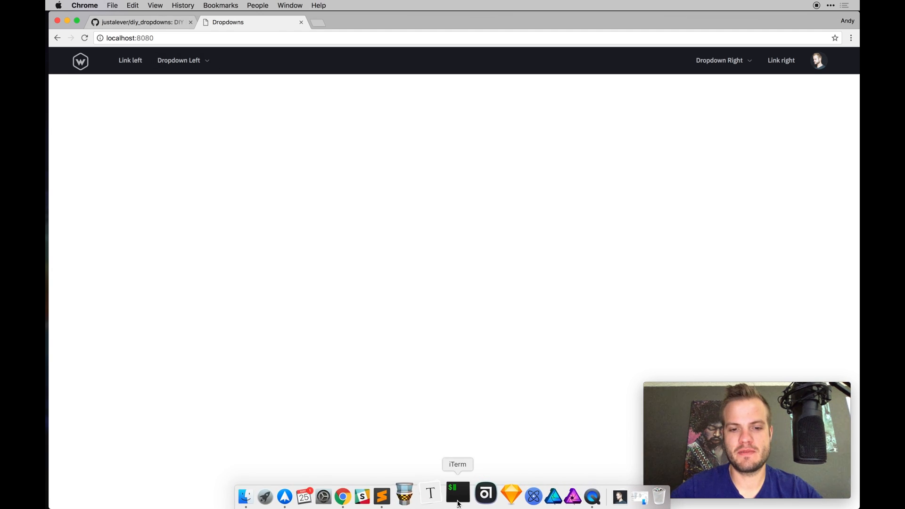
Change the header class from header-dark to header-light and check the light navbar
left_click(458, 493)
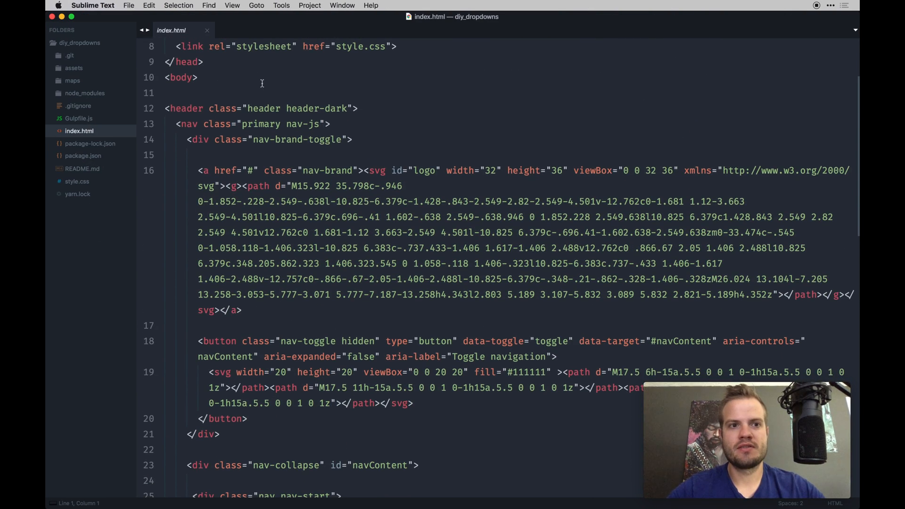
double_click(334, 108)
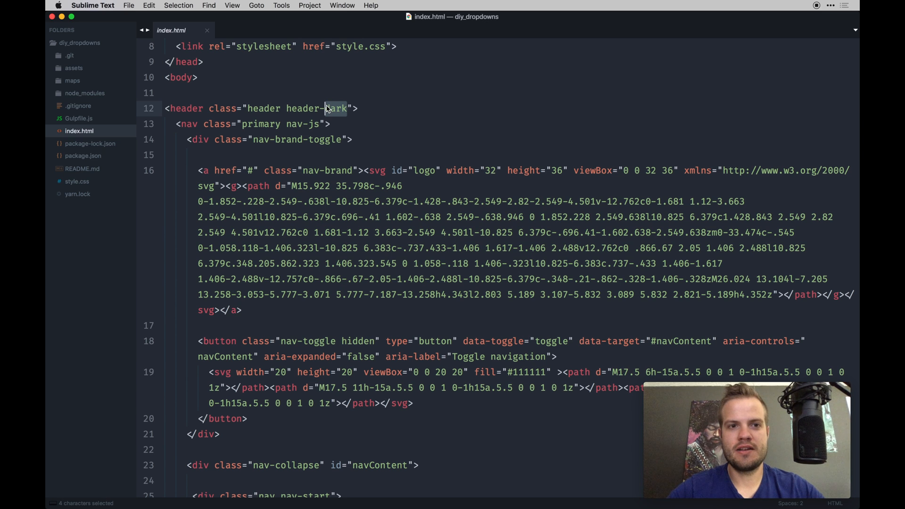
type("light")
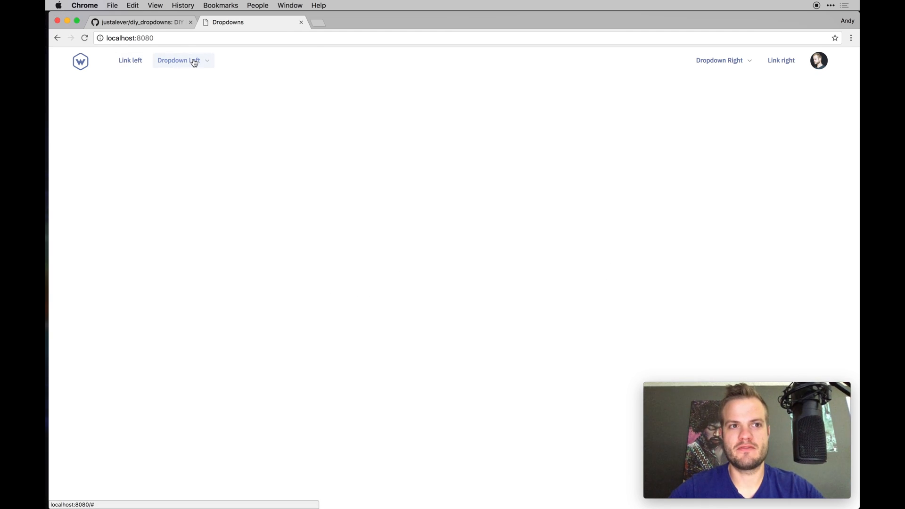
mouse_move(830, 129)
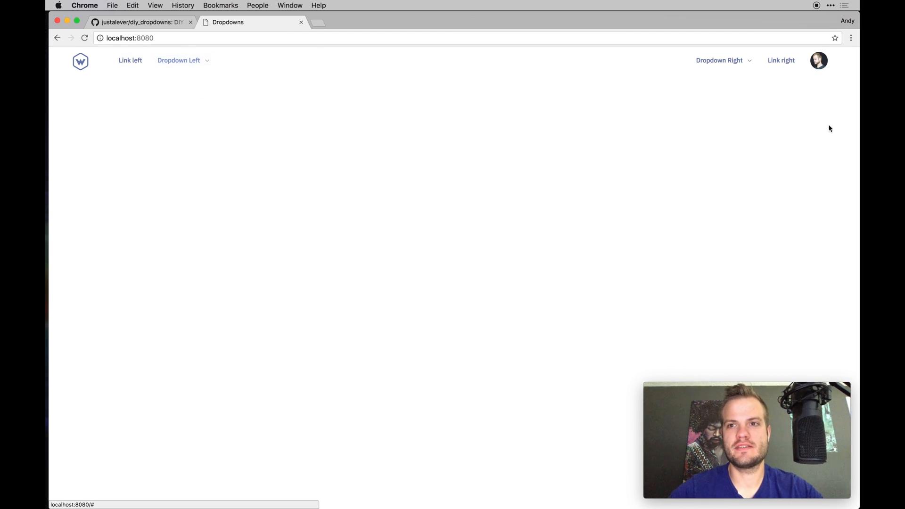
left_click(719, 60)
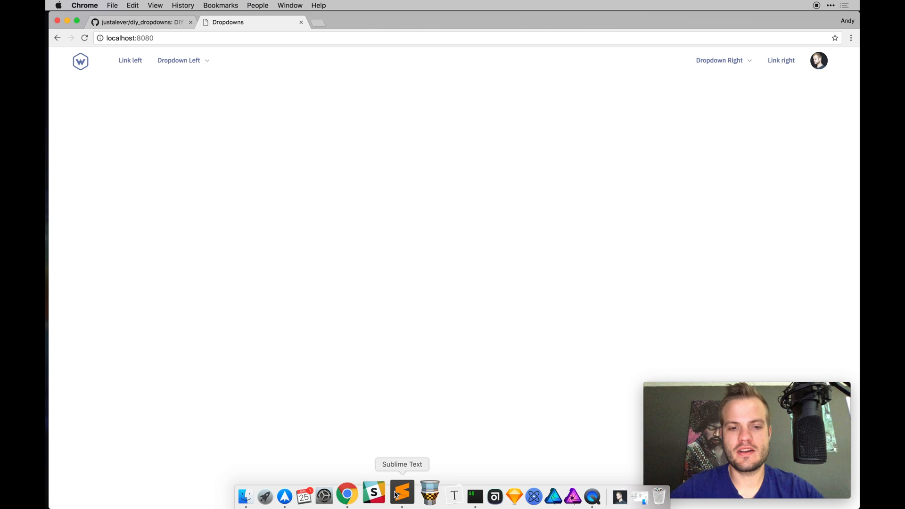
Scroll through Gulpfile.js's build tasks, then bring up package.json from the sidebar
left_click(402, 494)
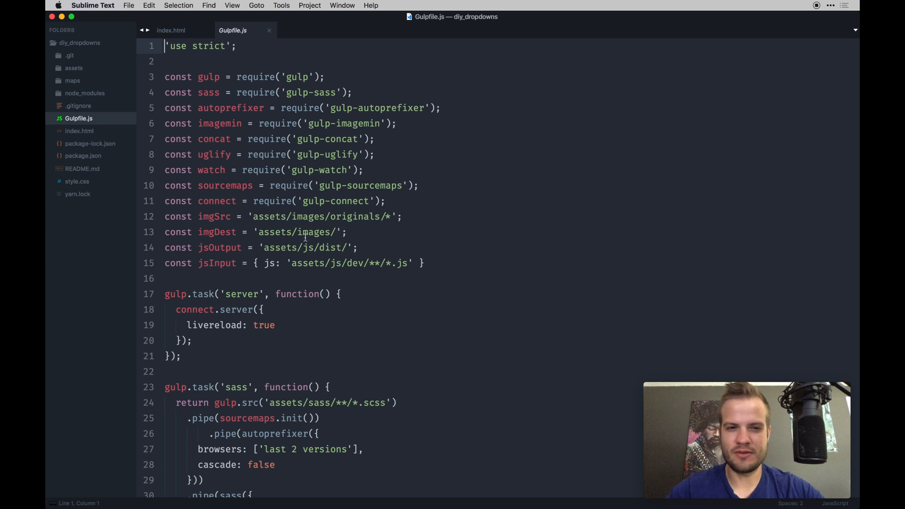
scroll("down", 3)
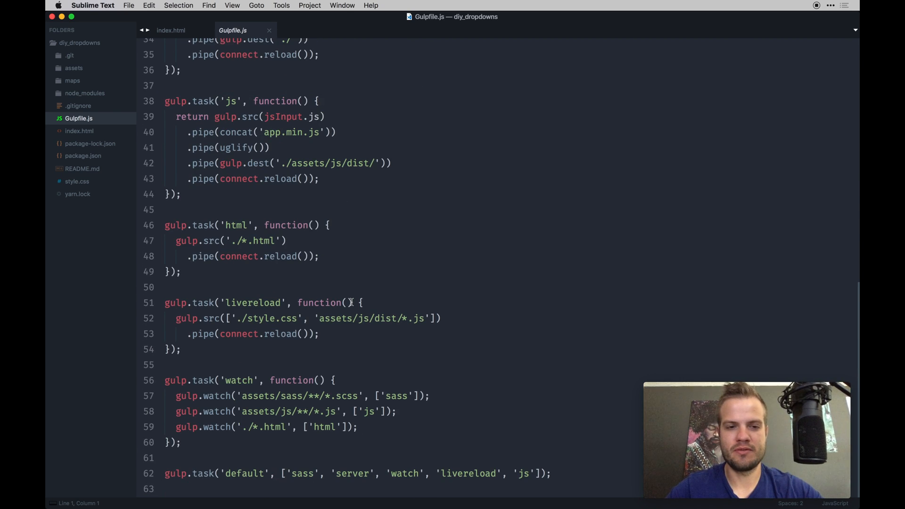
scroll("up", 3)
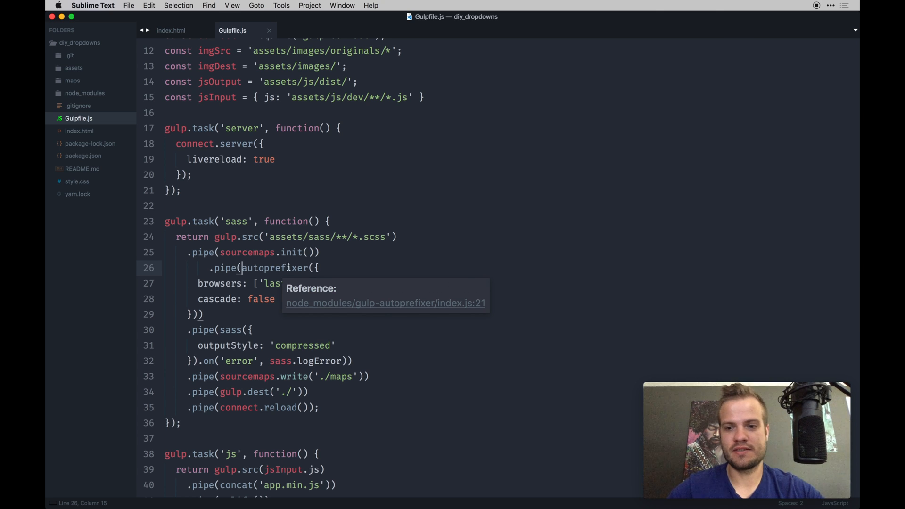
scroll("up", 3)
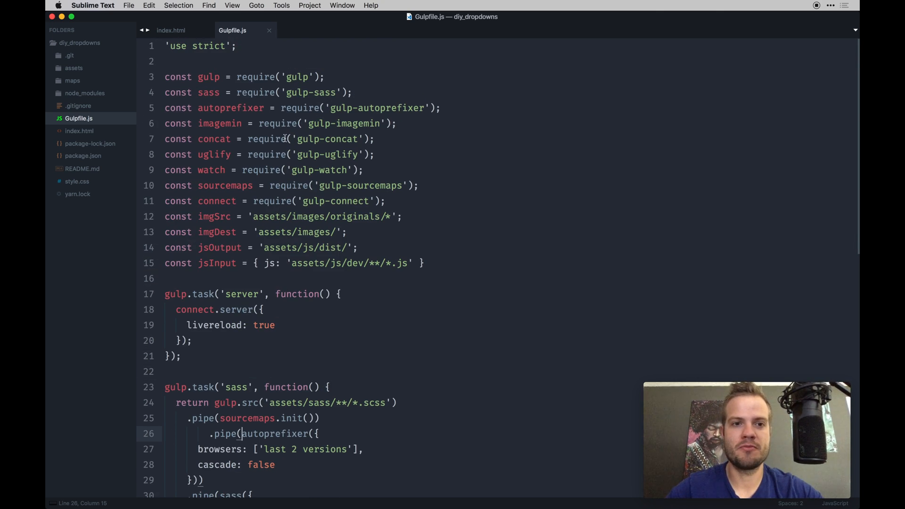
left_click(374, 154)
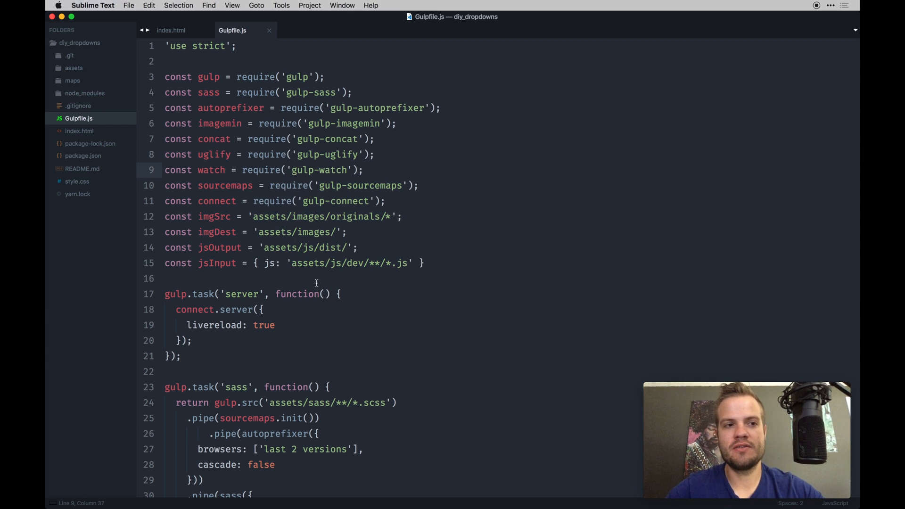
mouse_move(108, 158)
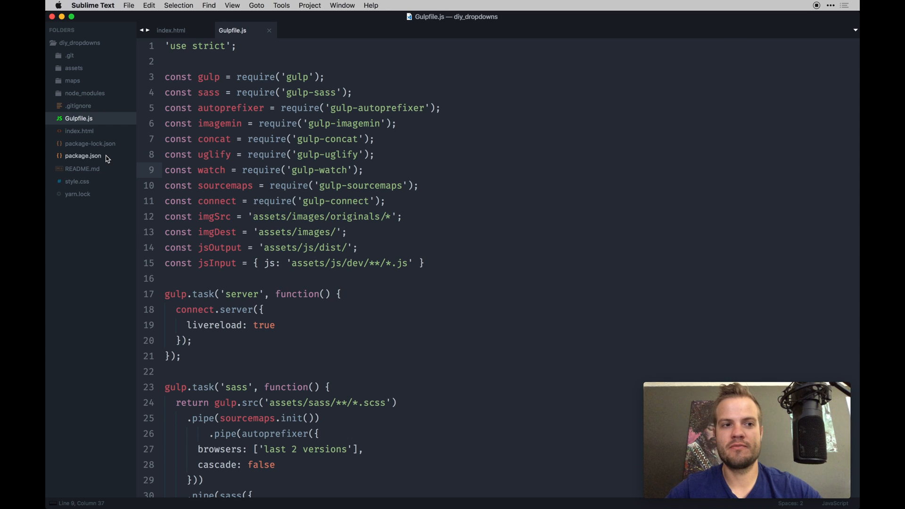
left_click(83, 155)
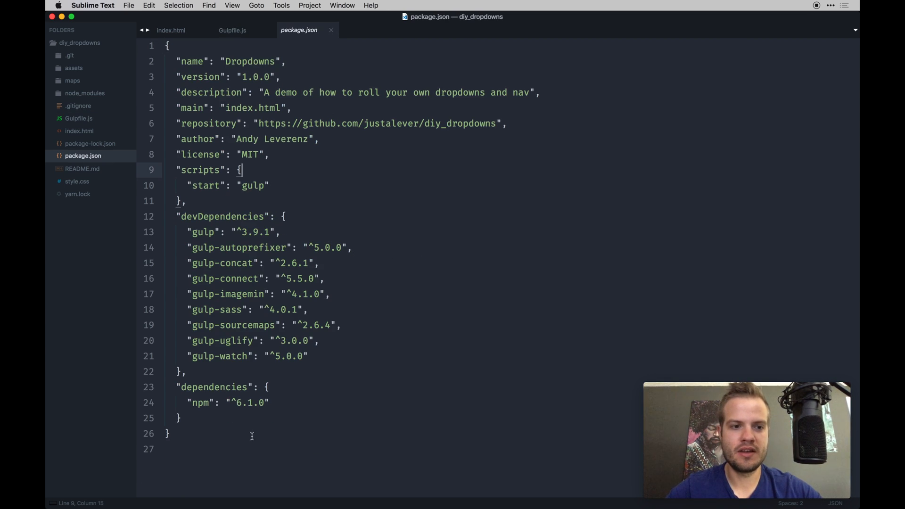
Review package.json's start script and gulp dev dependencies, then return to Gulpfile.js
left_click_drag(183, 232, 308, 357)
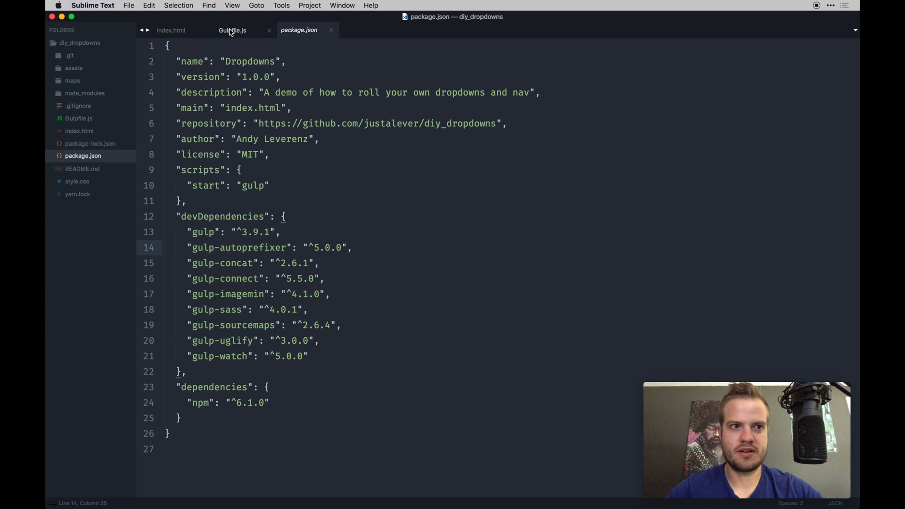
left_click(128, 5)
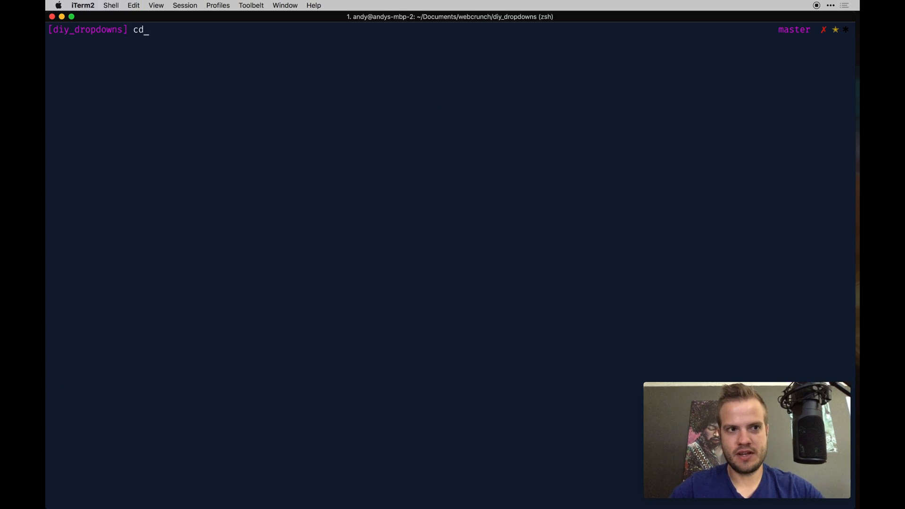
Create a diy_dropdowns_demo folder with mkdir
type("webcrunch")
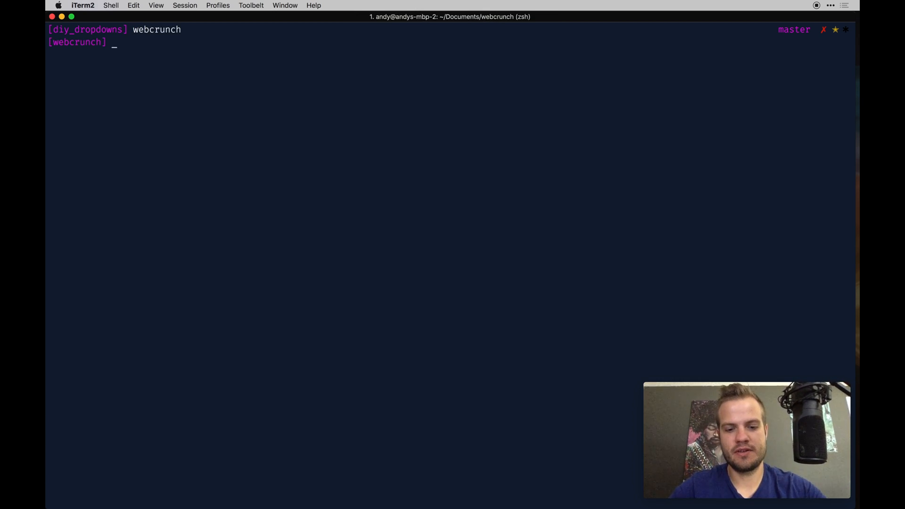
type("m")
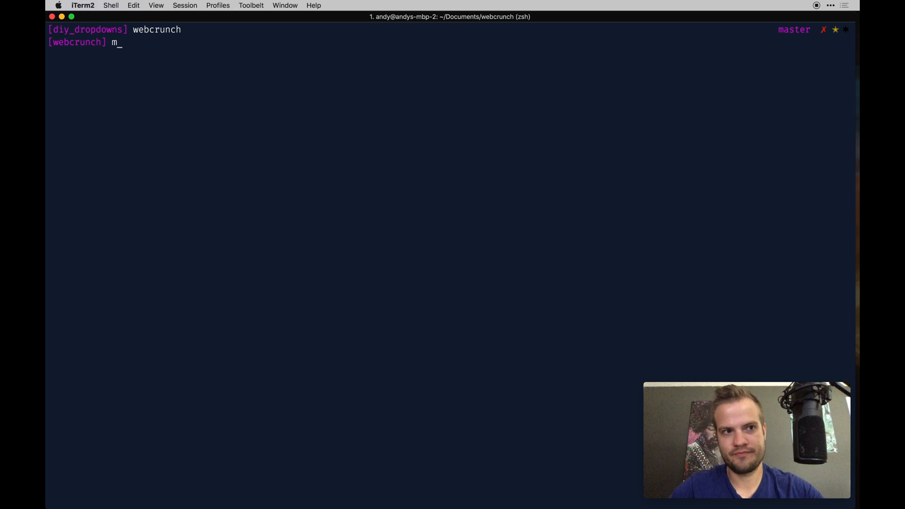
type("kdir diy")
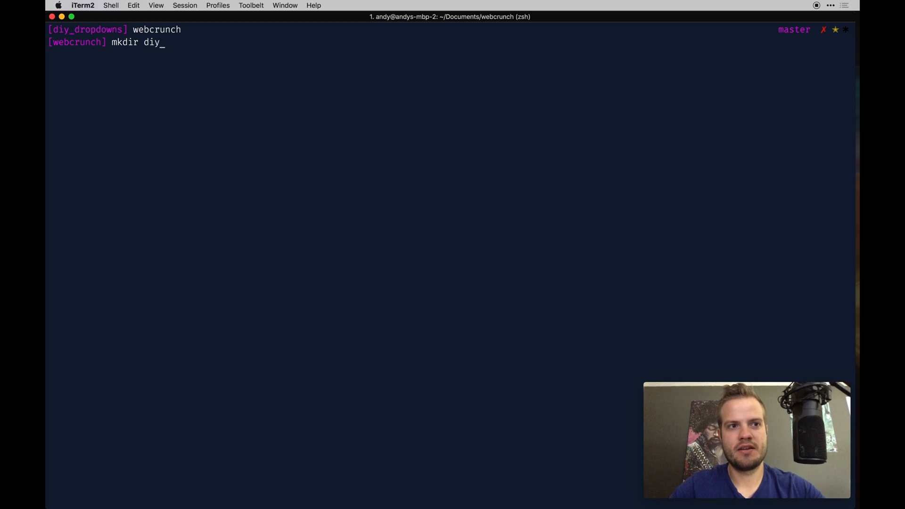
type("_dropdo")
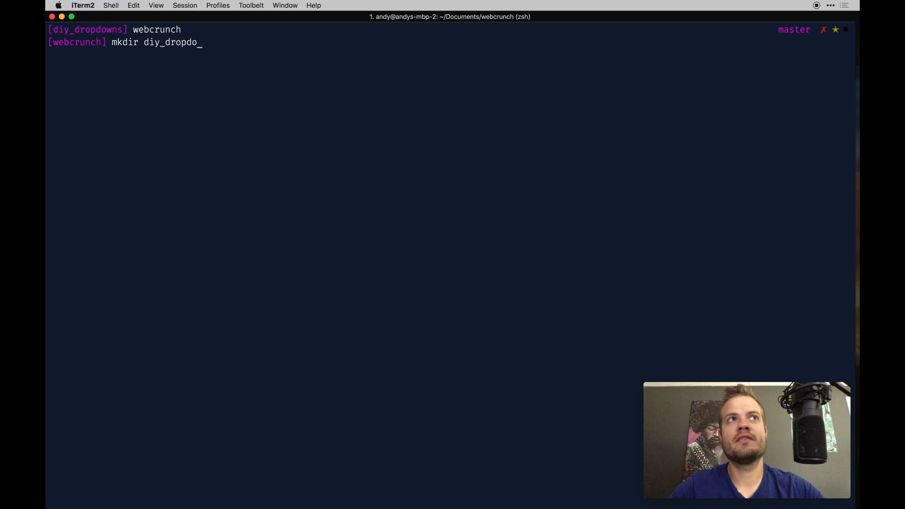
type("wns_demo")
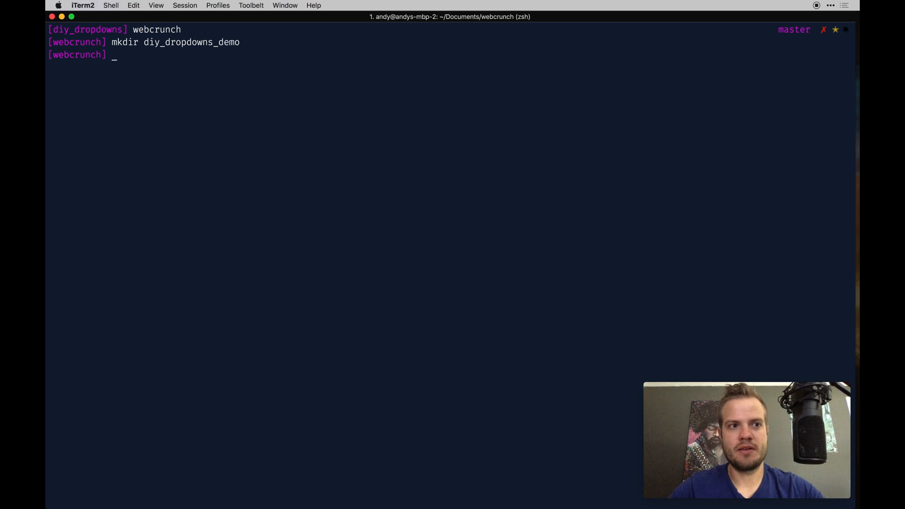
Move into diy_dropdowns_demo and clear the terminal with Cmd+K
type("cd diy_")
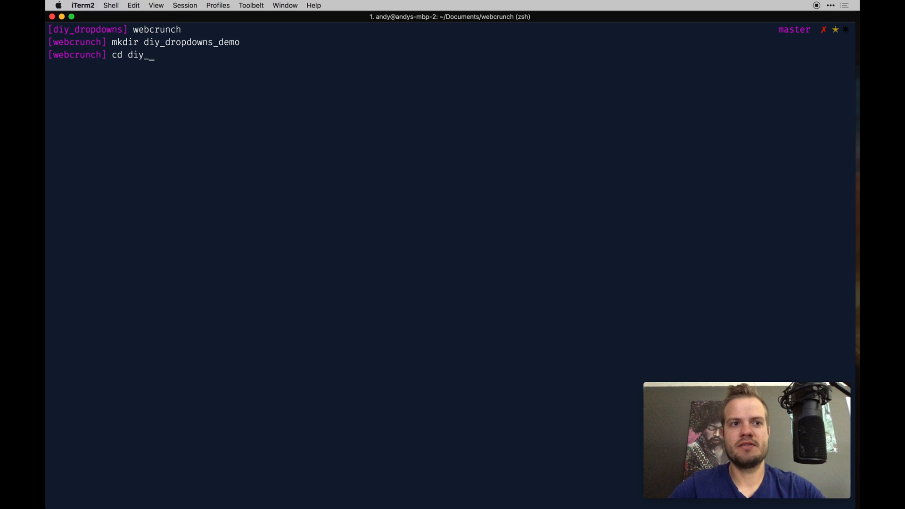
type("dropdowns_demo")
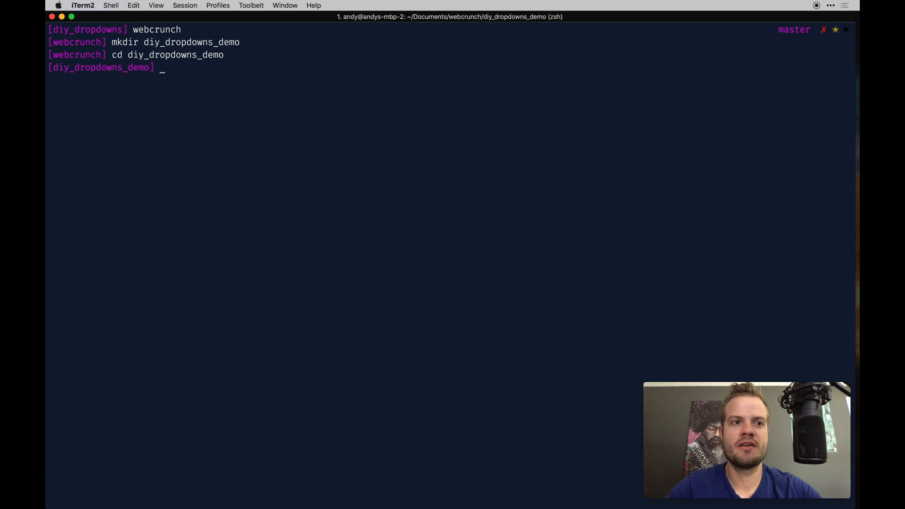
key("cmd+k")
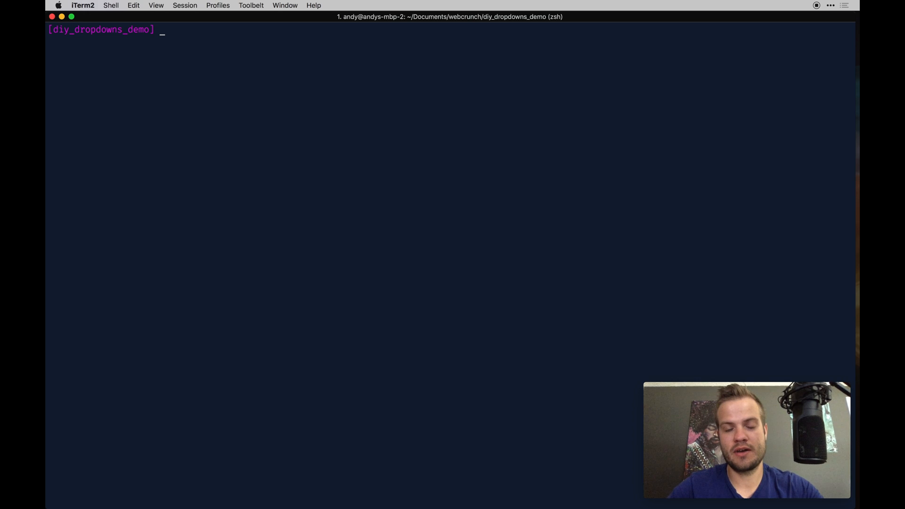
Start yarn init with the default name and a quick DIY dropdowns-and-navigation description
type("yar")
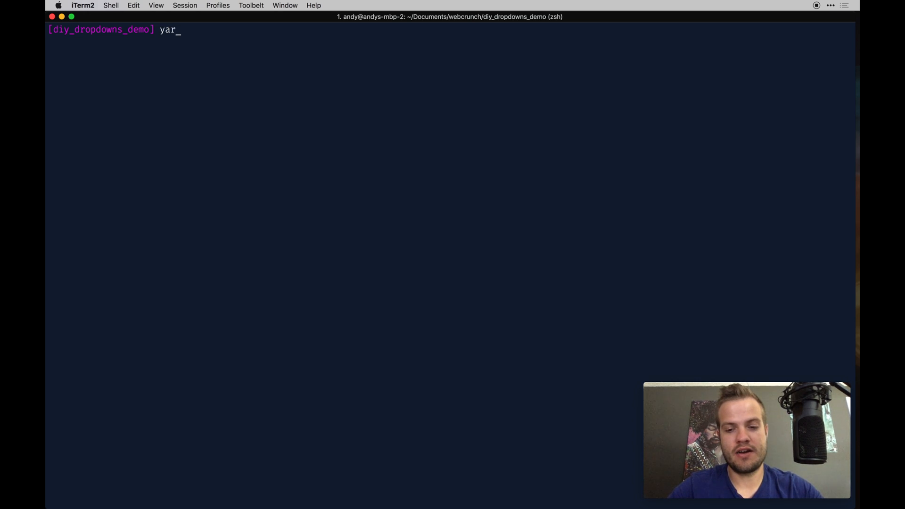
type("n")
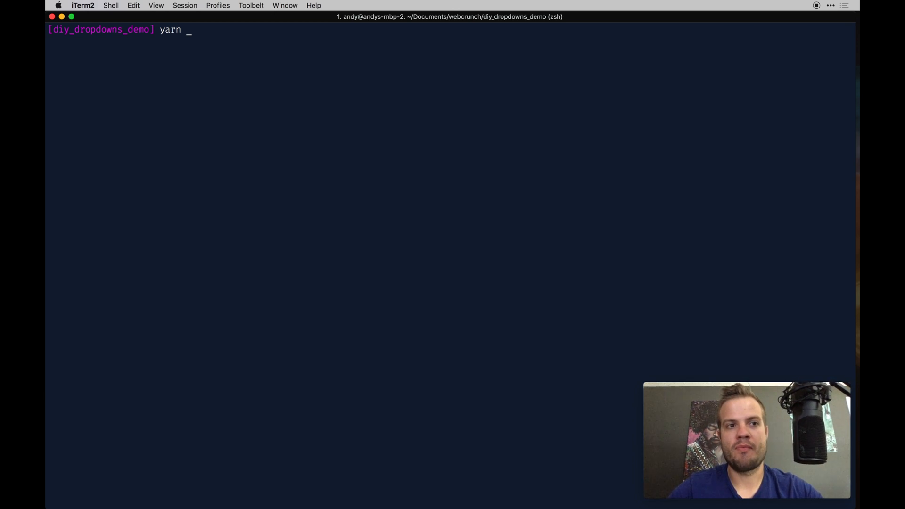
type("init")
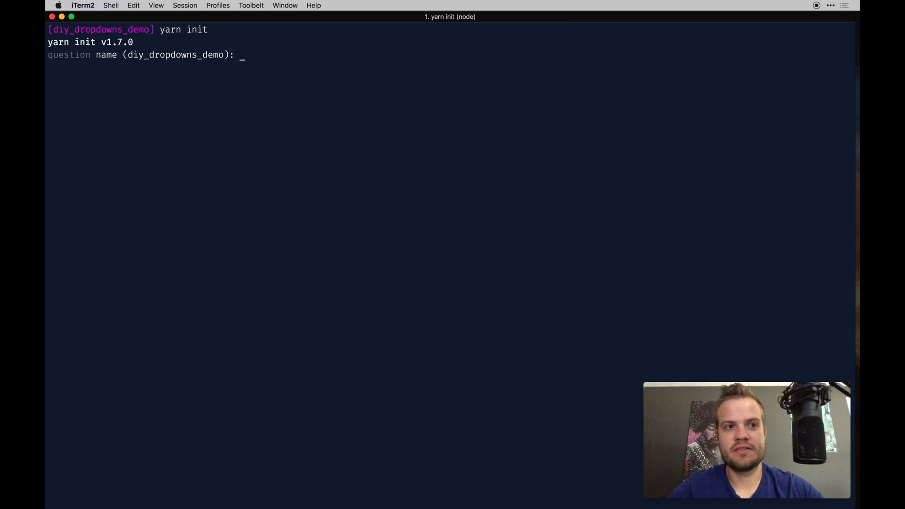
key("enter")
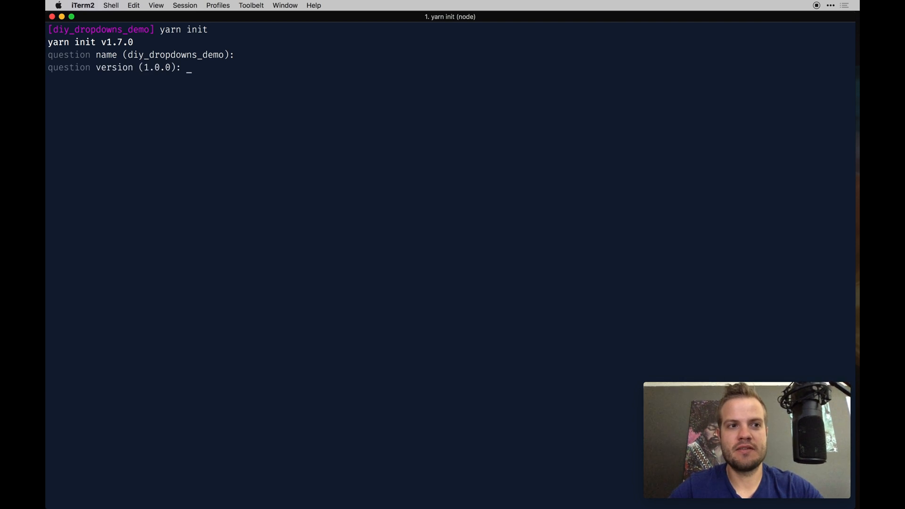
type("A qui")
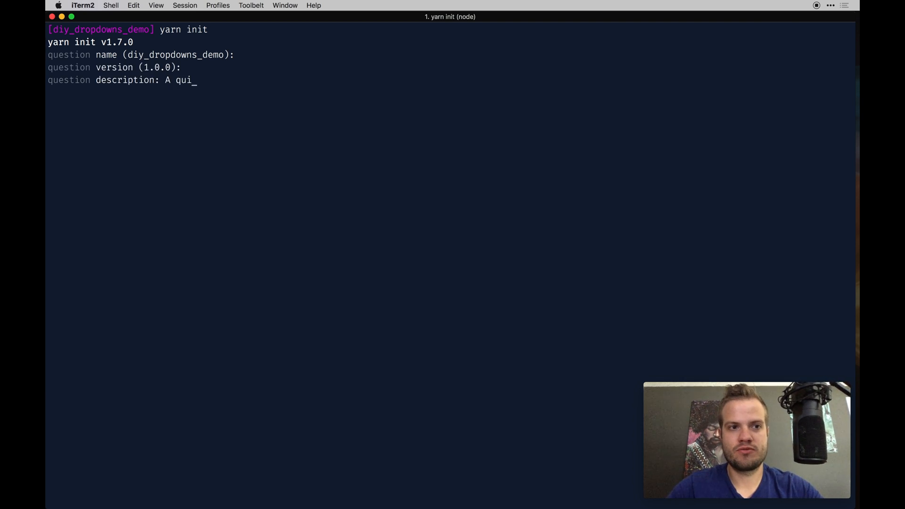
type("ck DIY approach to")
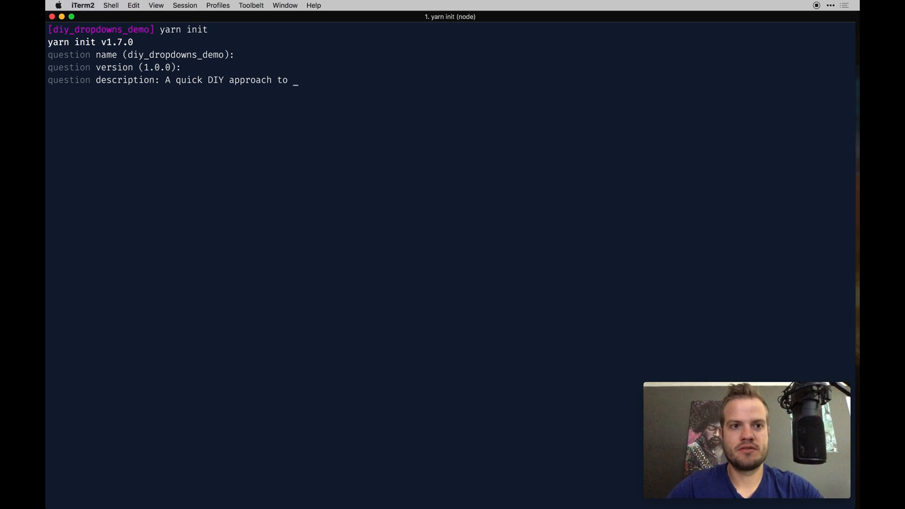
type("dropdow")
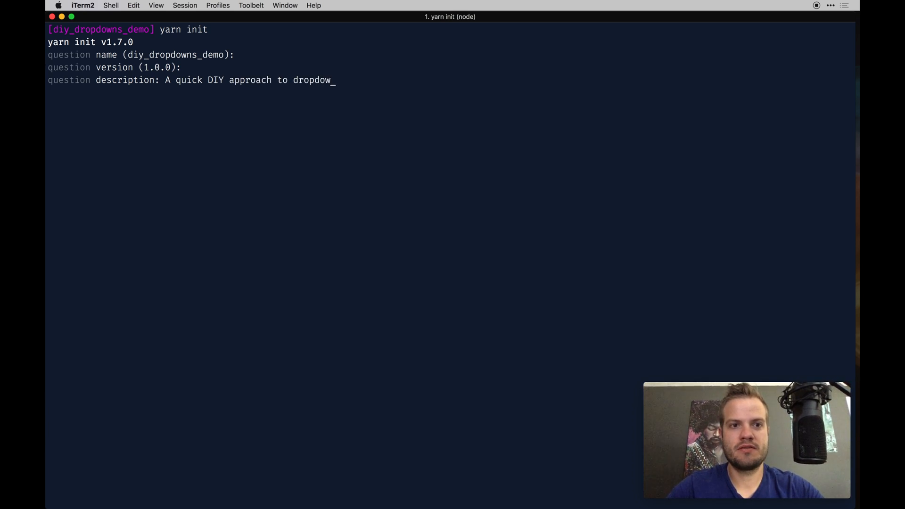
type("s and navgi")
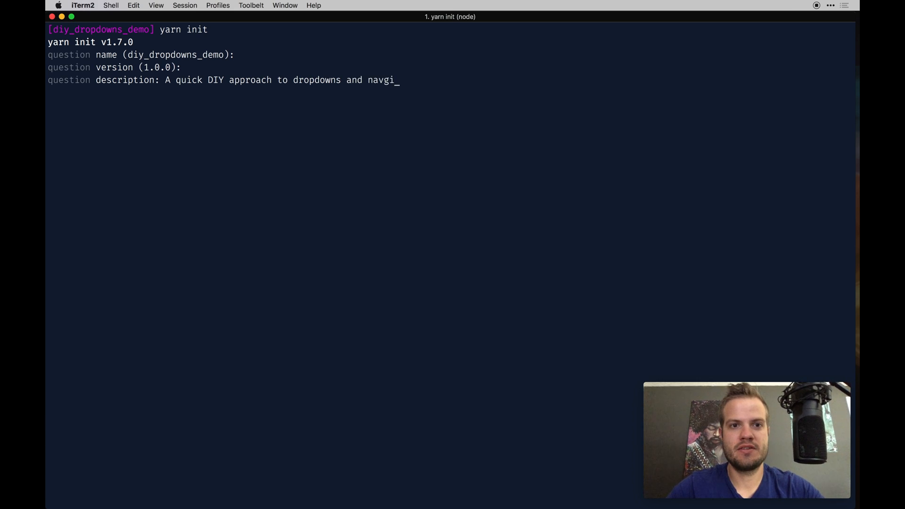
key("enter")
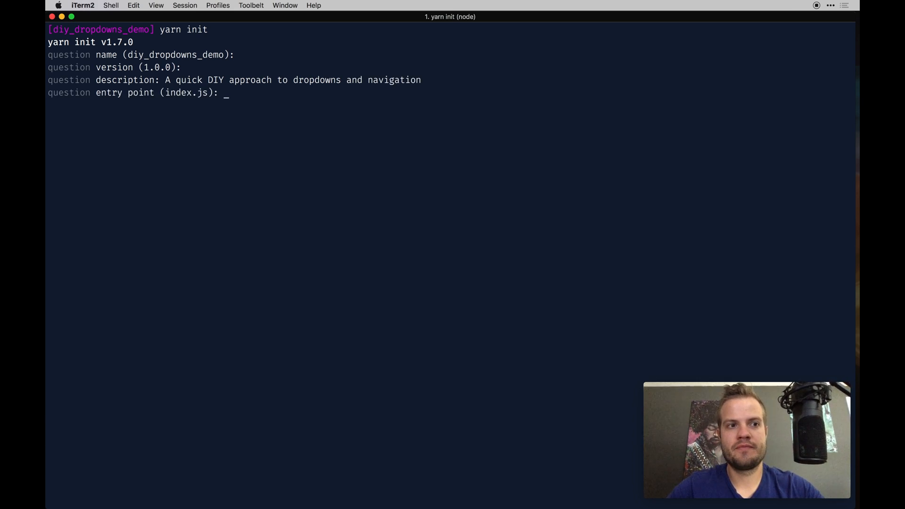
Set index.html as entry point and the author name, finish setup, and run subl
type("index.html")
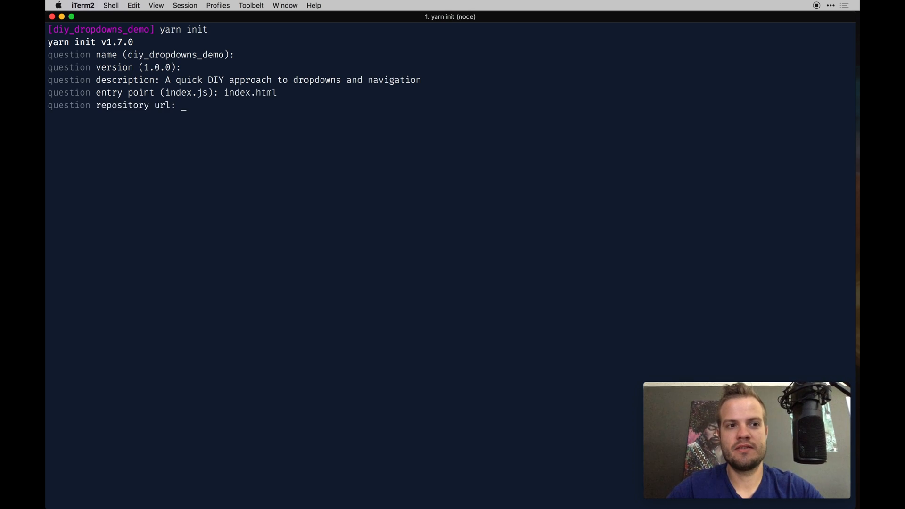
key("enter")
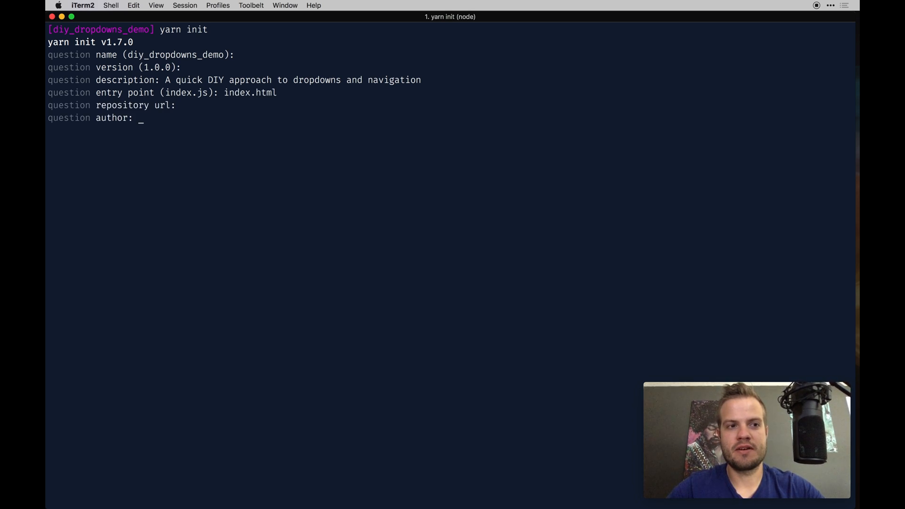
type("Andy L")
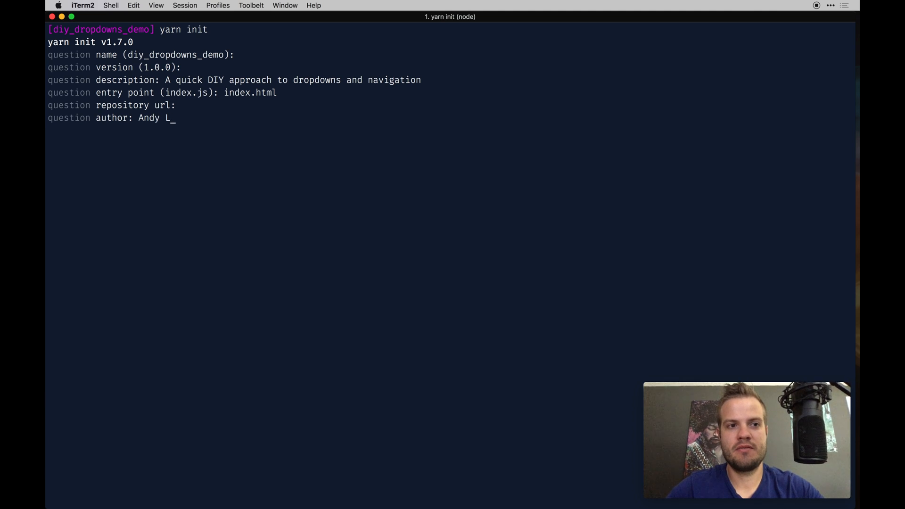
type("evern")
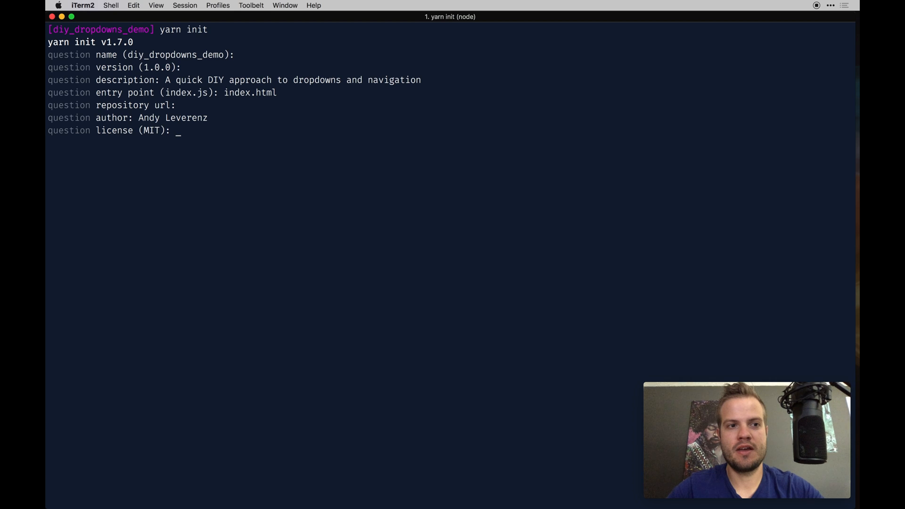
key("enter")
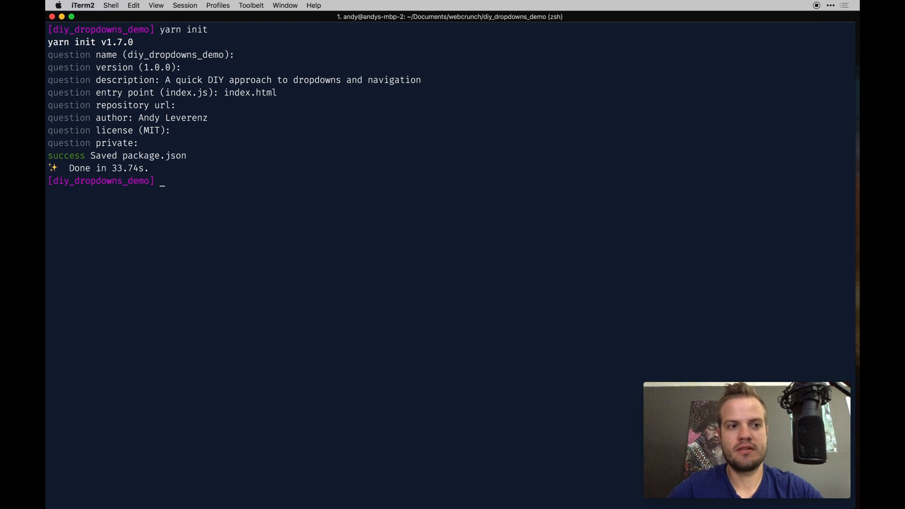
type("sub")
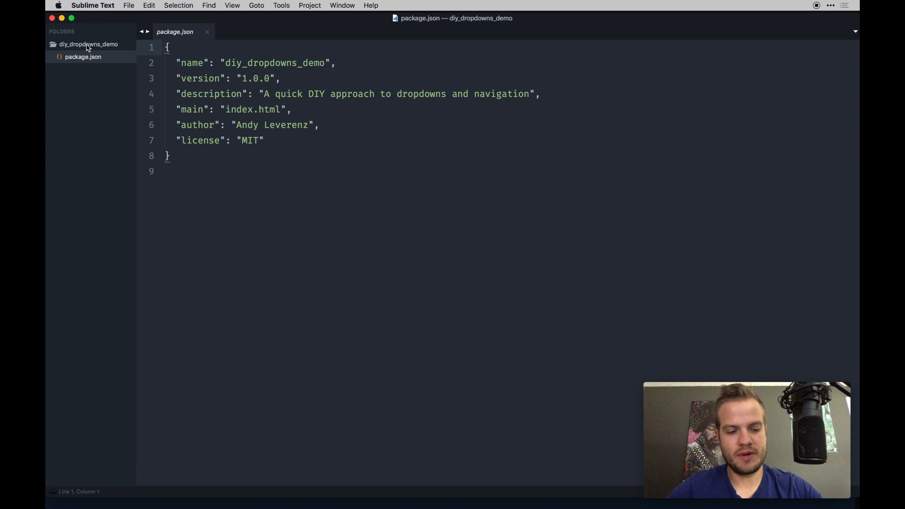
Create index.html and an assets folder holding images, js and sass subfolders
right_click(88, 44)
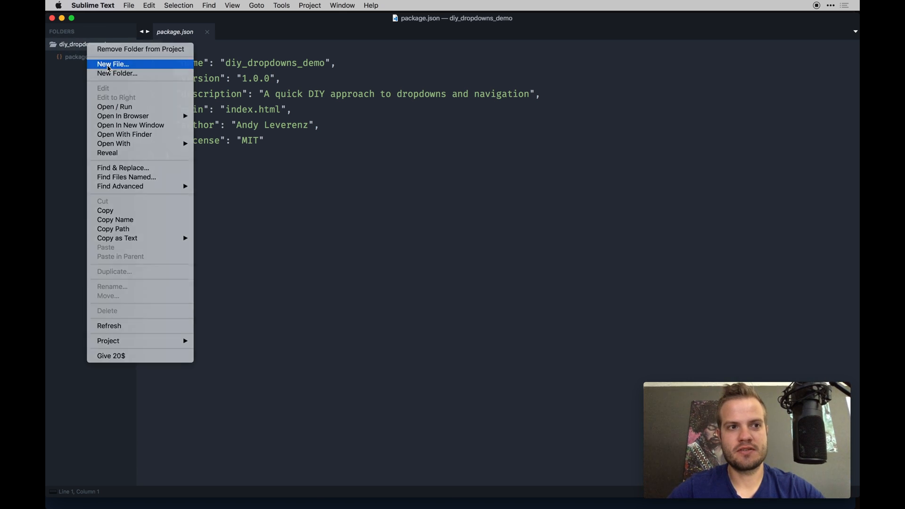
left_click(112, 64)
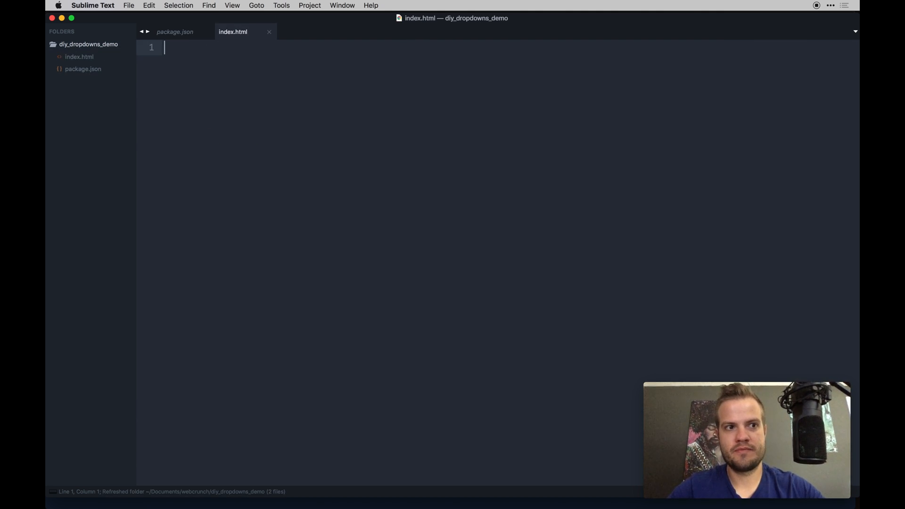
right_click(89, 44)
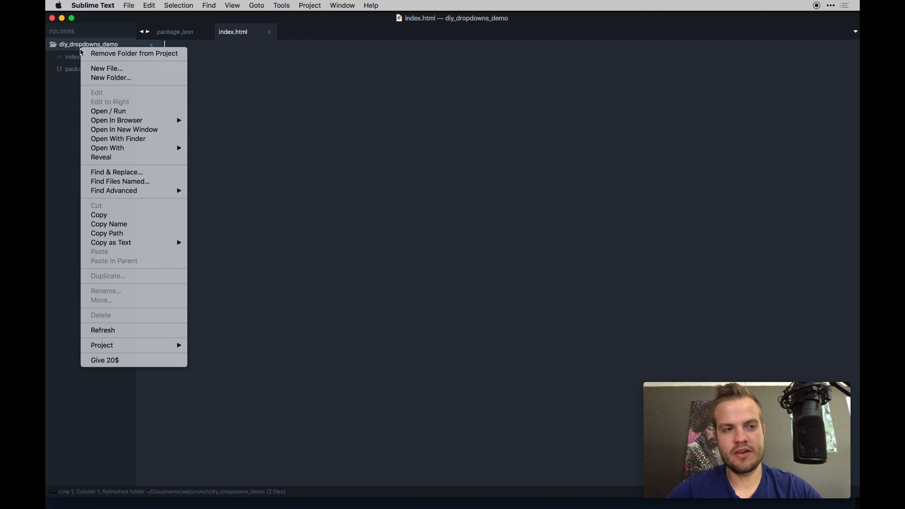
mouse_move(111, 77)
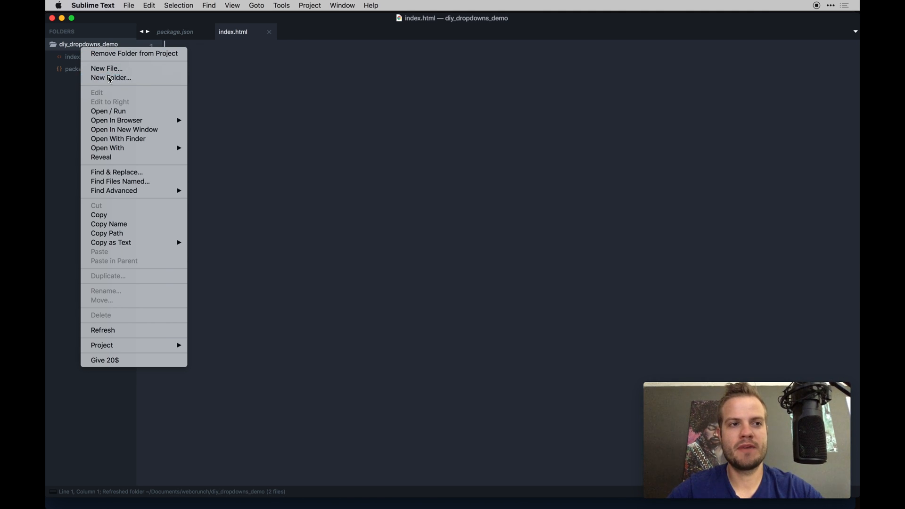
left_click(111, 77)
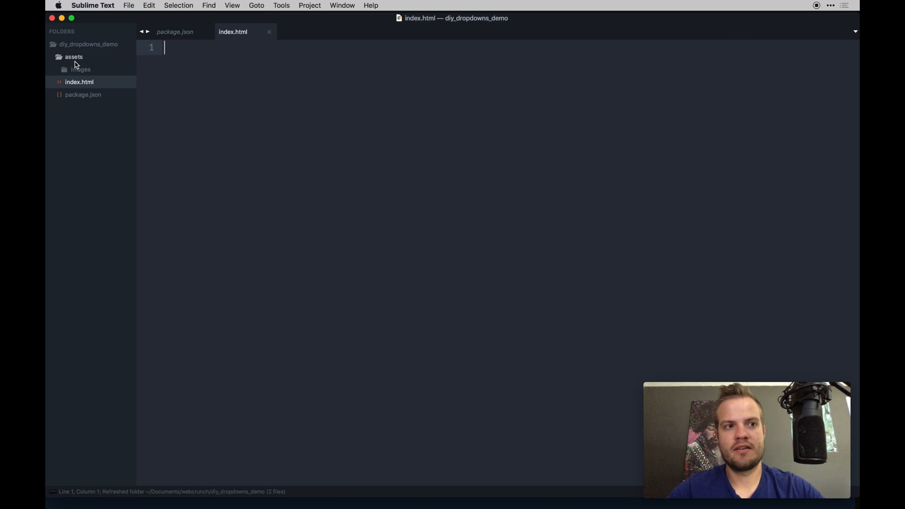
right_click(73, 57)
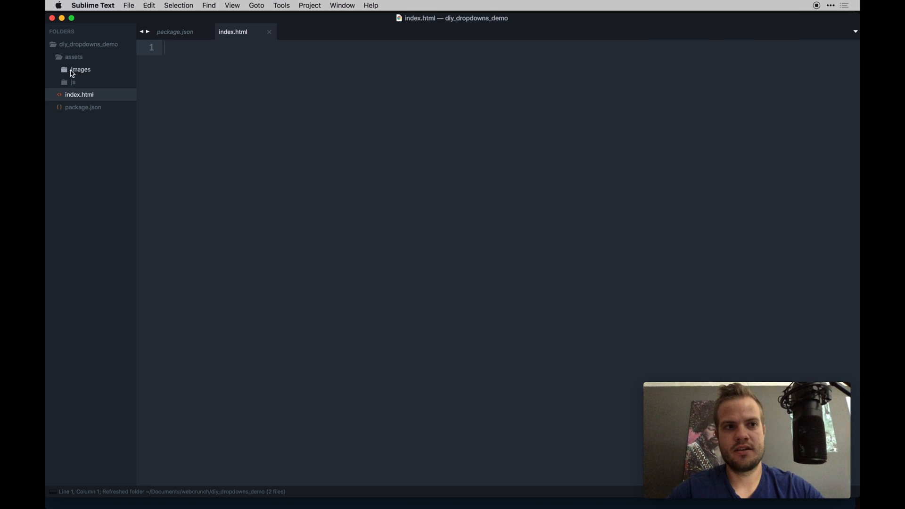
right_click(80, 70)
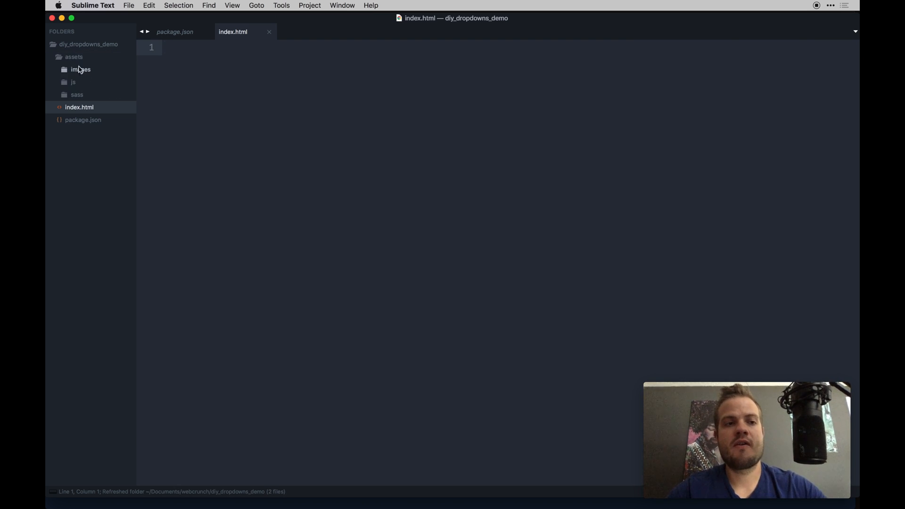
mouse_move(72, 66)
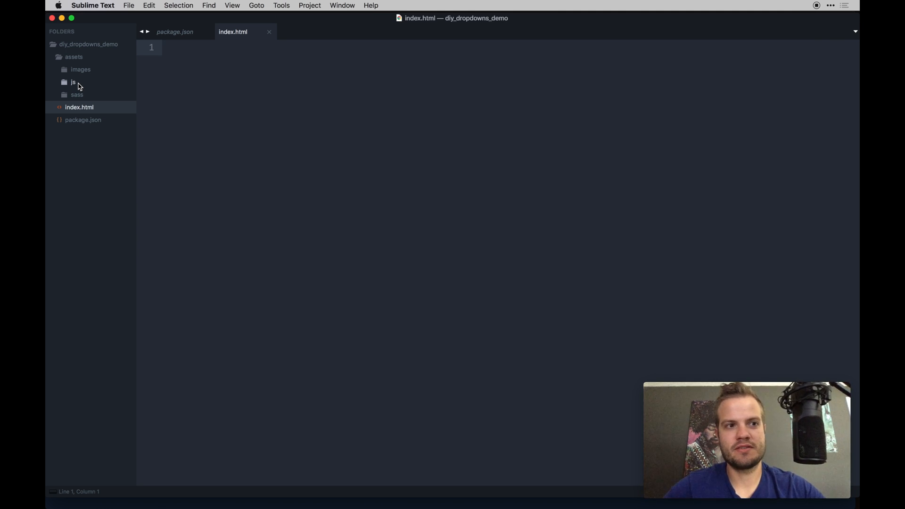
mouse_move(78, 92)
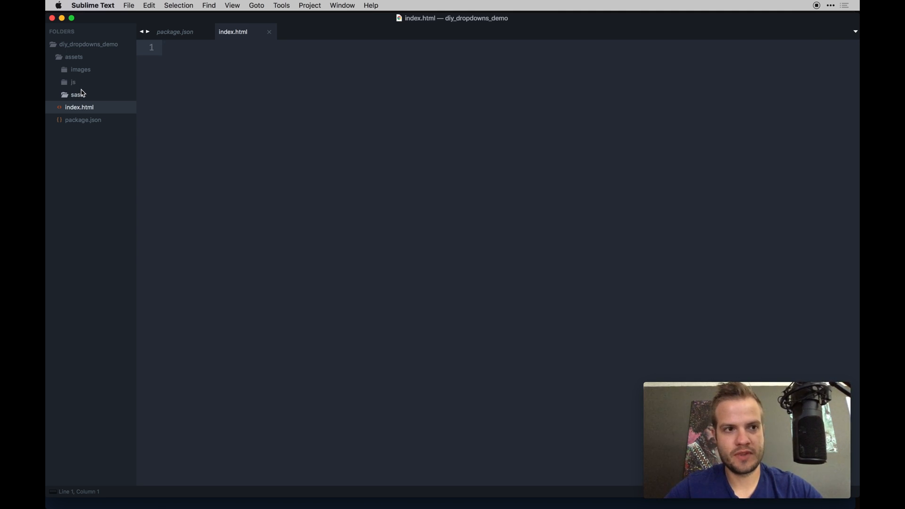
Name the new file style.scss and add a _shared folder inside sass
type("S")
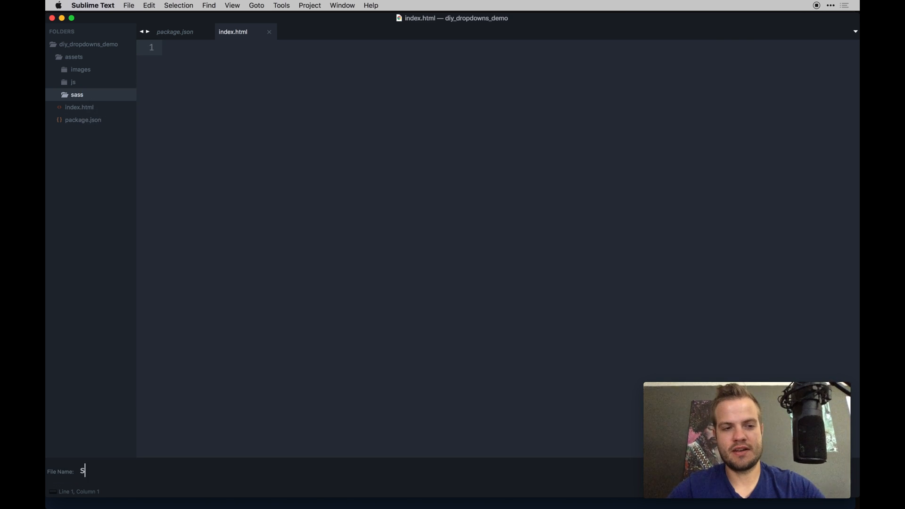
type("tyle.c")
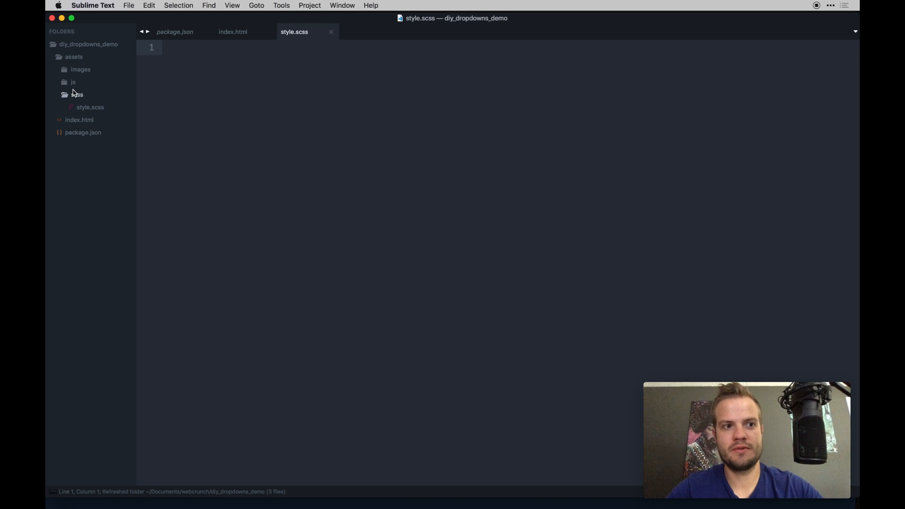
right_click(76, 94)
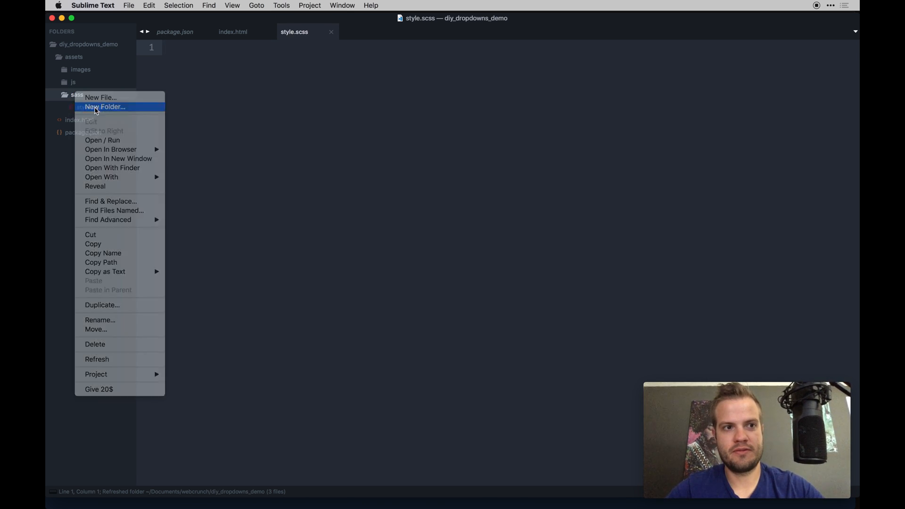
left_click(105, 107)
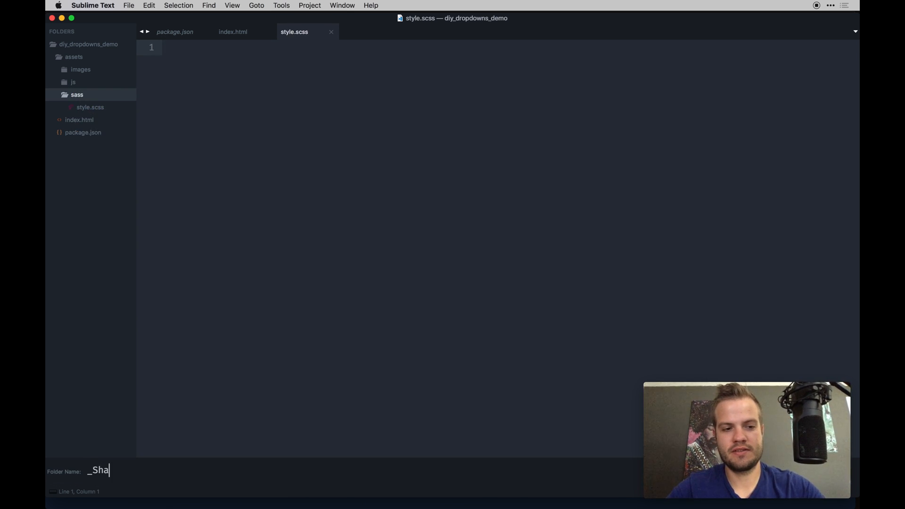
key("backspace")
type("shared")
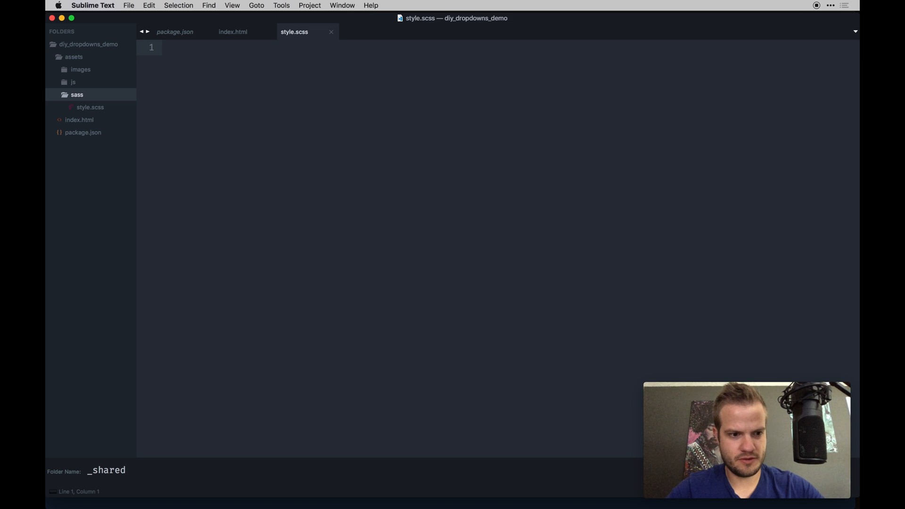
key("enter")
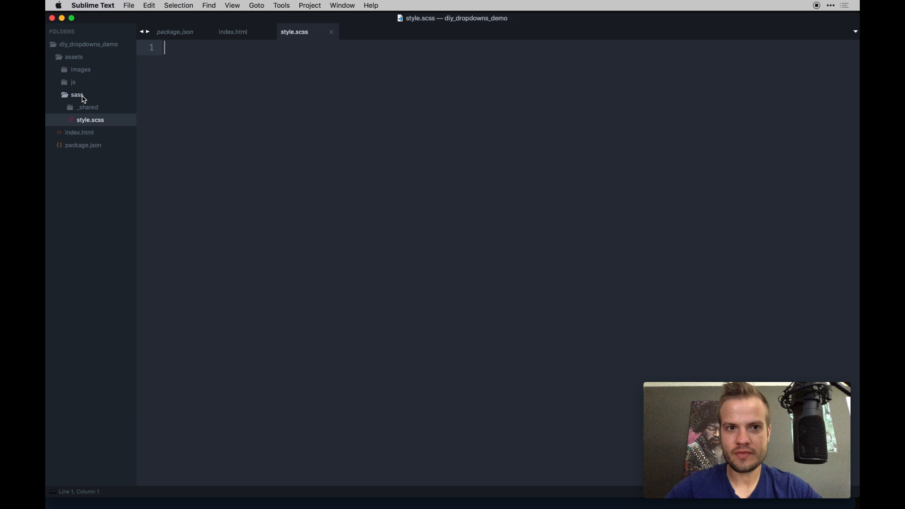
Create dev and dist folders inside js and an app.js file inside dev
left_click(77, 95)
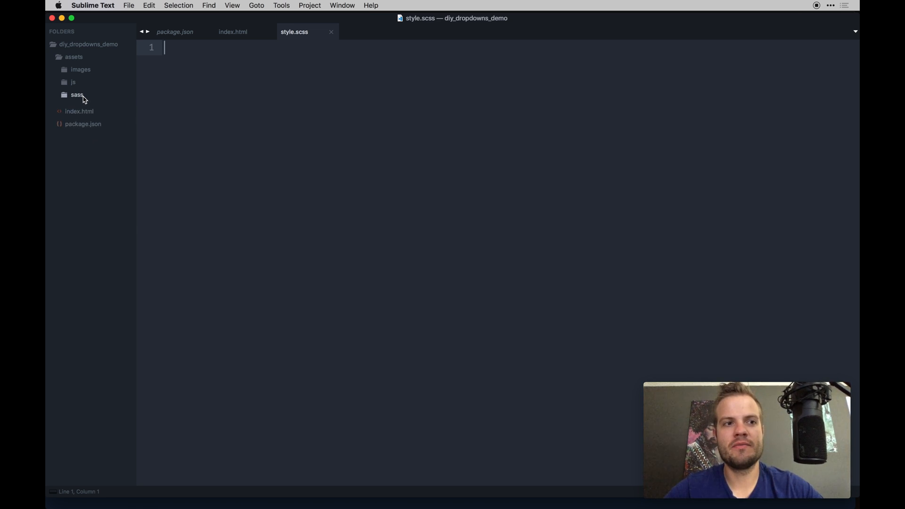
left_click(77, 94)
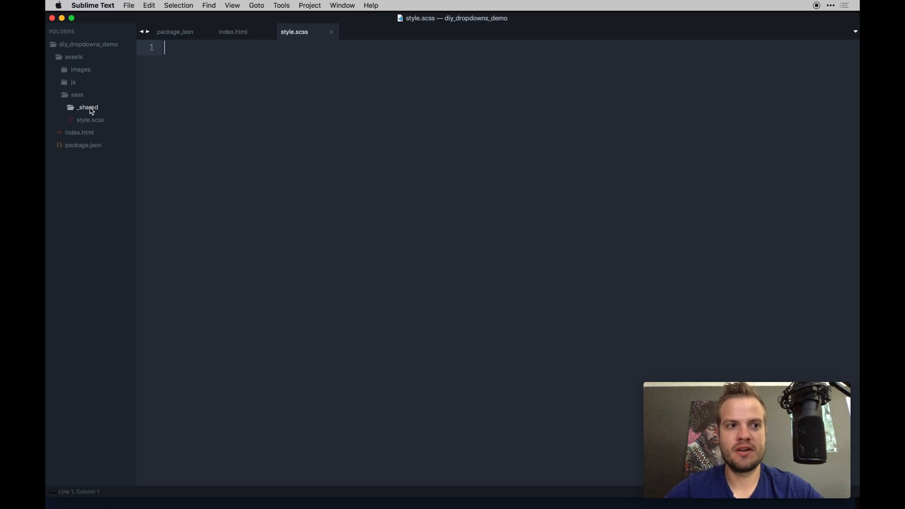
left_click(77, 94)
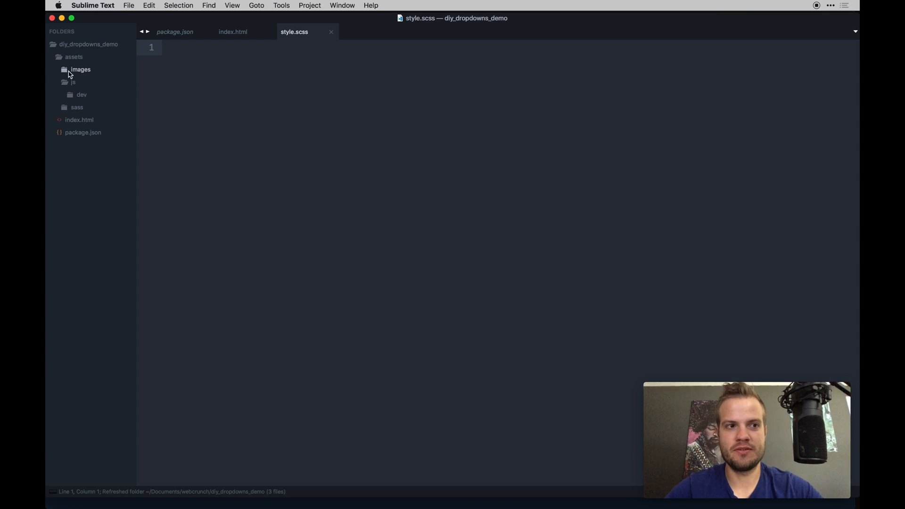
right_click(73, 81)
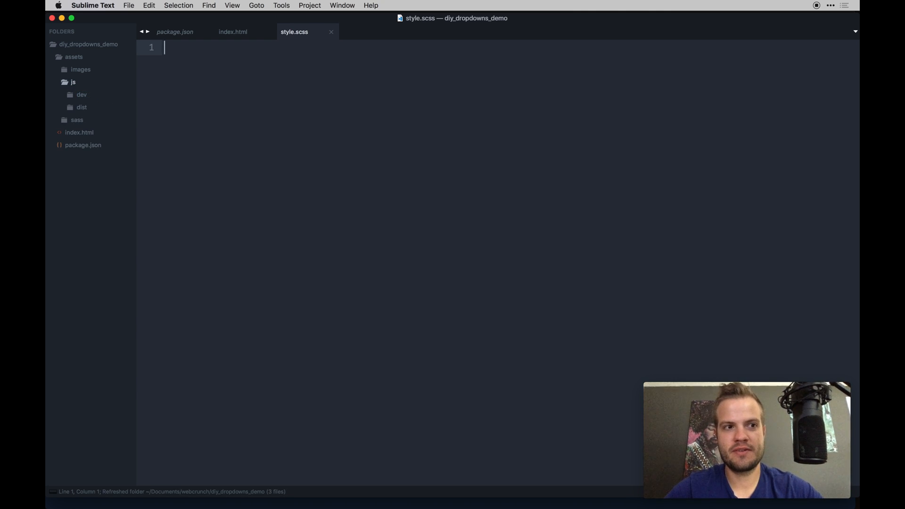
type("ap")
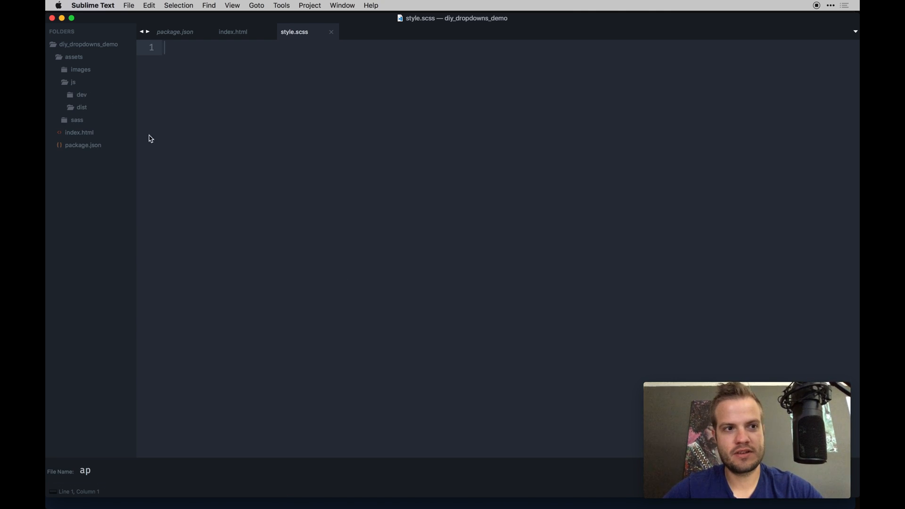
right_click(82, 95)
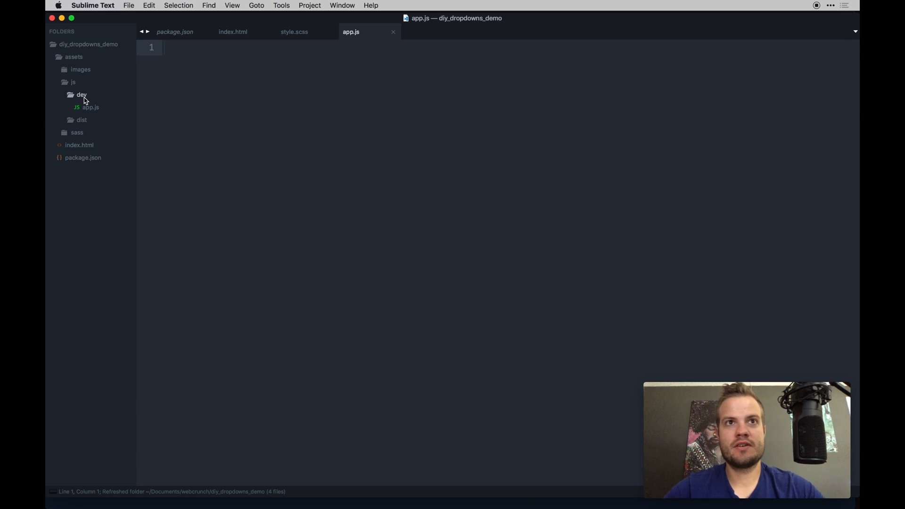
Collapse and re-expand the assets, js, dev and sass folders to check the structure
left_click(73, 82)
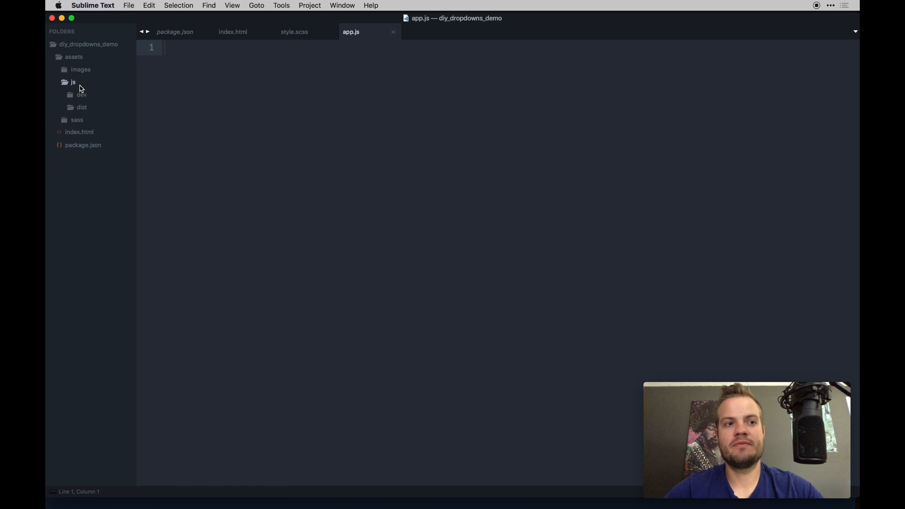
left_click(73, 82)
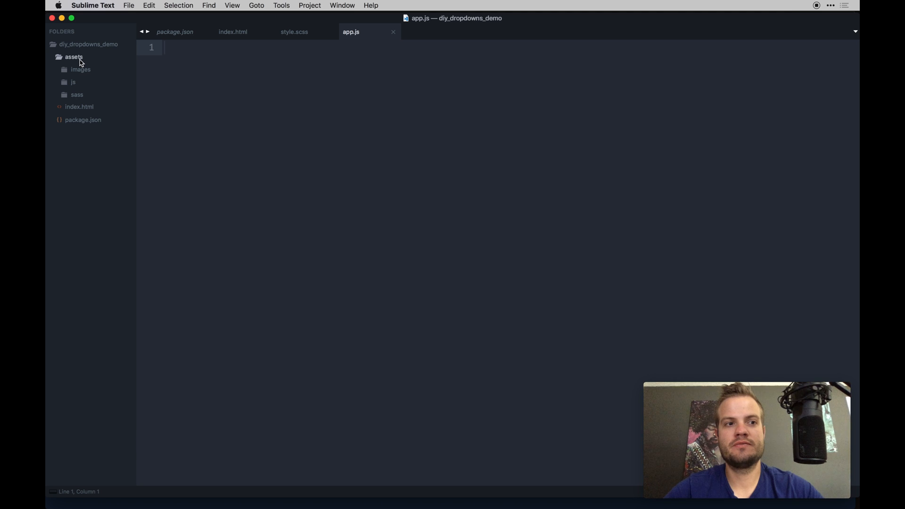
left_click(73, 57)
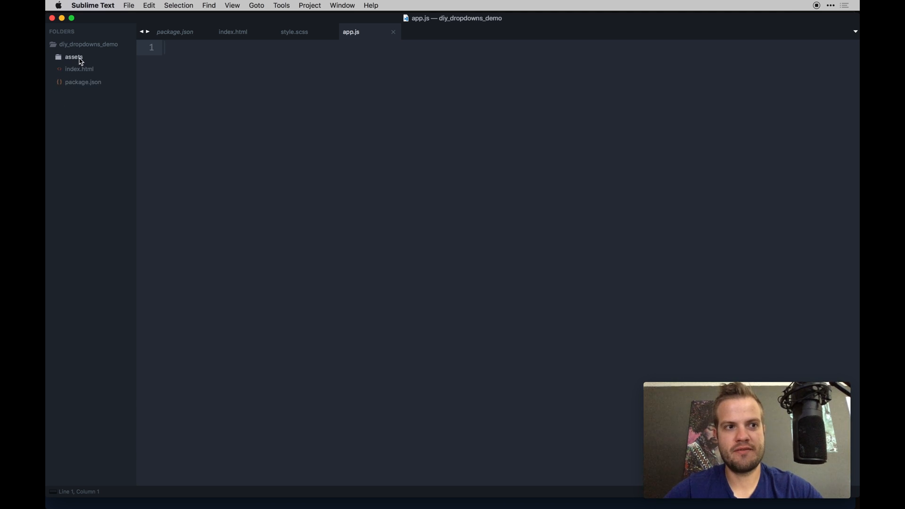
left_click(74, 56)
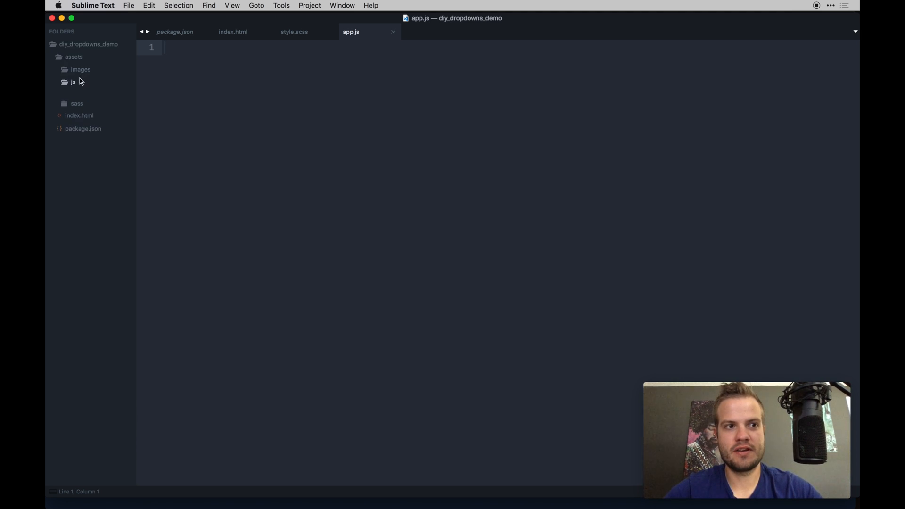
left_click(74, 81)
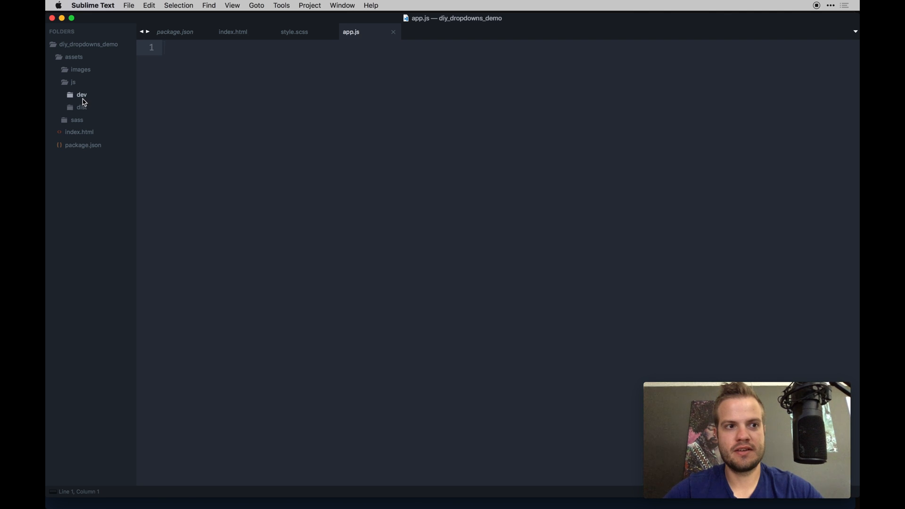
left_click(81, 95)
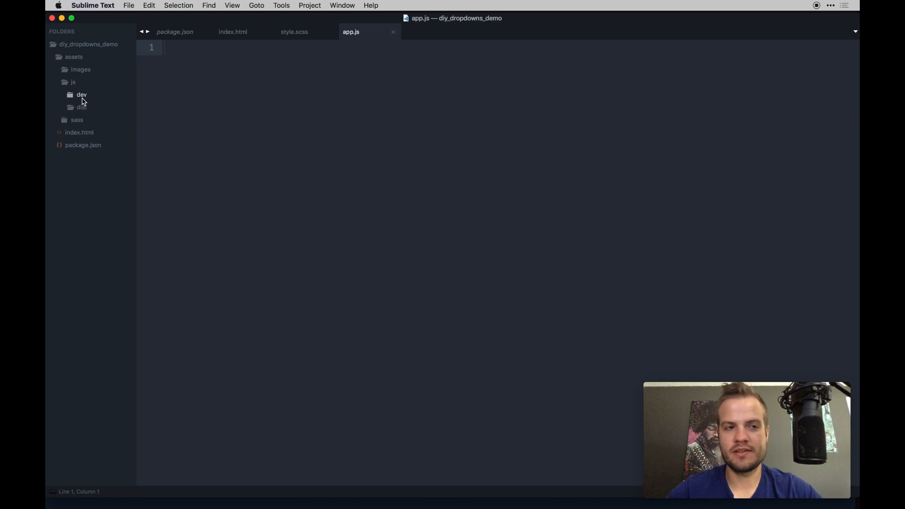
left_click(73, 82)
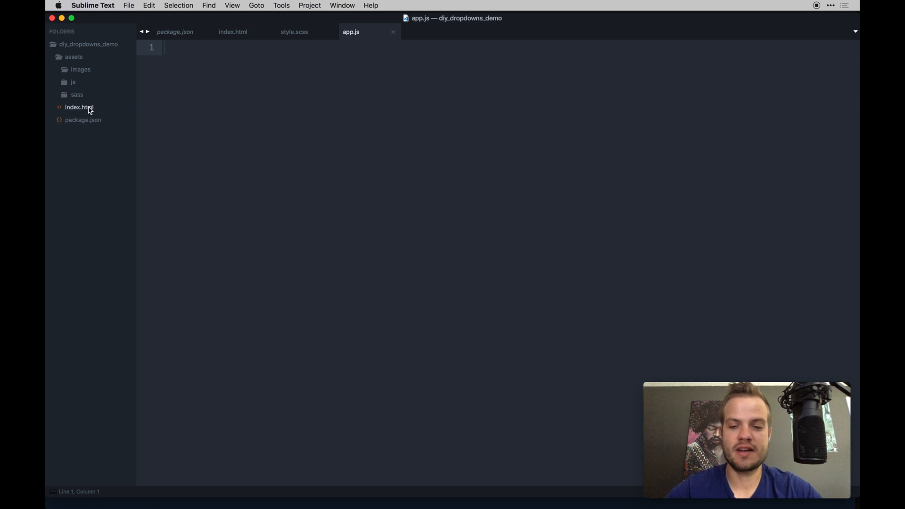
mouse_move(76, 94)
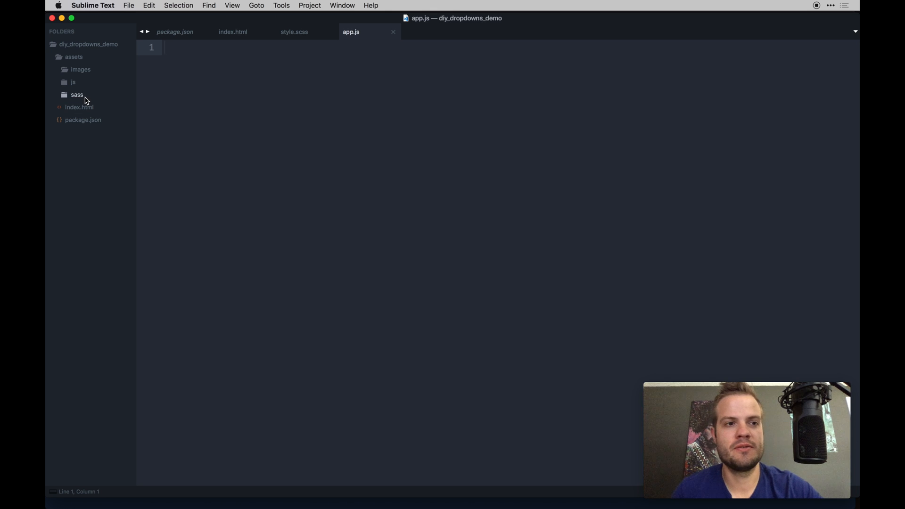
left_click(77, 94)
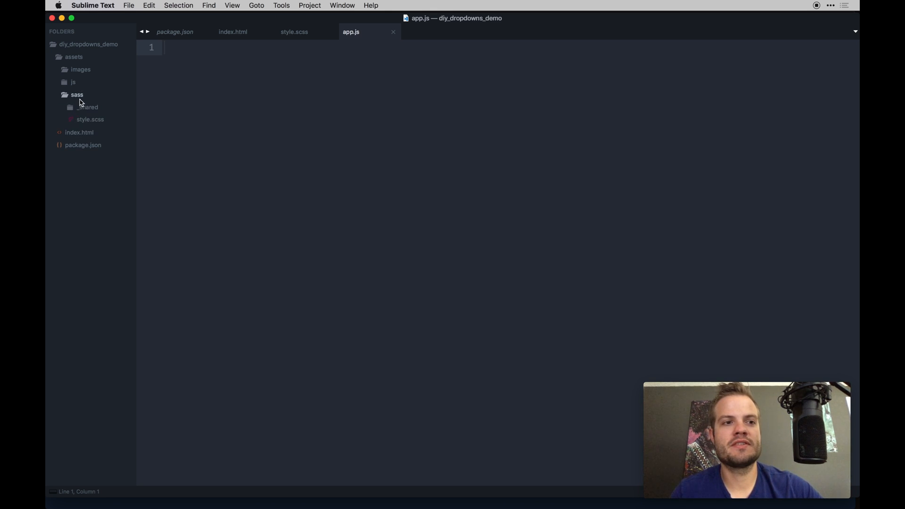
left_click(77, 95)
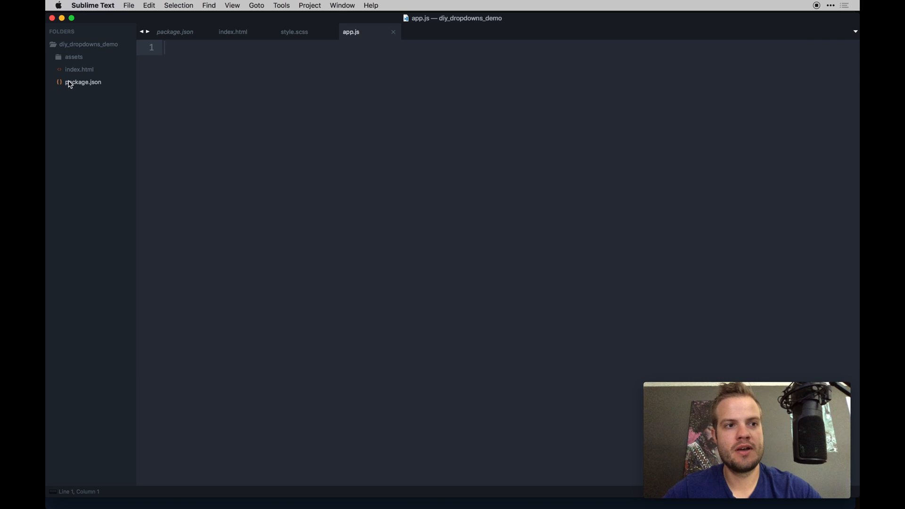
Create Gulpfile.js at the project root and paste in the gulp requires, server and sass tasks
right_click(88, 44)
type("Gulpfile.js")
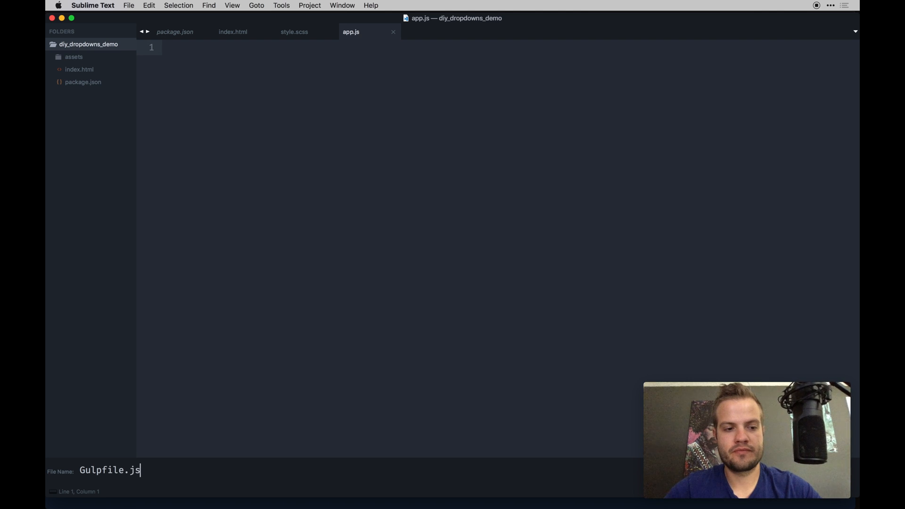
key("Enter")
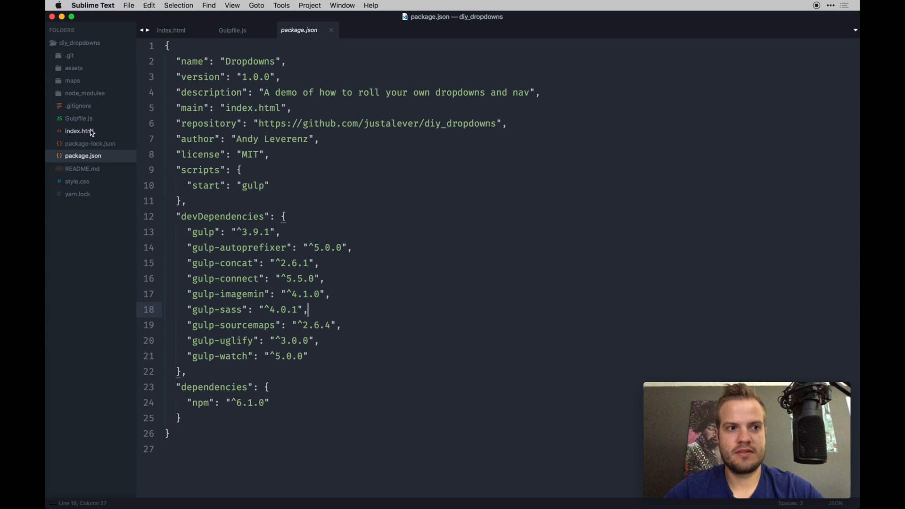
left_click(232, 30)
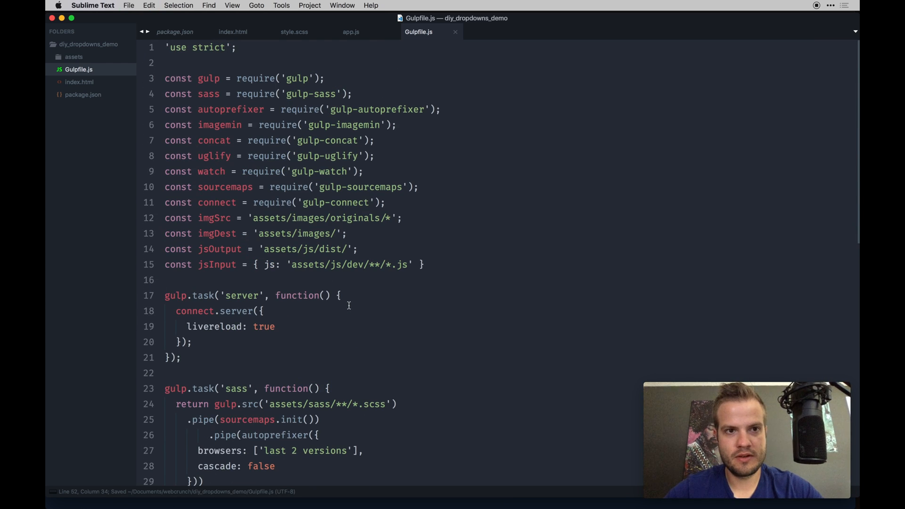
Highlight the autoprefixer, gulp-concat, gulp-uglify and gulp-connect requires in Gulpfile.js
left_click(305, 78)
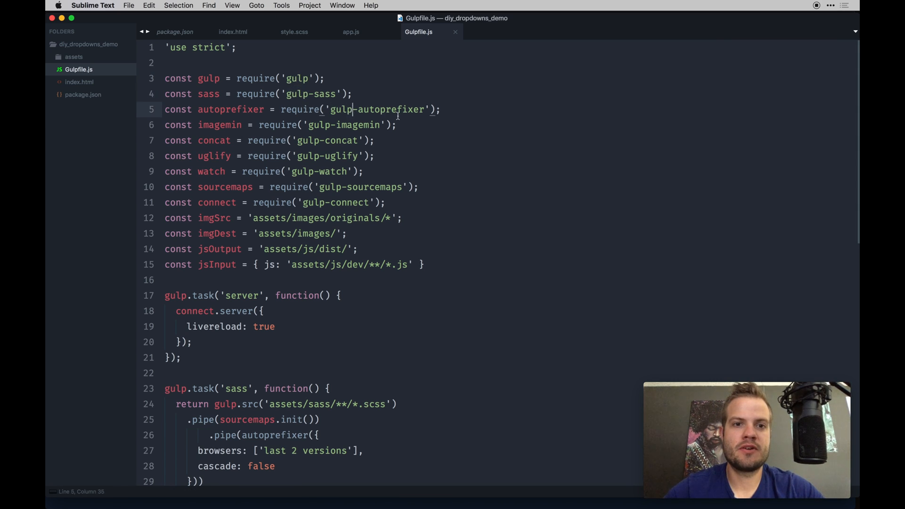
double_click(358, 124)
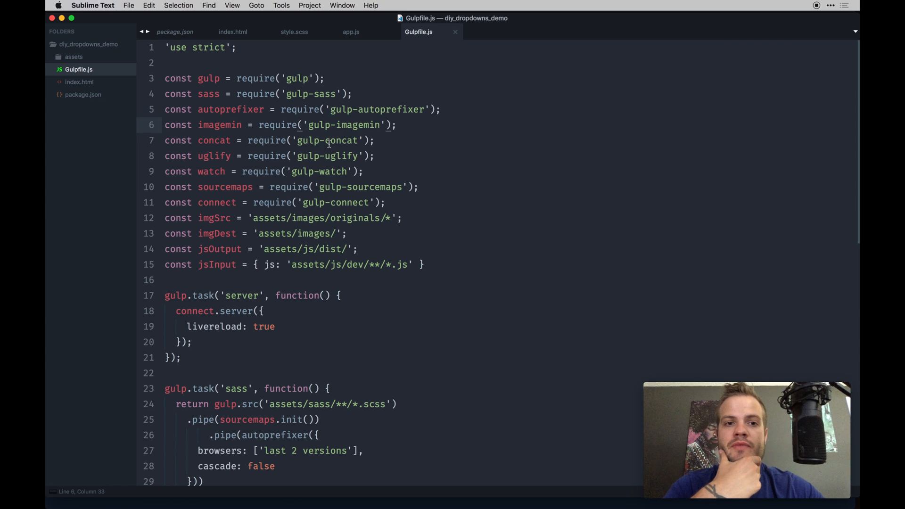
left_click(326, 140)
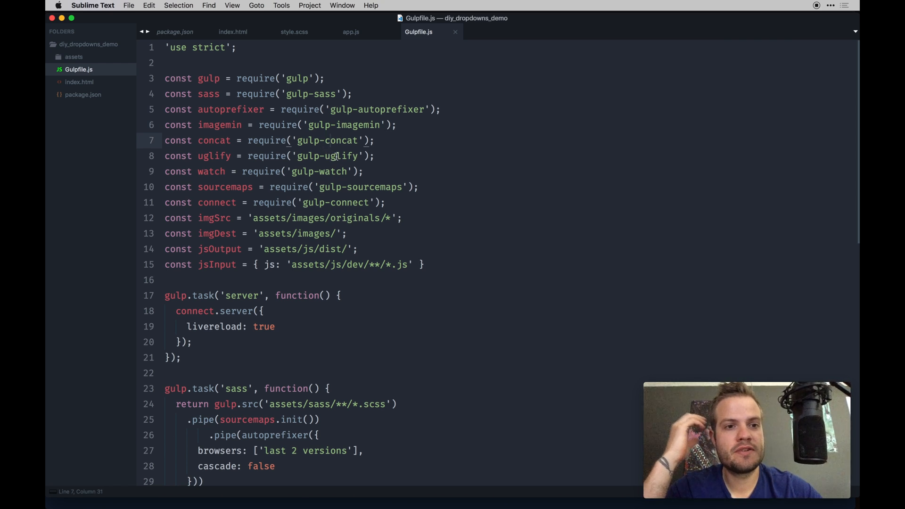
left_click(324, 170)
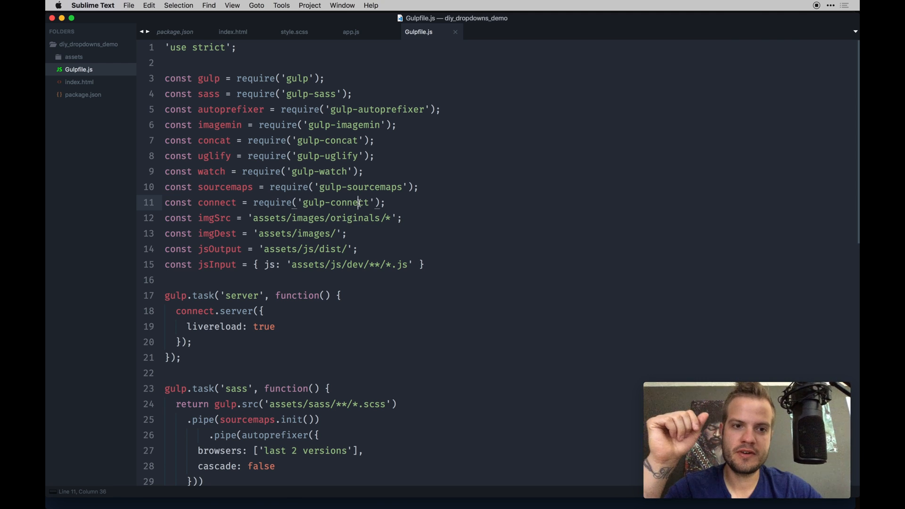
left_click(347, 234)
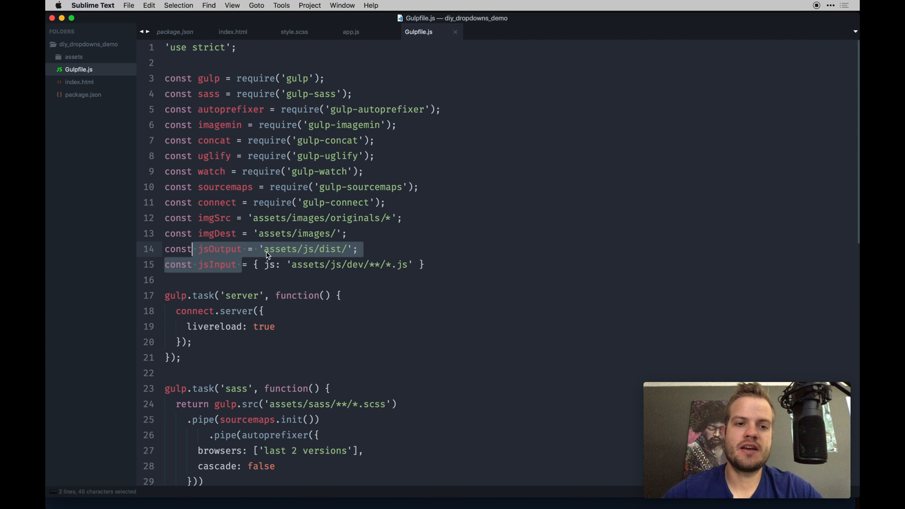
Select the jsInput and jsOutput paths, expand assets and js, and mark the livereload setting
left_click(259, 249)
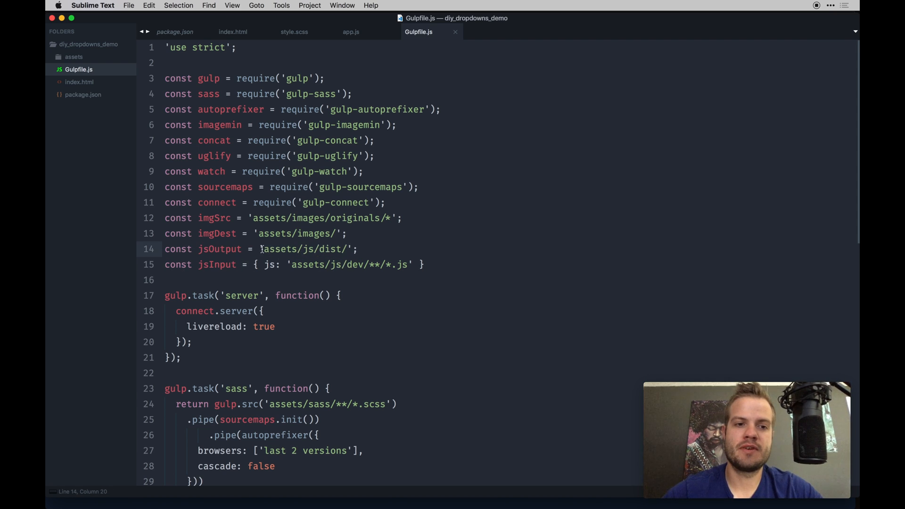
left_click_drag(262, 249, 345, 249)
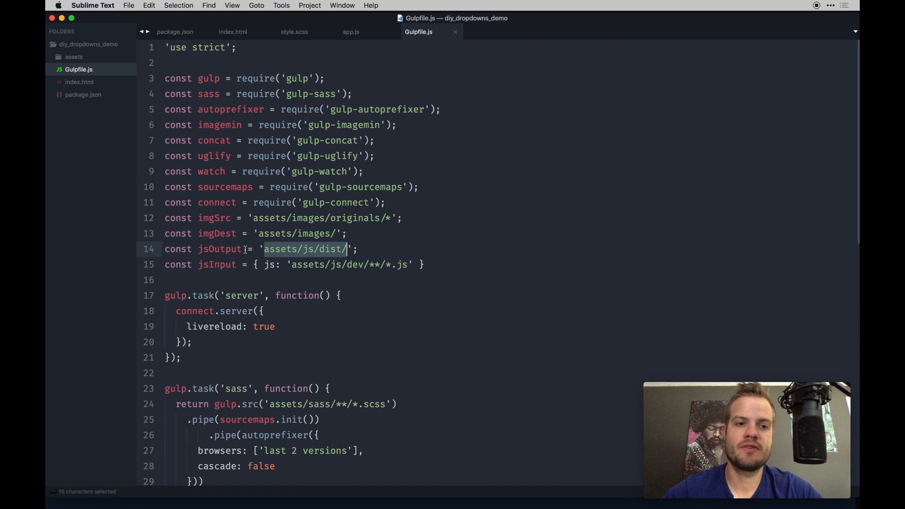
left_click(225, 249)
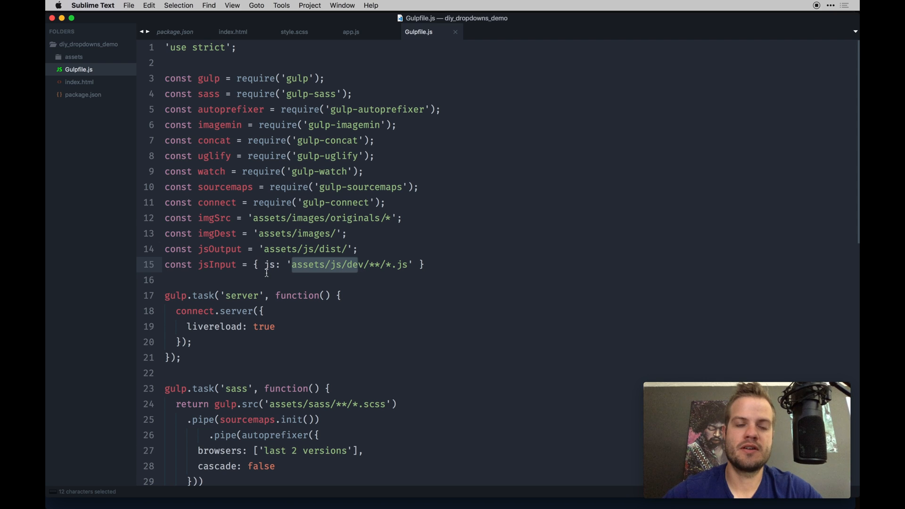
left_click(74, 56)
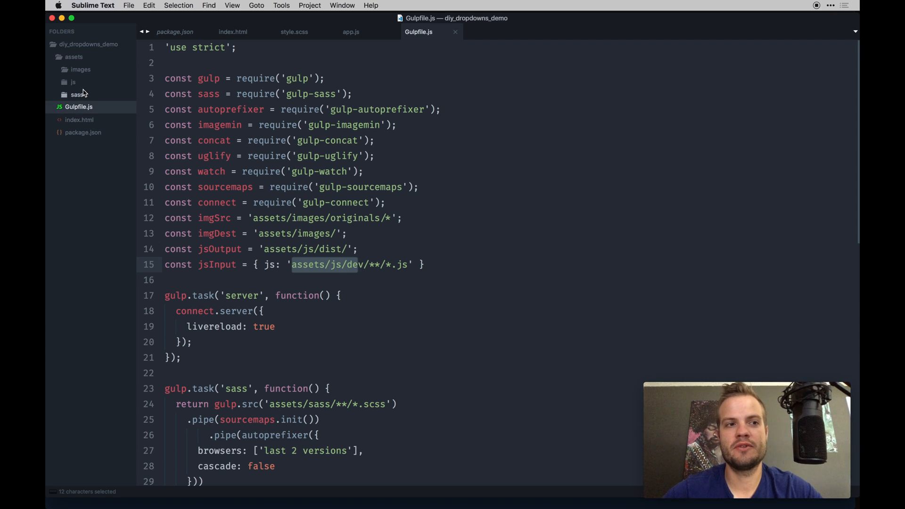
left_click(73, 82)
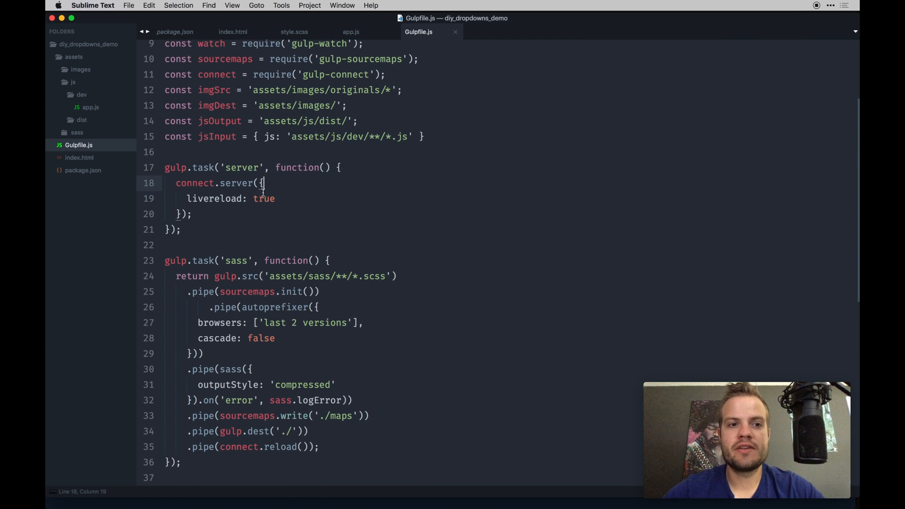
left_click(231, 199)
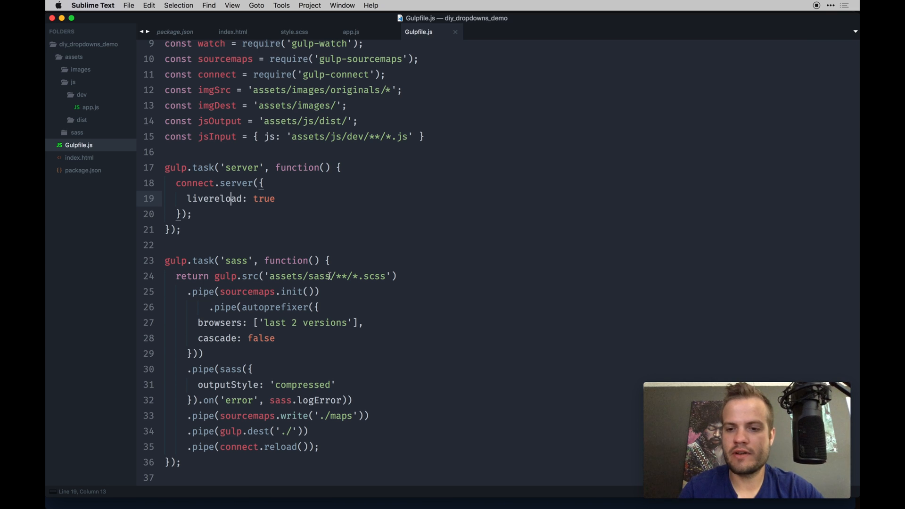
scroll("down", 3)
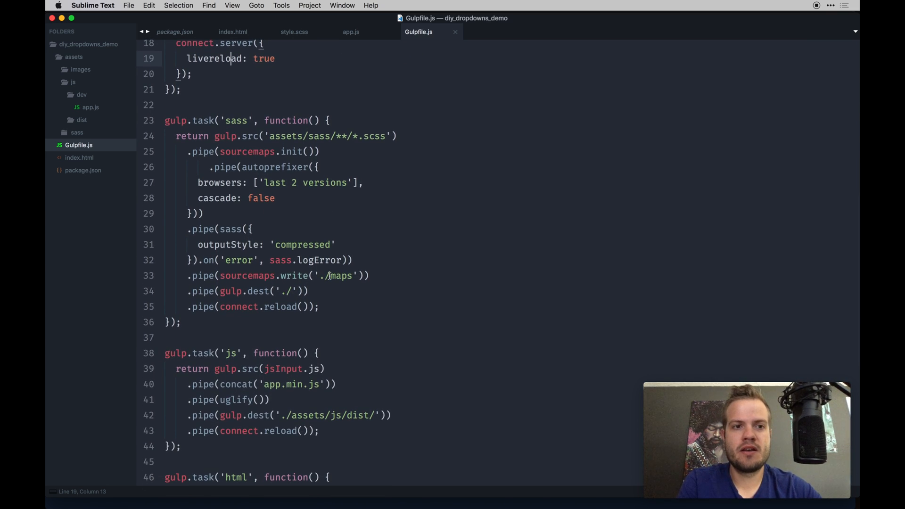
scroll("down", 3)
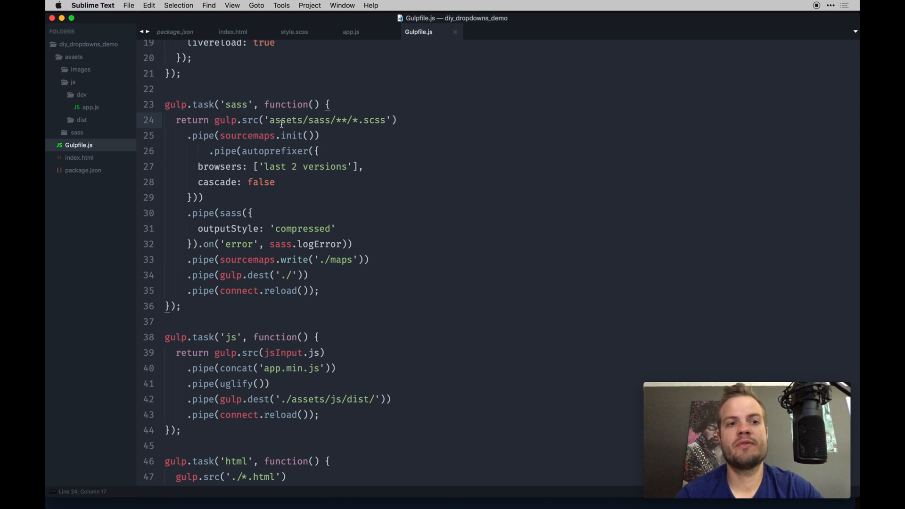
left_click_drag(270, 119, 387, 119)
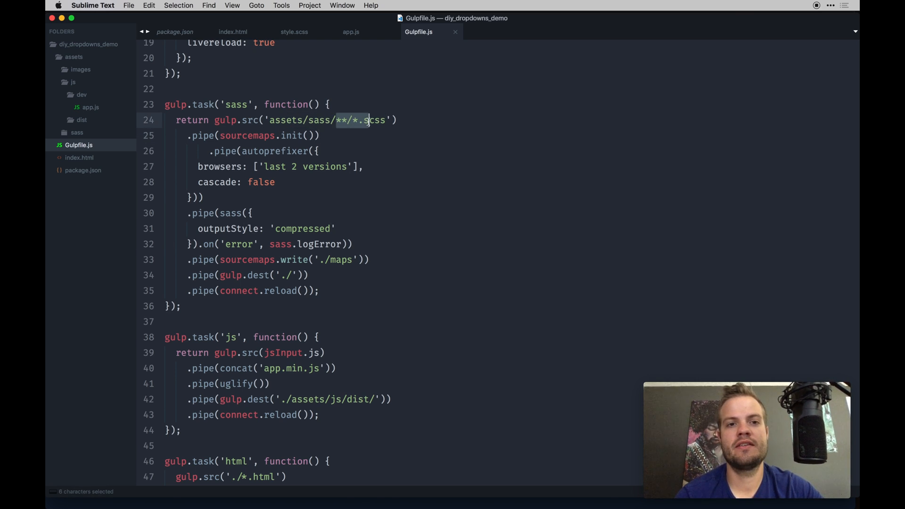
left_click(312, 121)
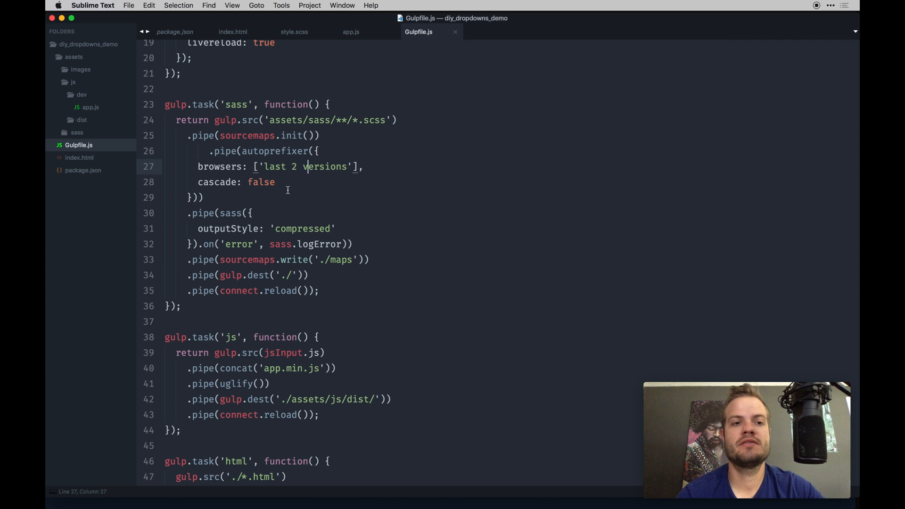
scroll("down", 3)
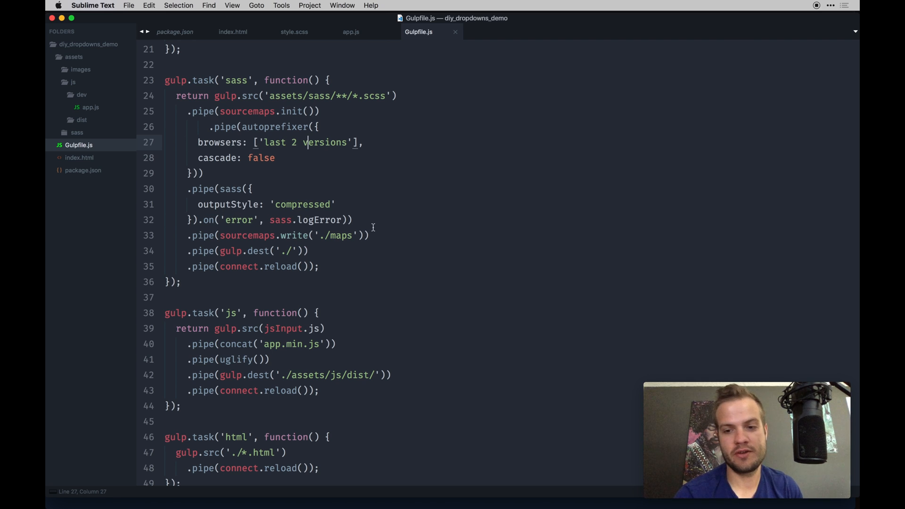
mouse_move(298, 220)
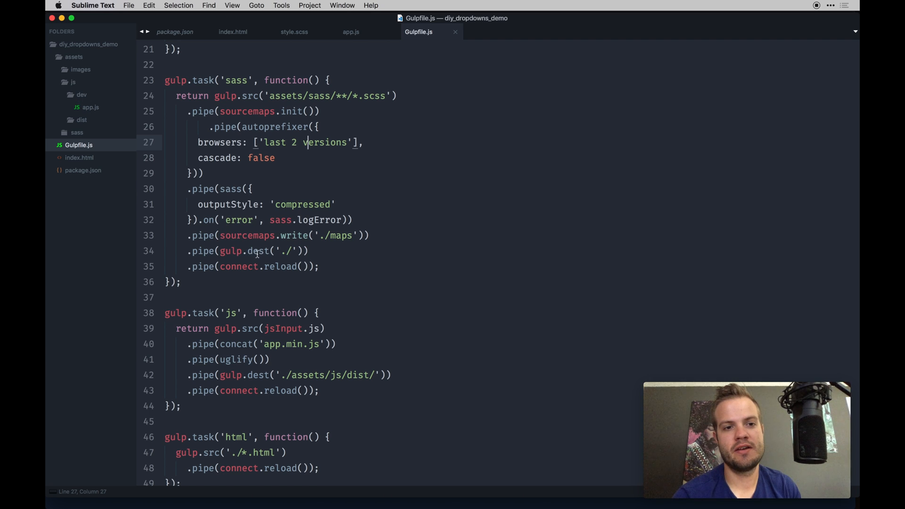
double_click(286, 250)
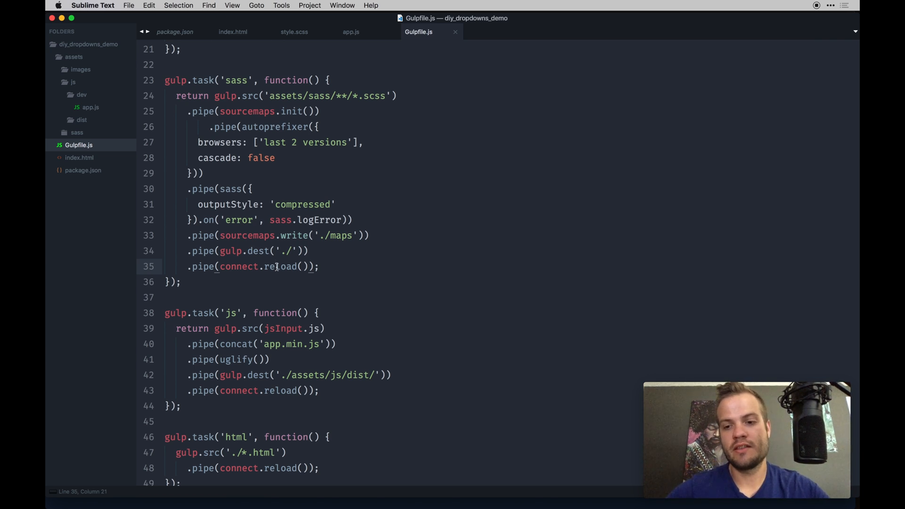
scroll("down", 3)
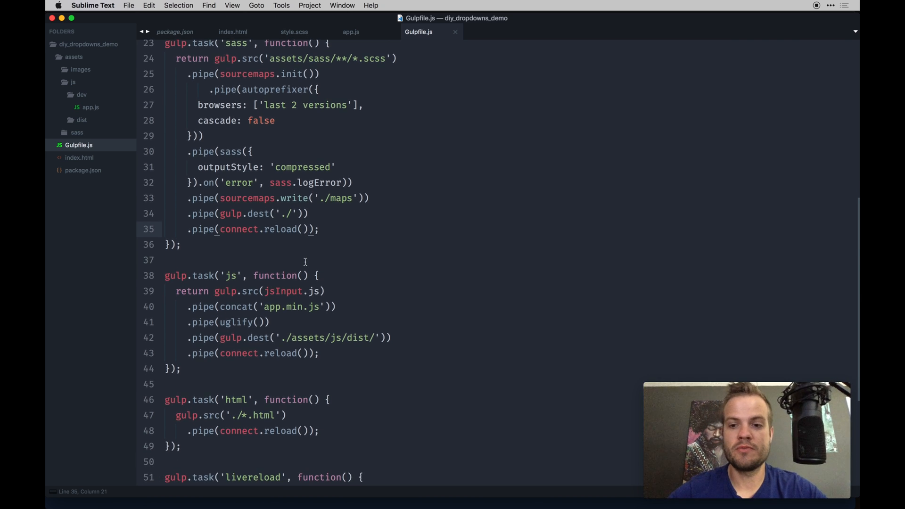
Review the Gulpfile's js, html, livereload, watch and default tasks
scroll("down", 3)
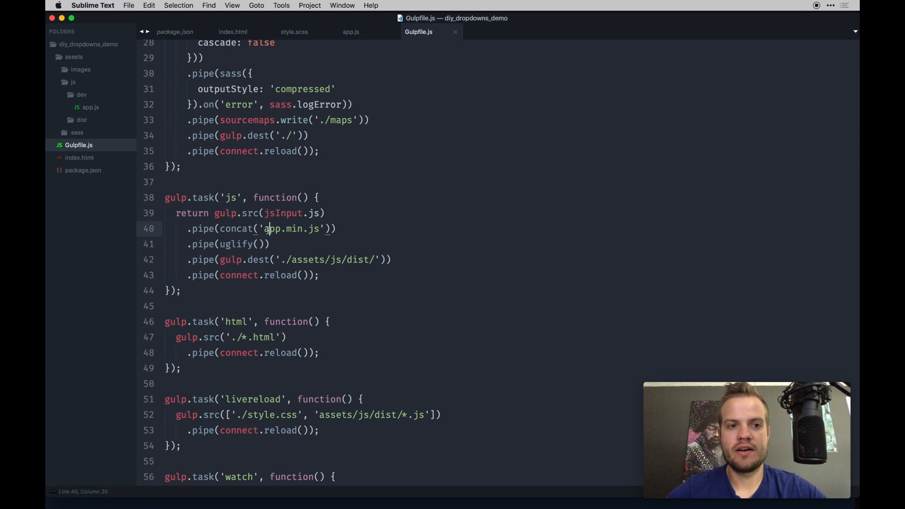
left_click_drag(219, 228, 319, 228)
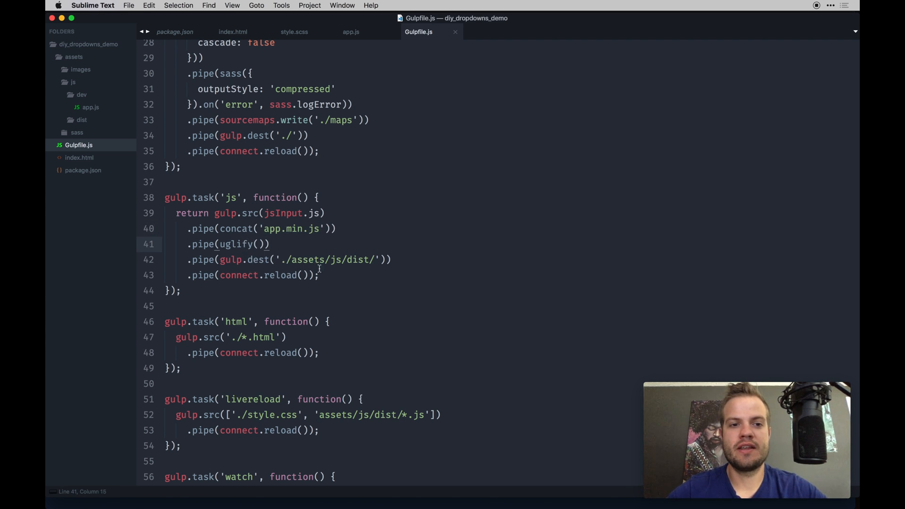
mouse_move(314, 290)
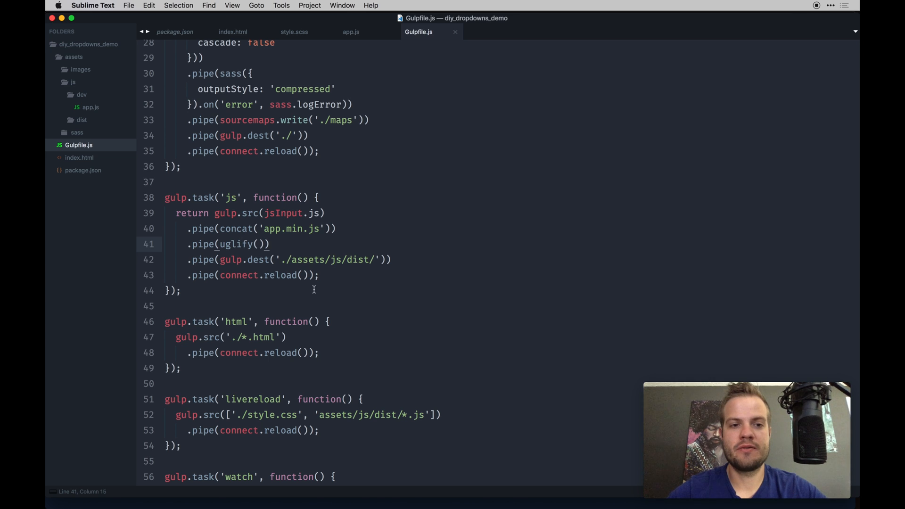
scroll("down", 3)
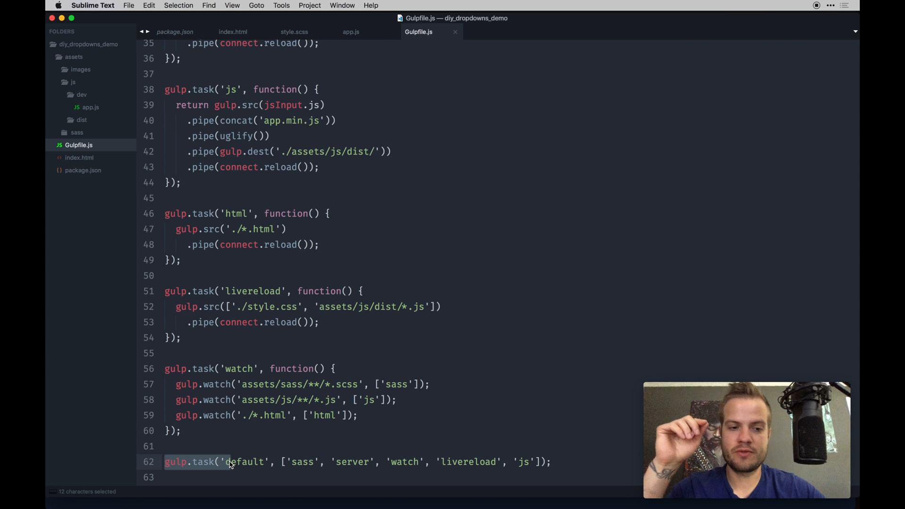
left_click(250, 462)
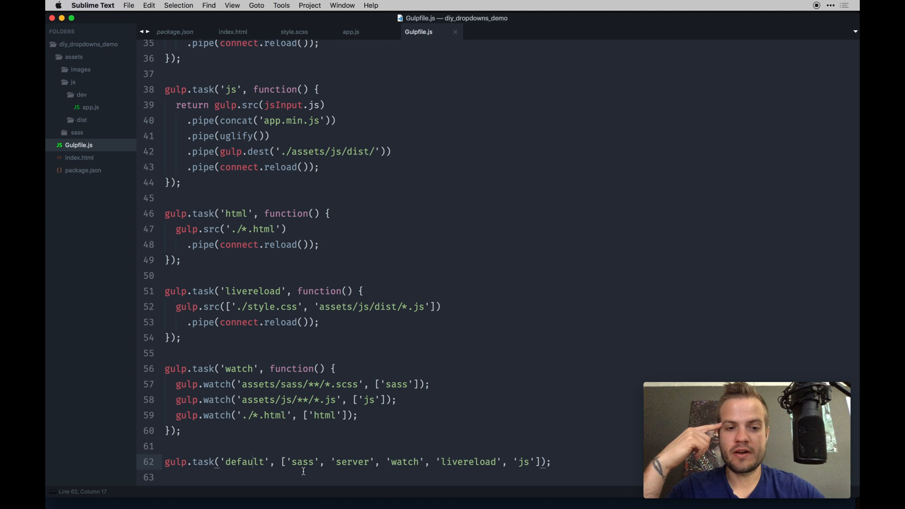
left_click_drag(291, 462, 525, 462)
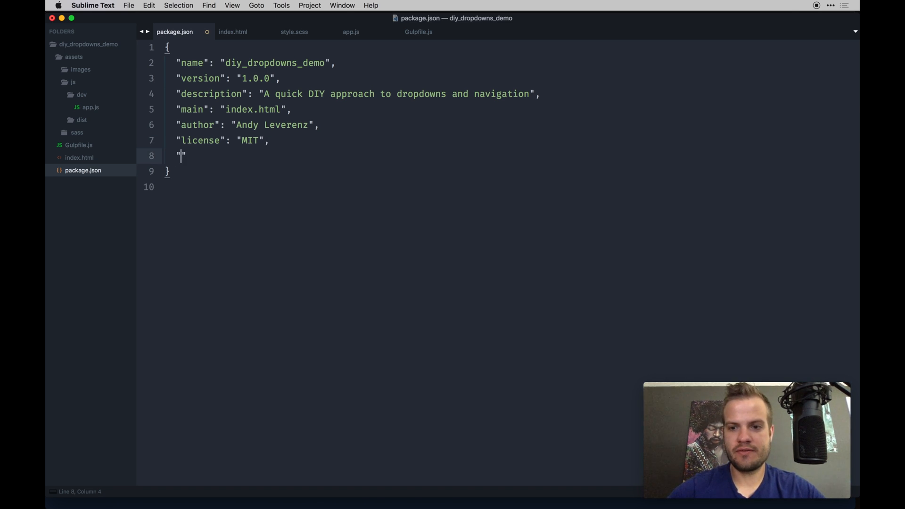
Add a scripts block with "start": "gulp" to package.json and save
type("scri")
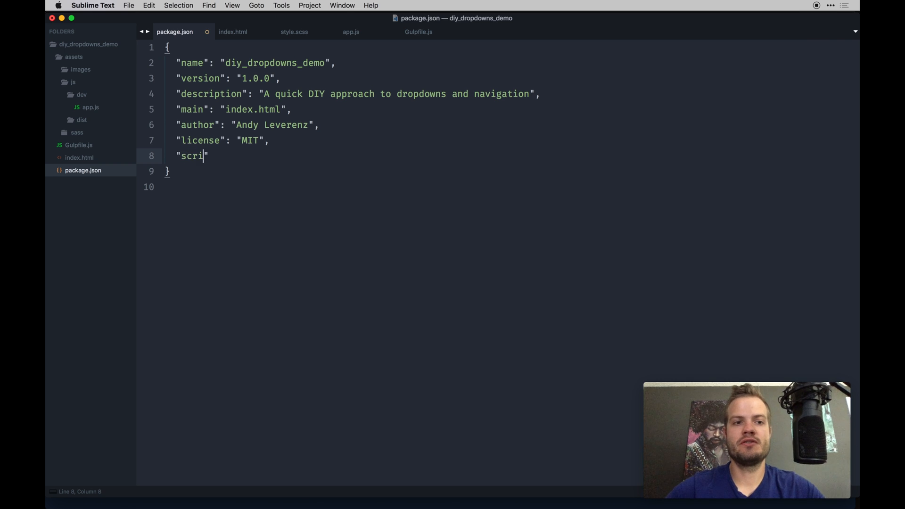
type("pt")
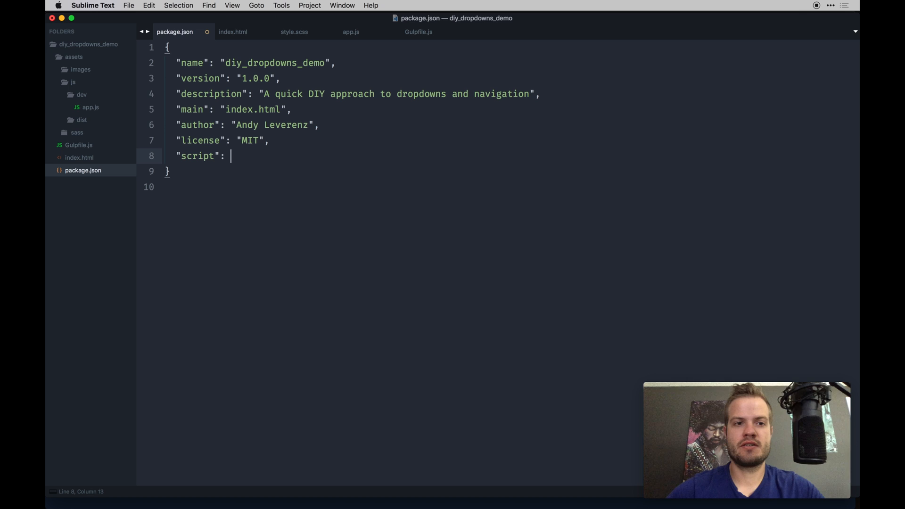
type("{")
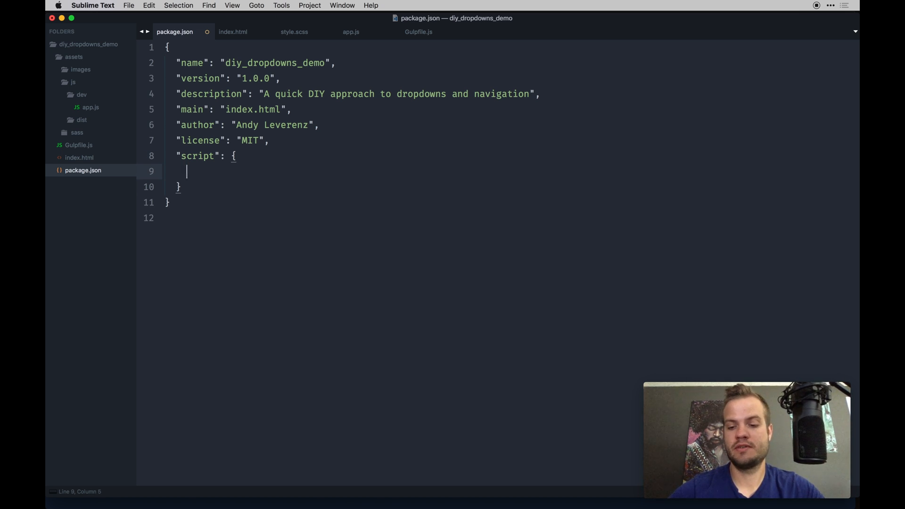
type("s")
type(":")
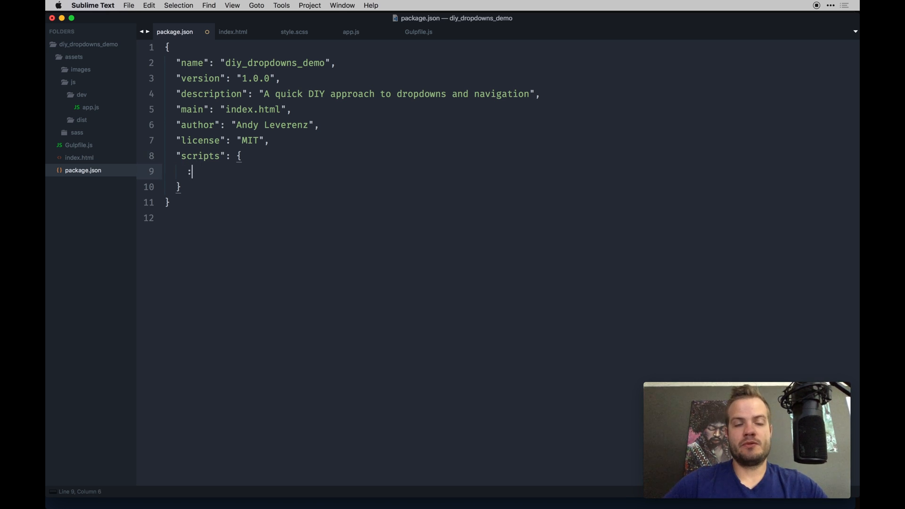
type("\"star\"")
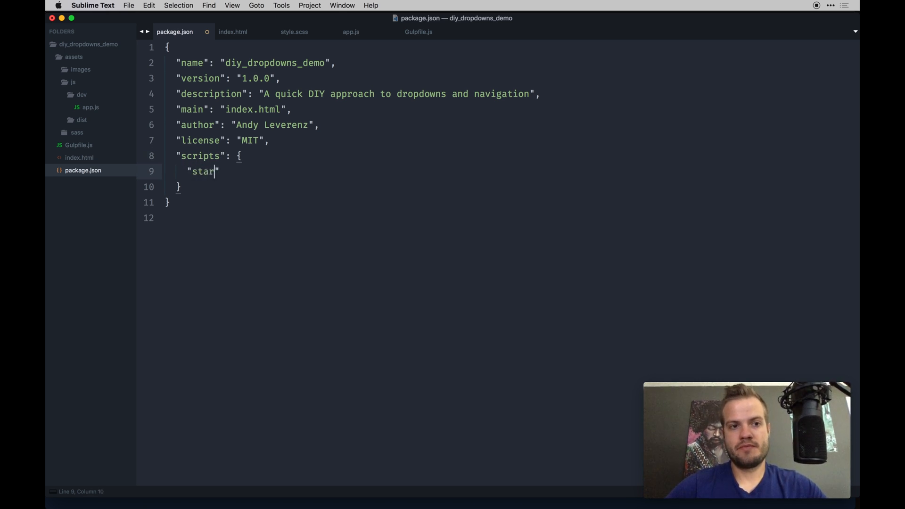
type("t\":")
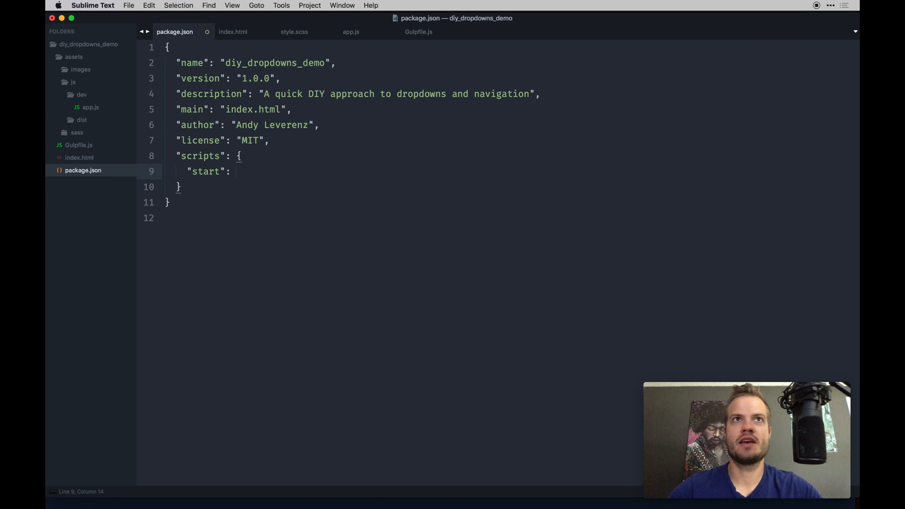
type("\"gulp\"")
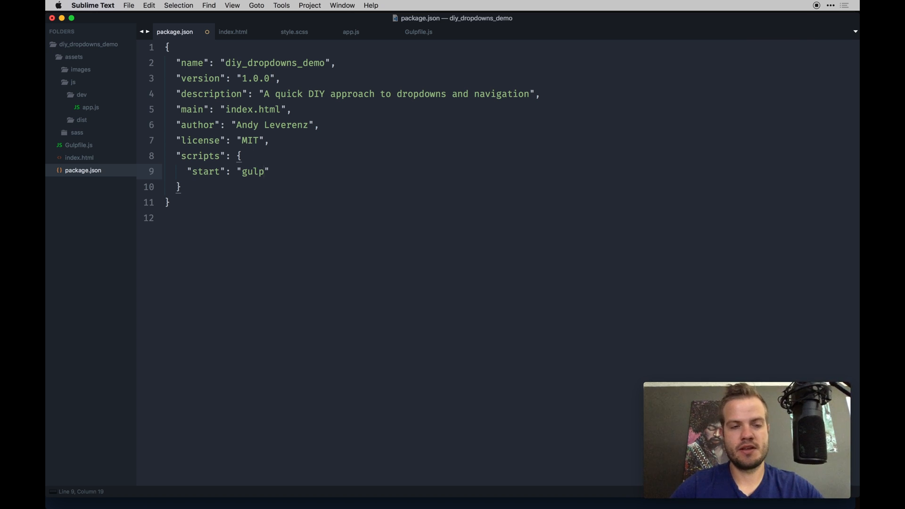
key("cmd+s")
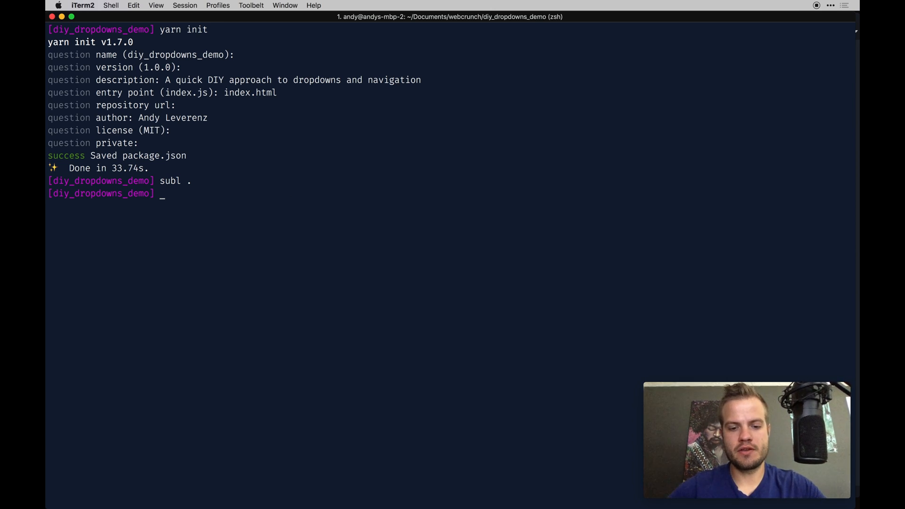
Install gulp and its gulp plugins with yarn add, then return to Sublime Text
type("yarn")
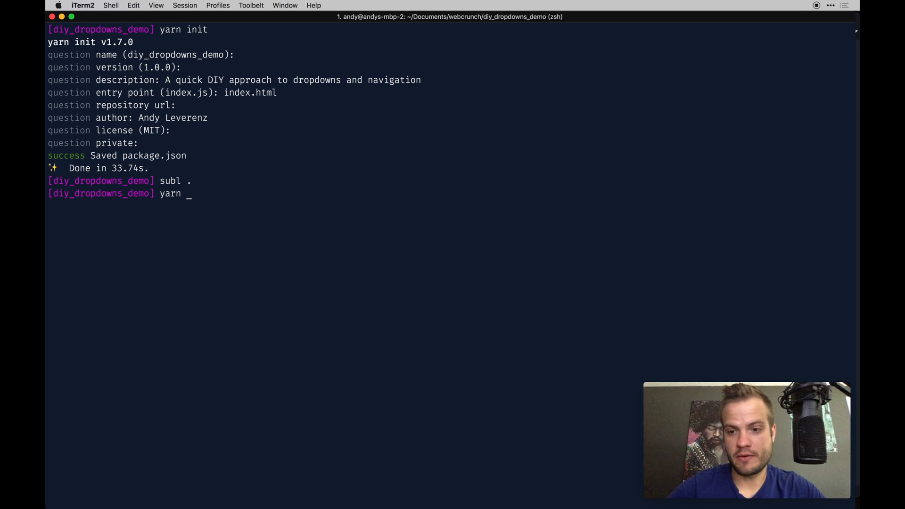
type("add")
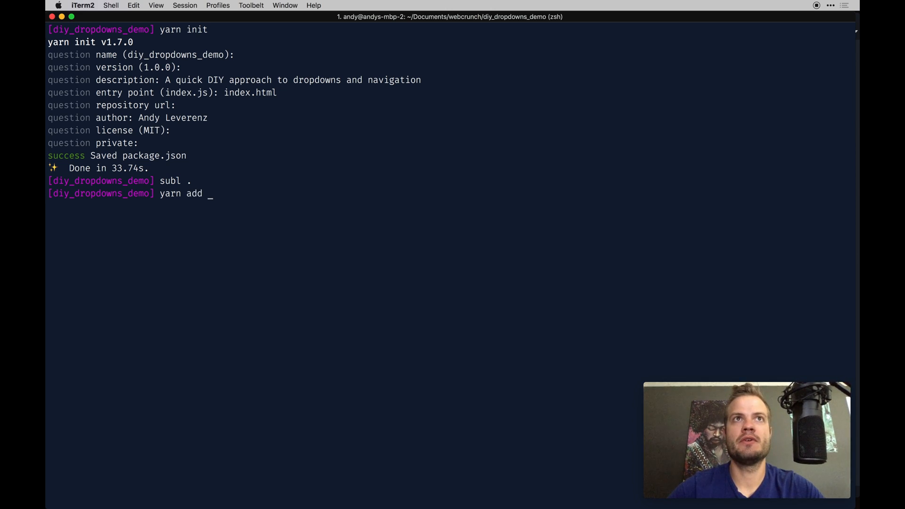
type("gulp gul")
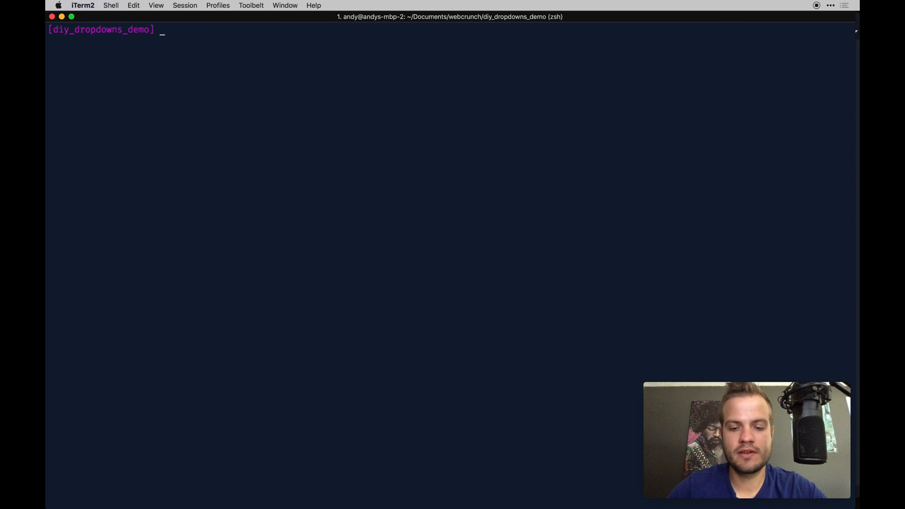
key("cmd+tab")
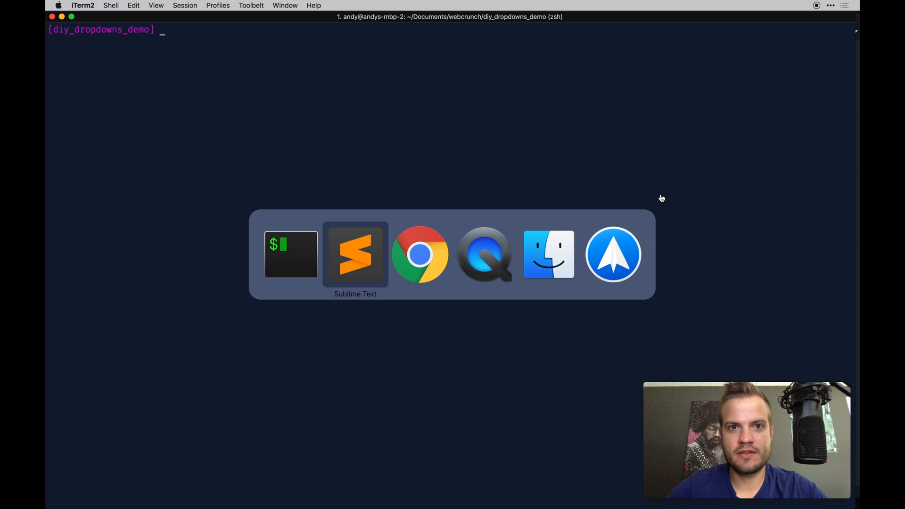
Check package.json lists gulp and eight plugins as devDependencies; collapse the assets folder
left_click(355, 255)
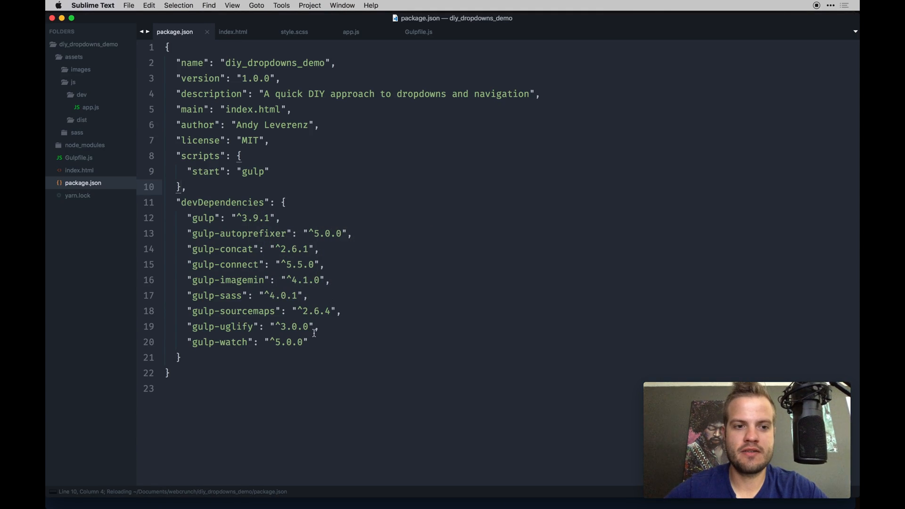
left_click_drag(182, 218, 308, 342)
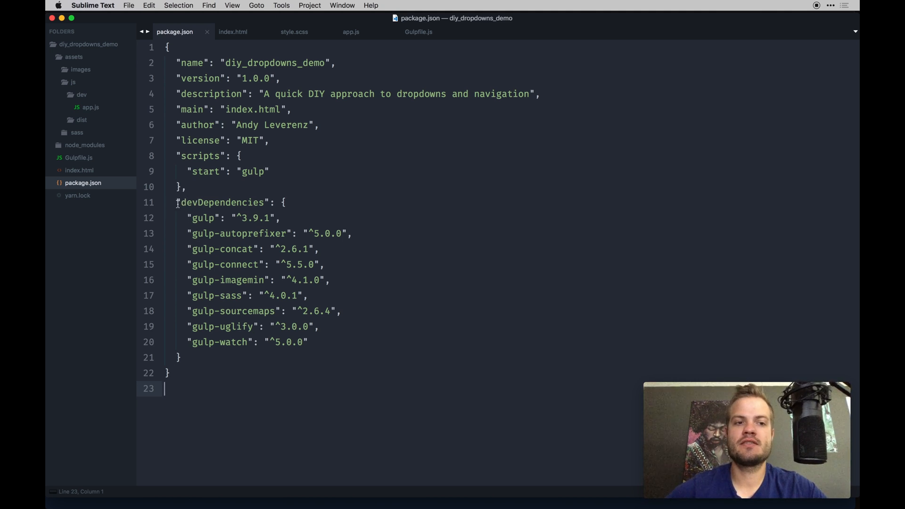
double_click(187, 203)
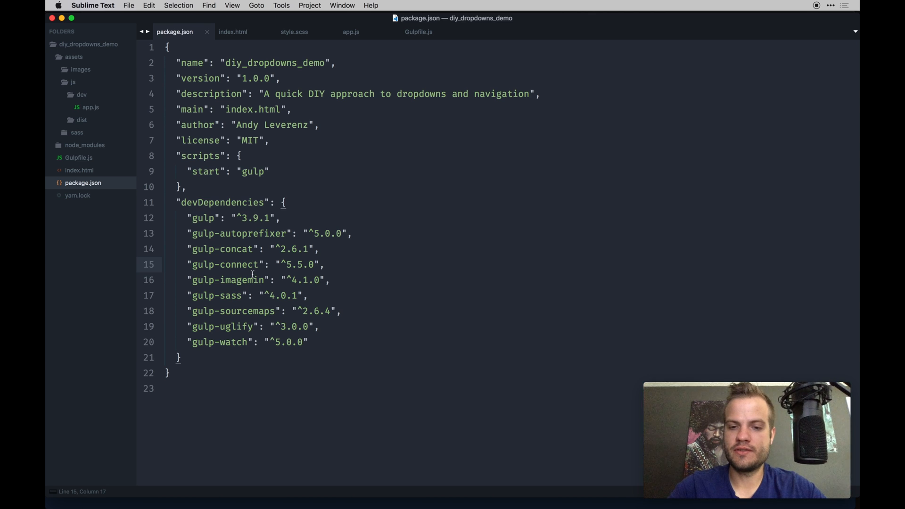
left_click(73, 57)
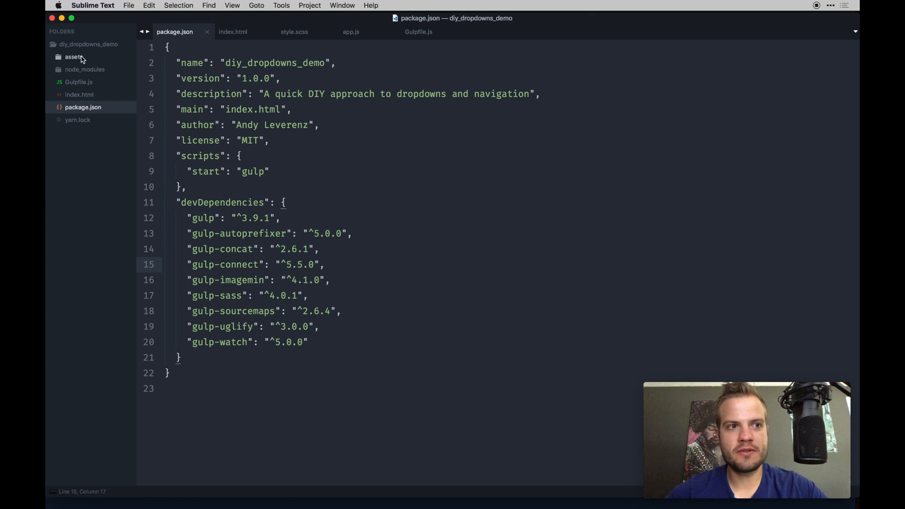
Create and save a project .gitignore file containing node_modules
right_click(88, 44)
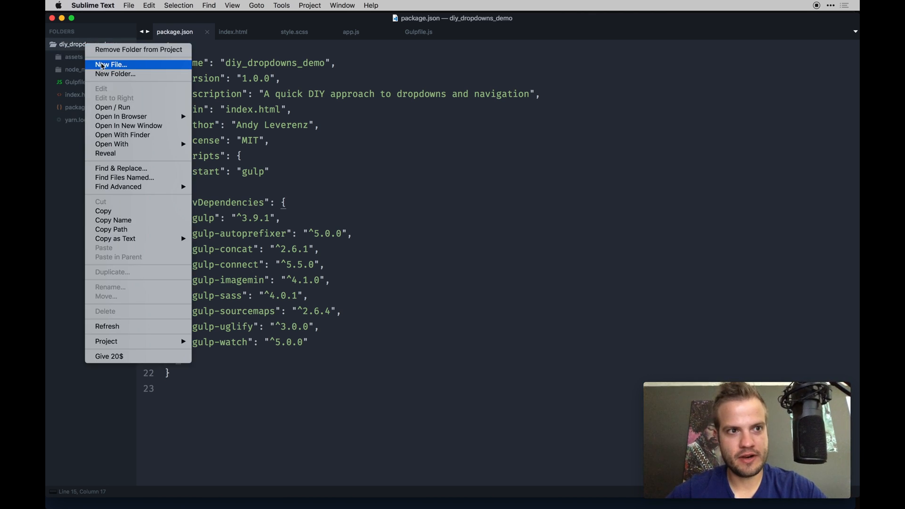
left_click(110, 64)
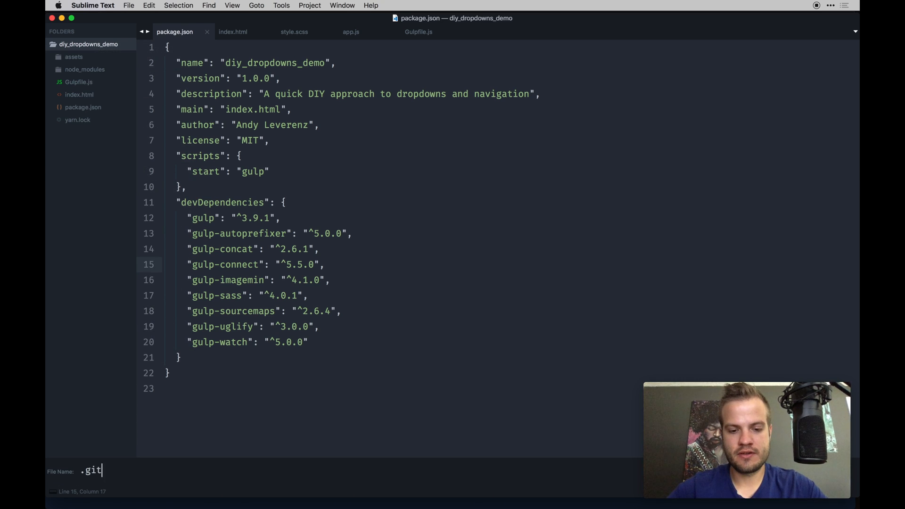
type("ignore")
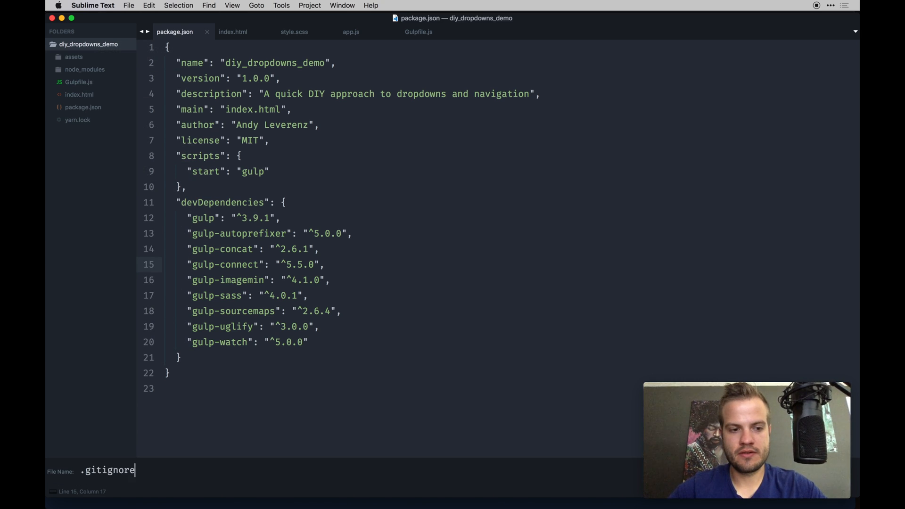
key("enter")
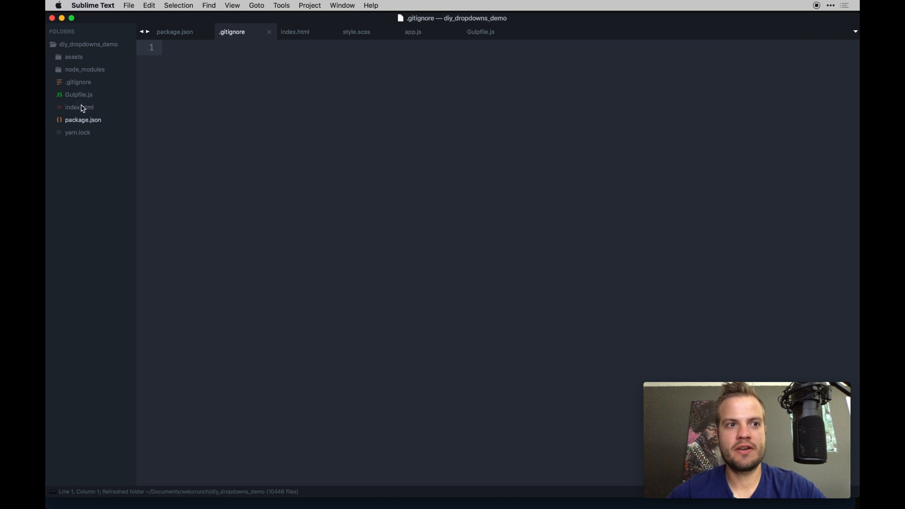
mouse_move(133, 57)
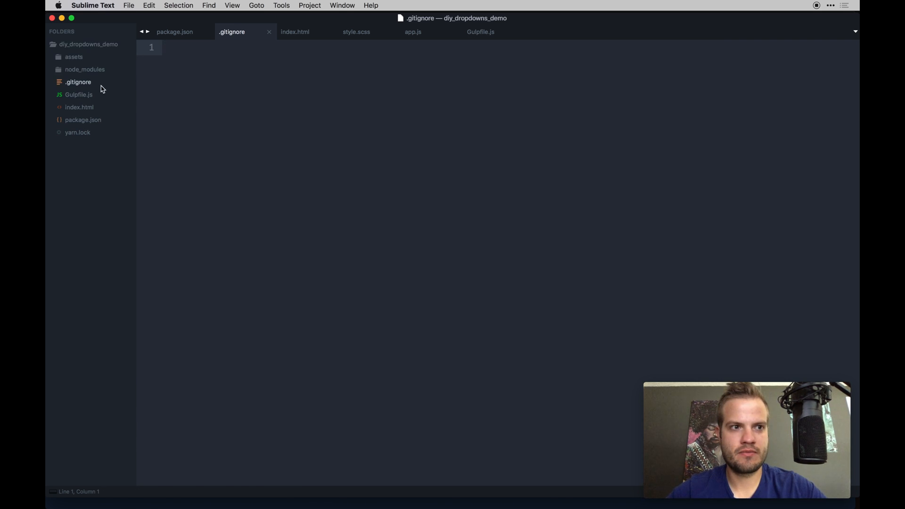
type("nod")
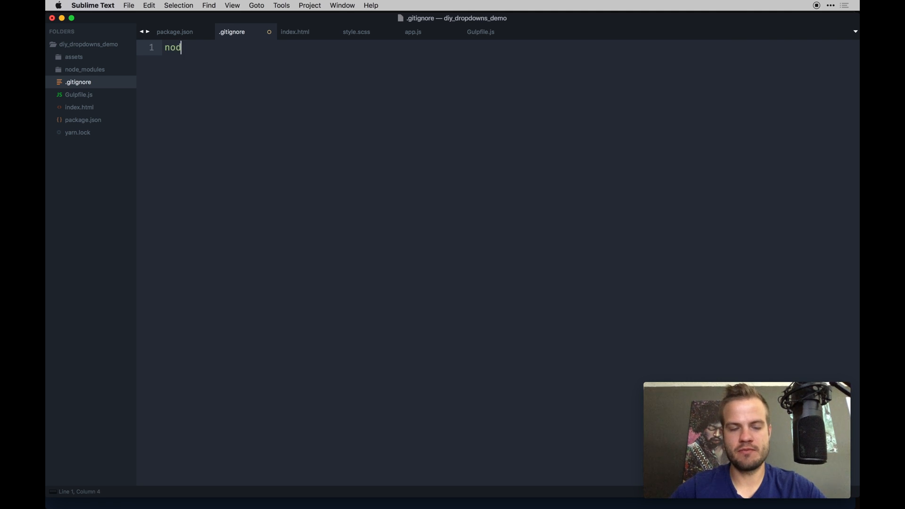
type("e")
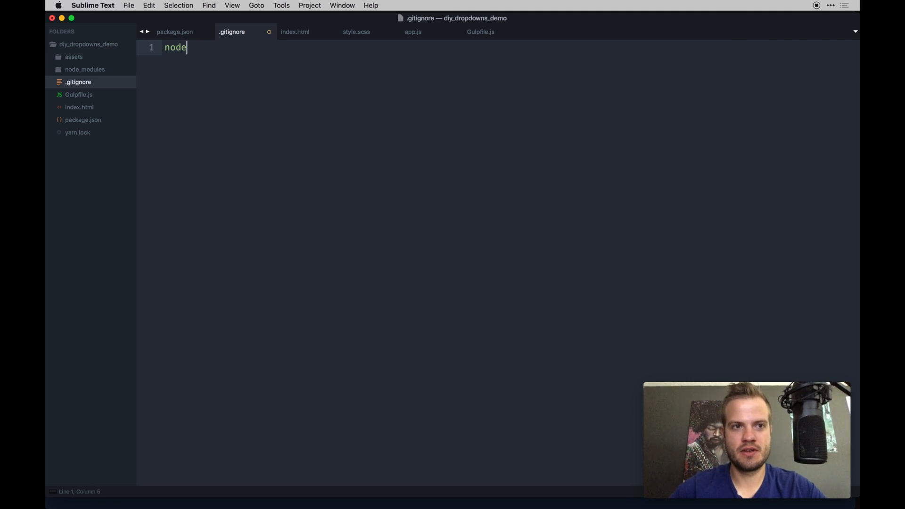
type("_modules")
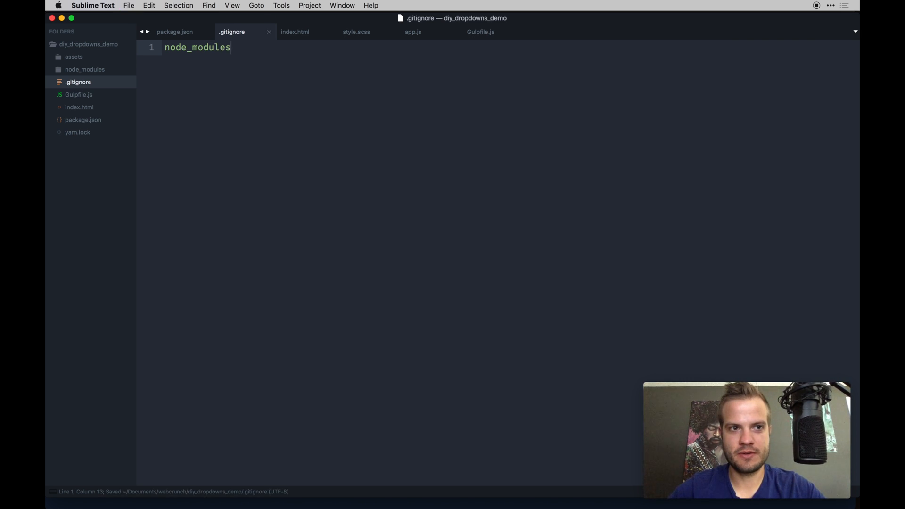
type("/")
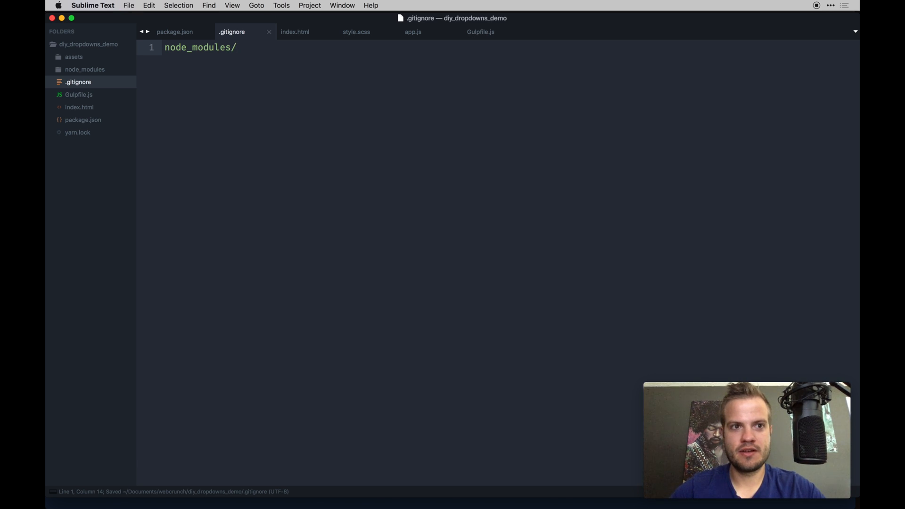
key("Backspace")
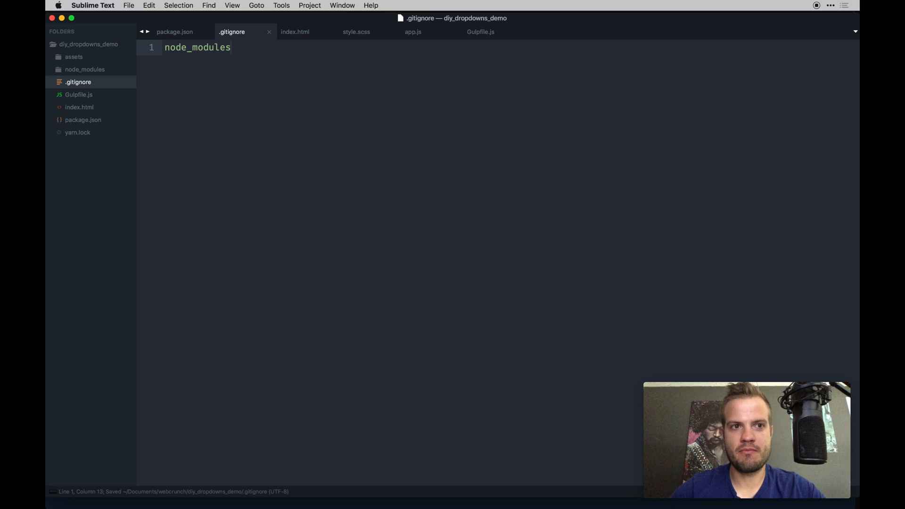
left_click(175, 31)
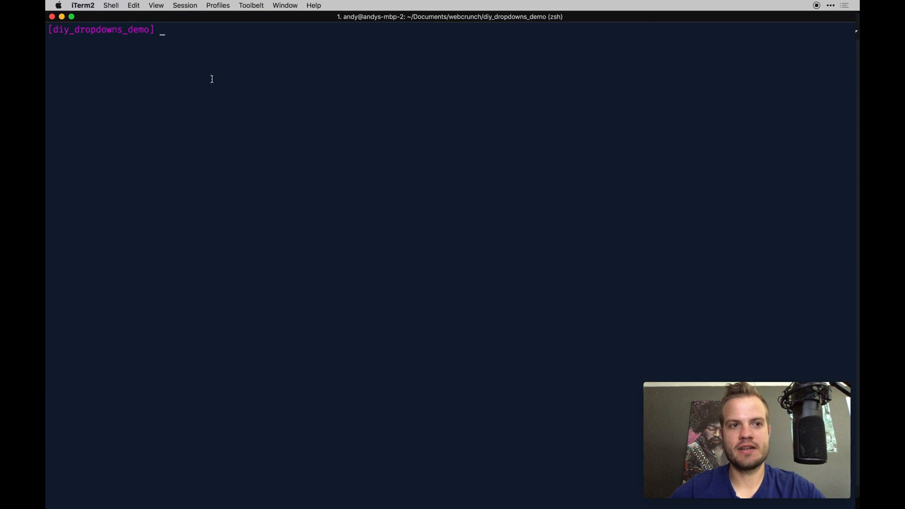
Run git init, git add . and git status, then enter git commit -m "init"
type("git init")
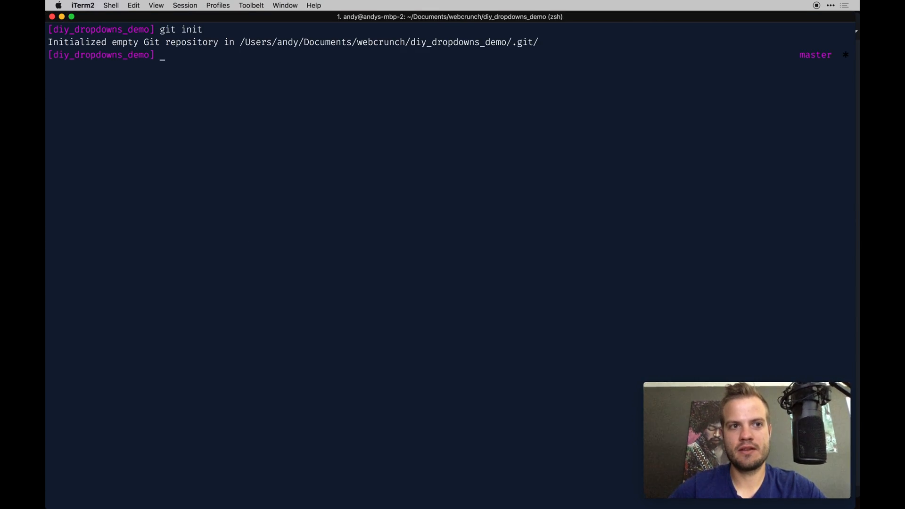
type("git add .")
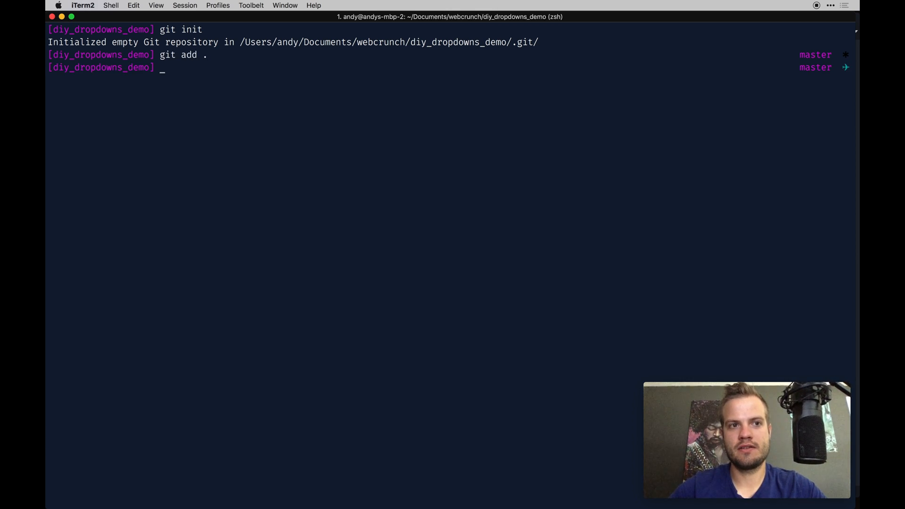
type("git status")
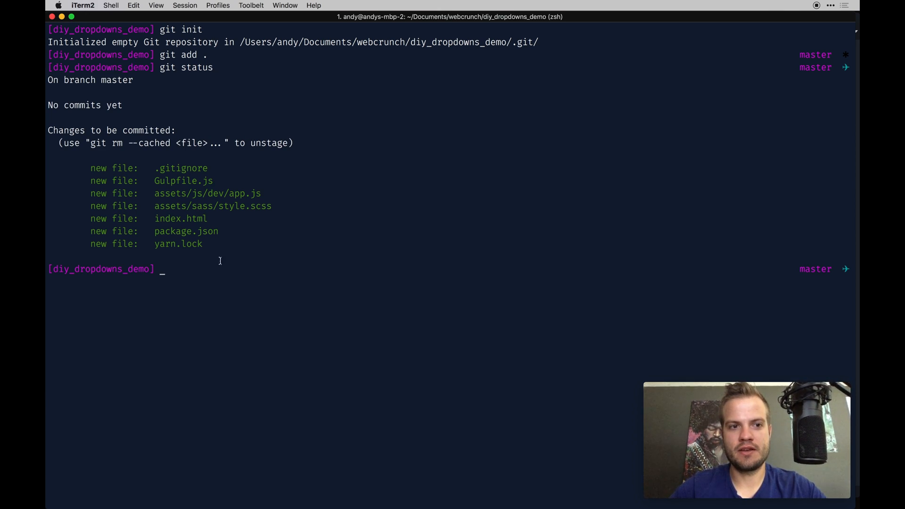
mouse_move(178, 250)
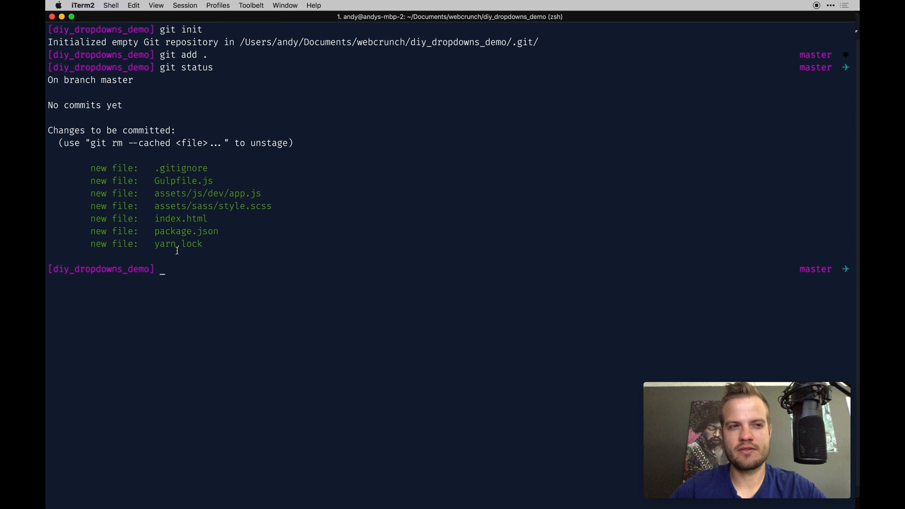
type("g")
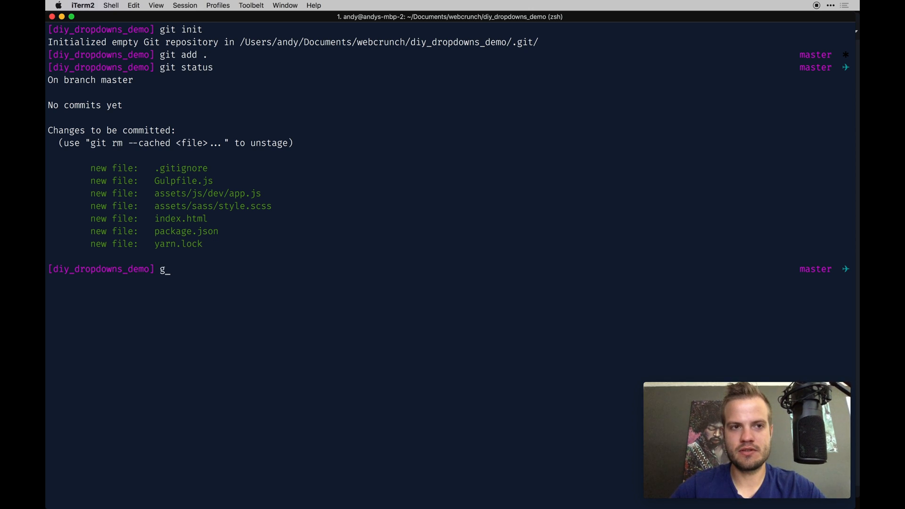
type("it")
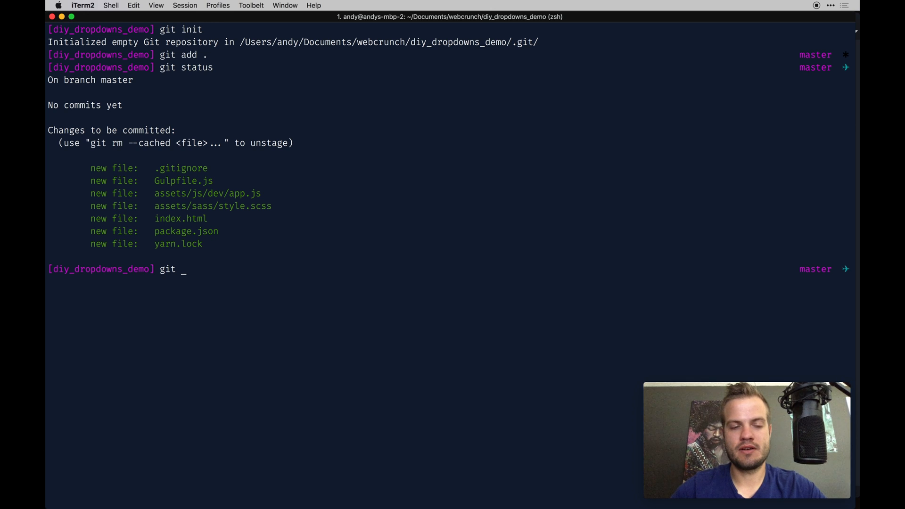
type("commit -m")
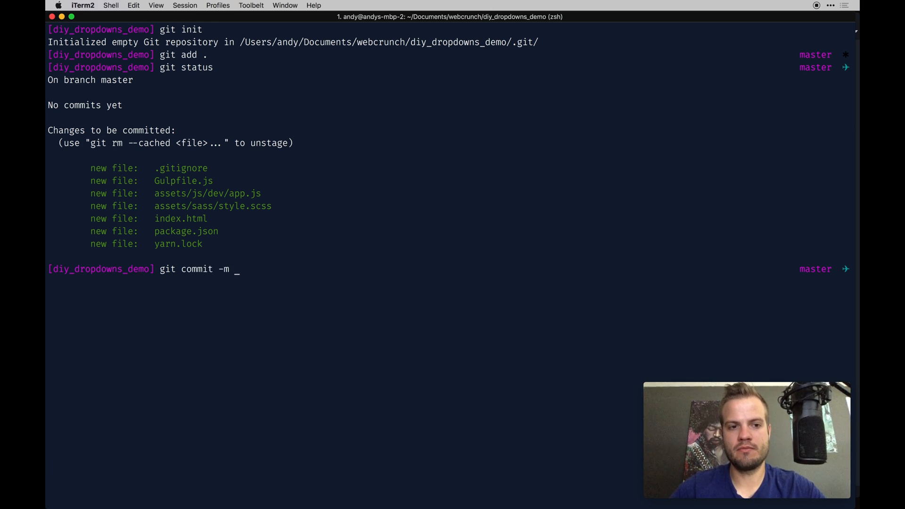
type("\"init")
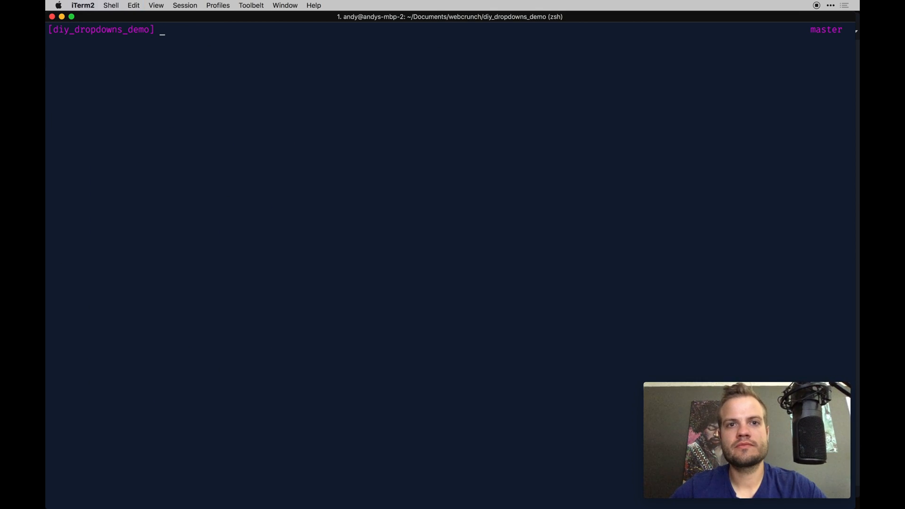
Run npm run start to serve the site at localhost:8080 with LiveReload
type("gul")
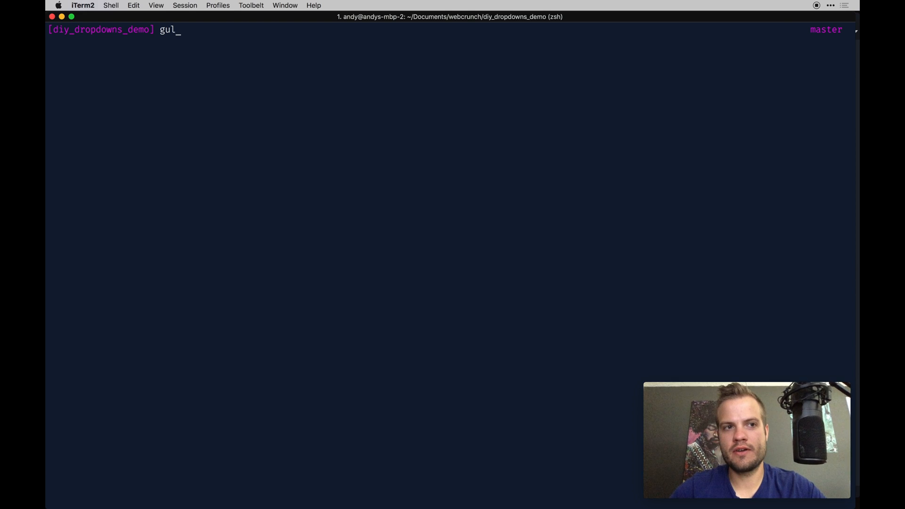
type("npm")
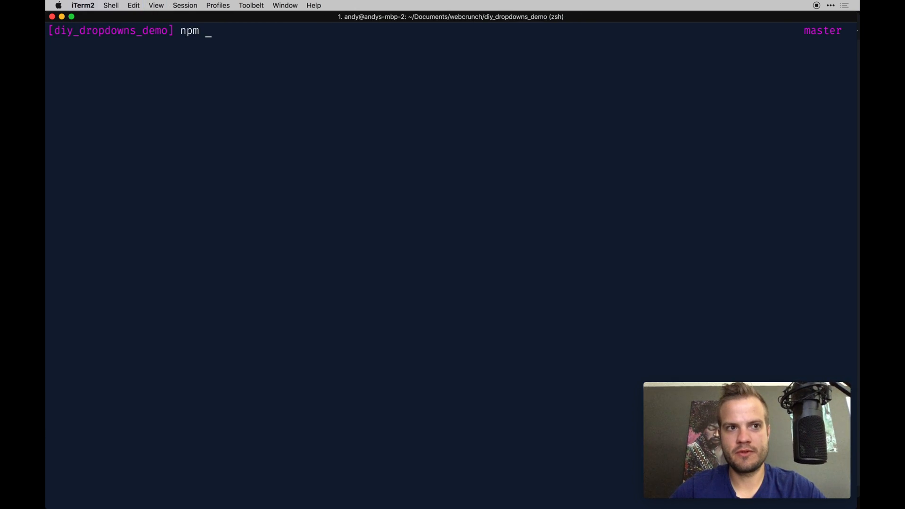
type("run atart")
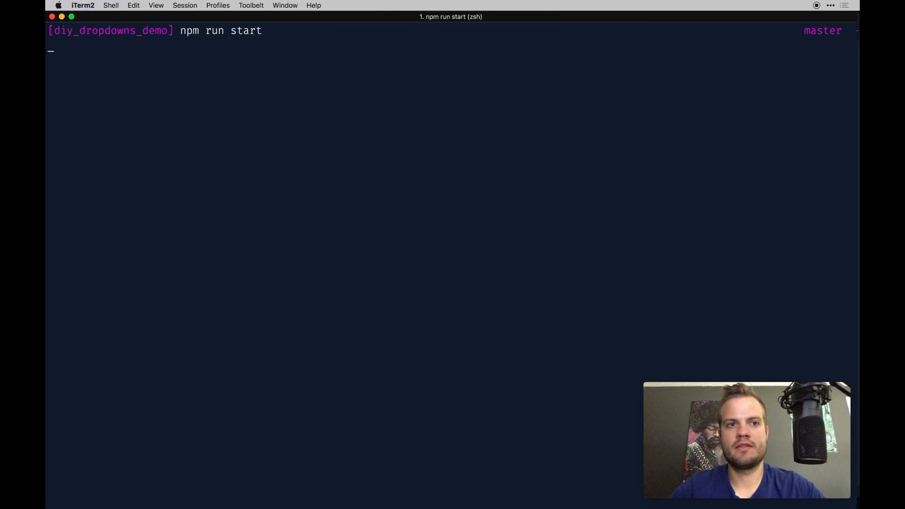
key("Return")
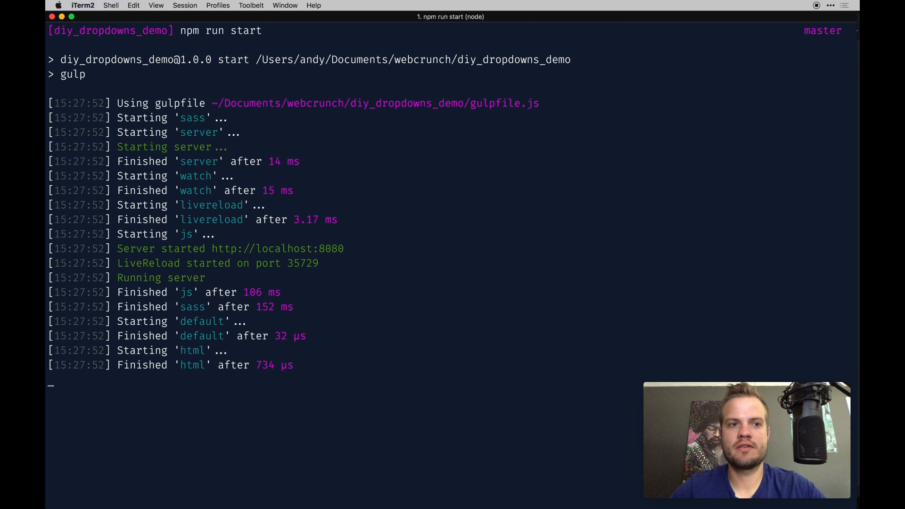
mouse_move(277, 249)
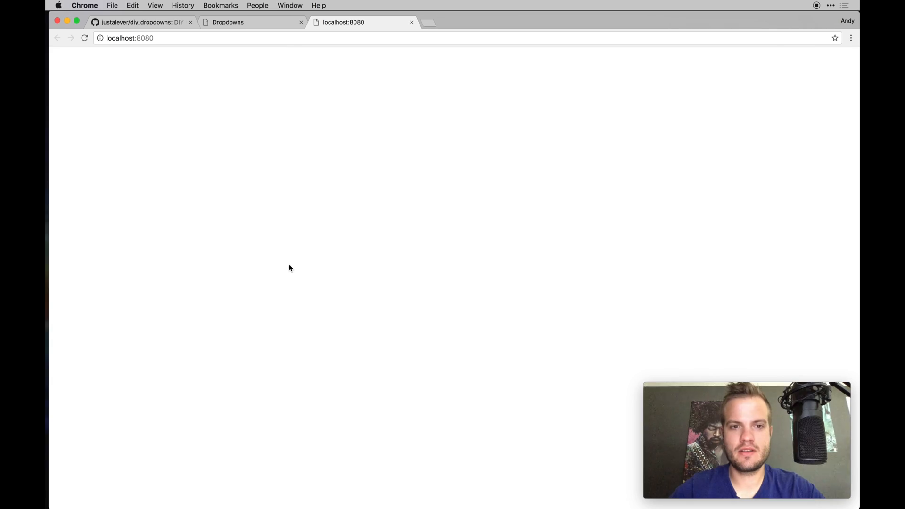
left_click(850, 37)
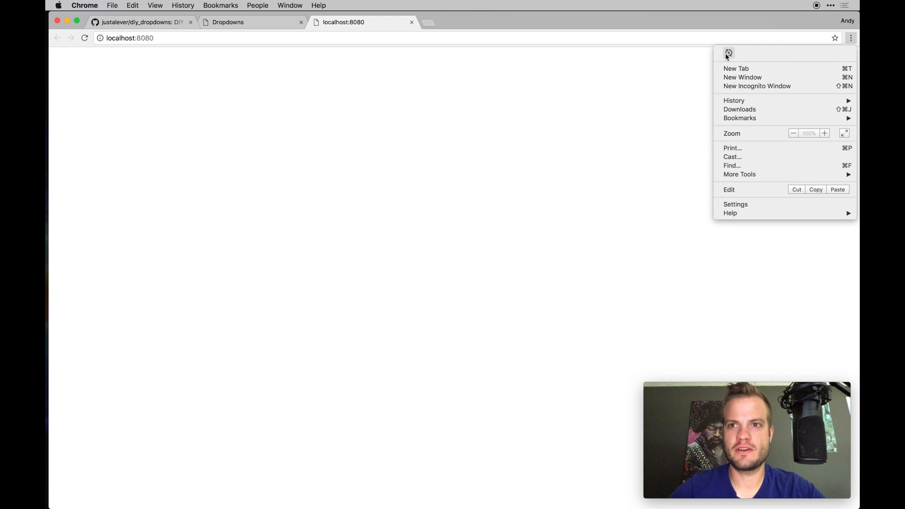
left_click(378, 191)
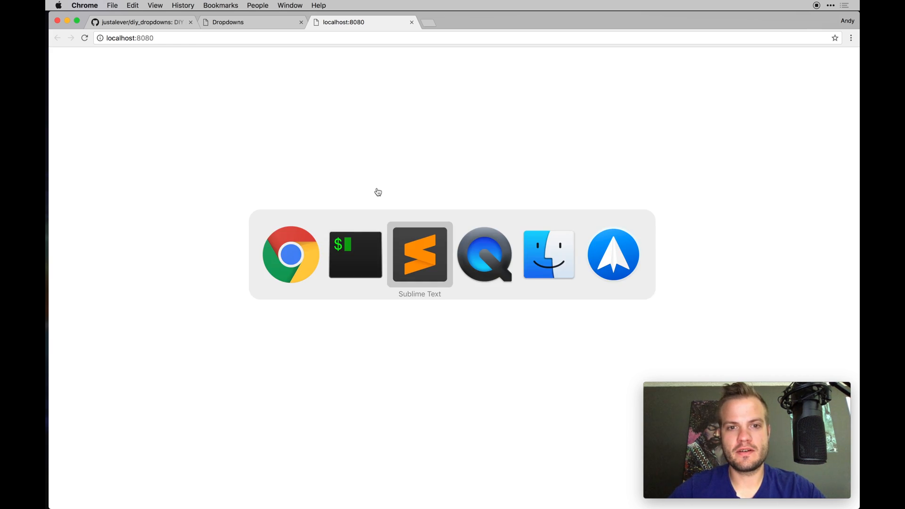
Expand the assets and sass folders and view the reference project's index.html markup
left_click(419, 254)
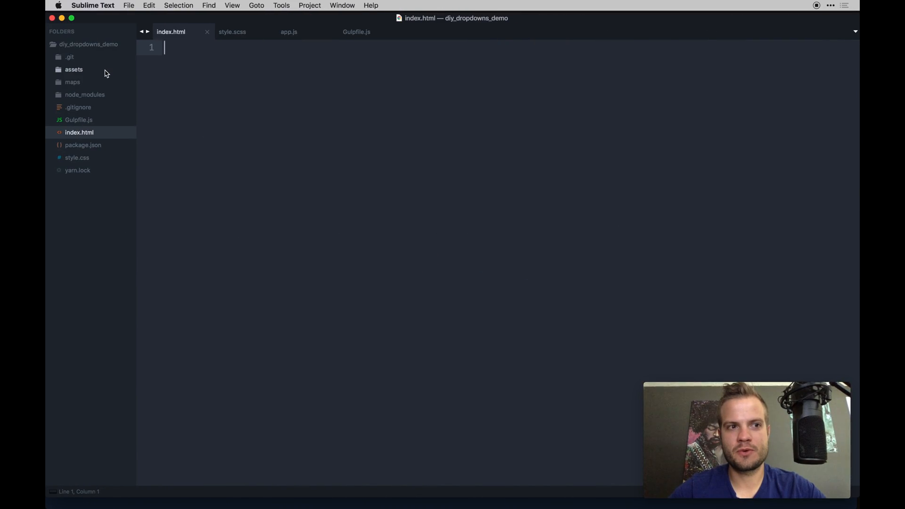
left_click(74, 69)
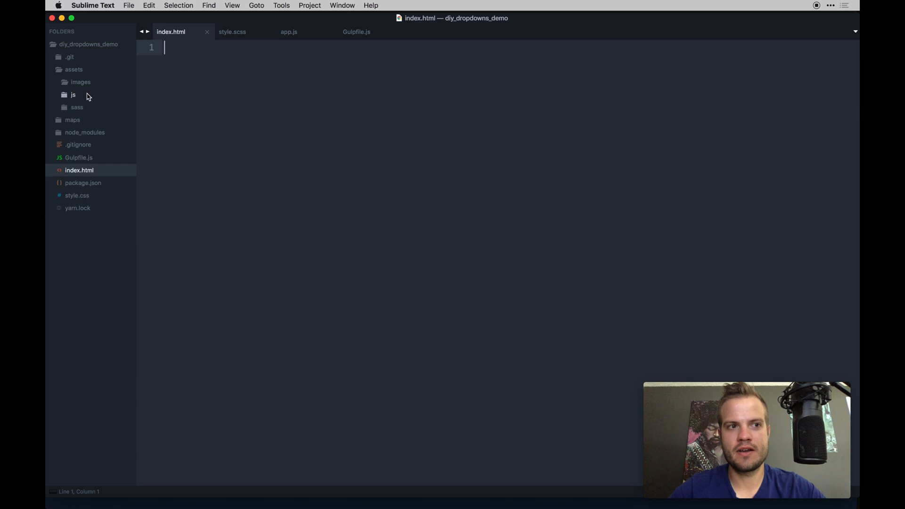
left_click(76, 107)
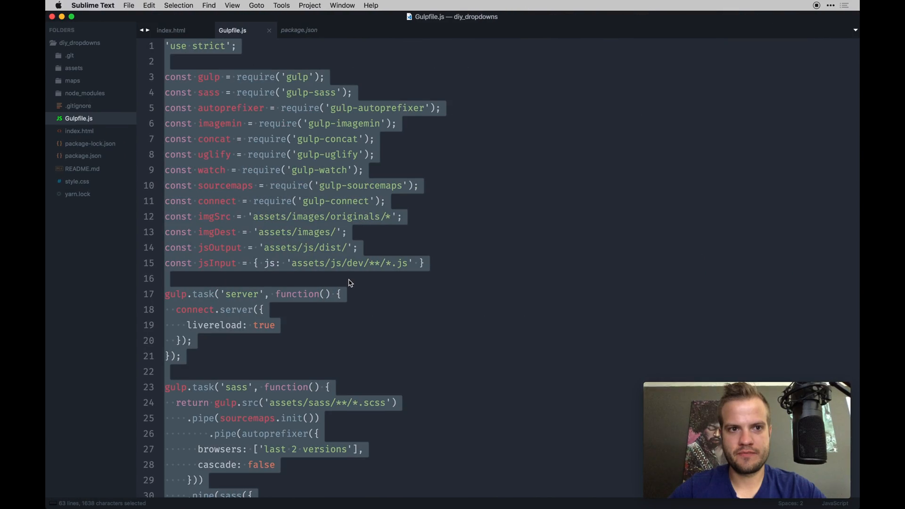
left_click(171, 30)
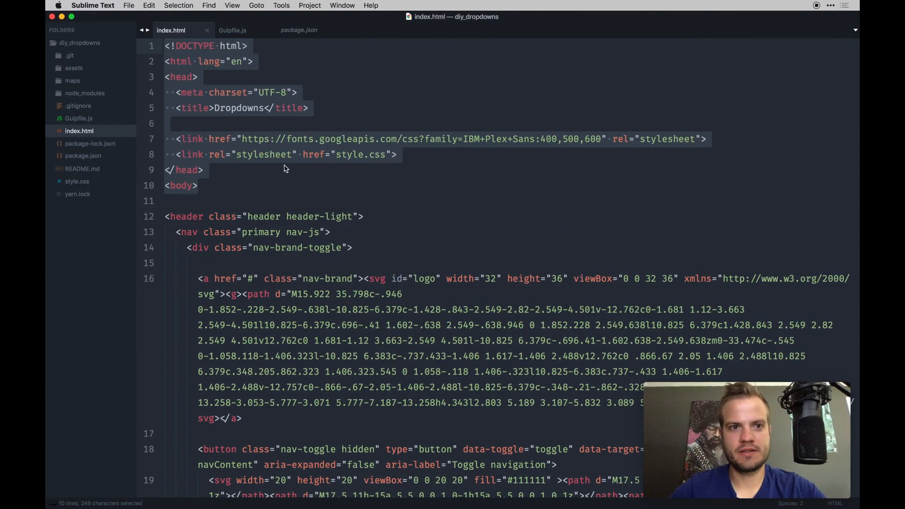
scroll("down", 3)
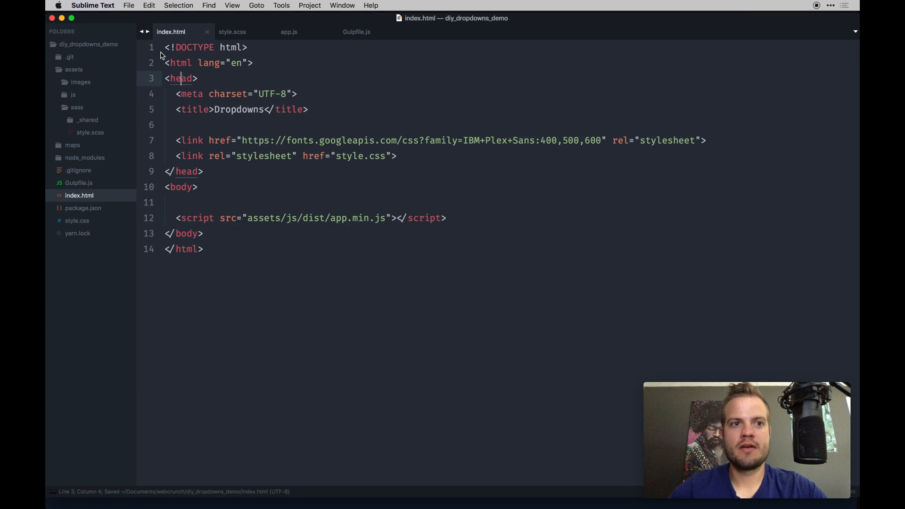
mouse_move(306, 136)
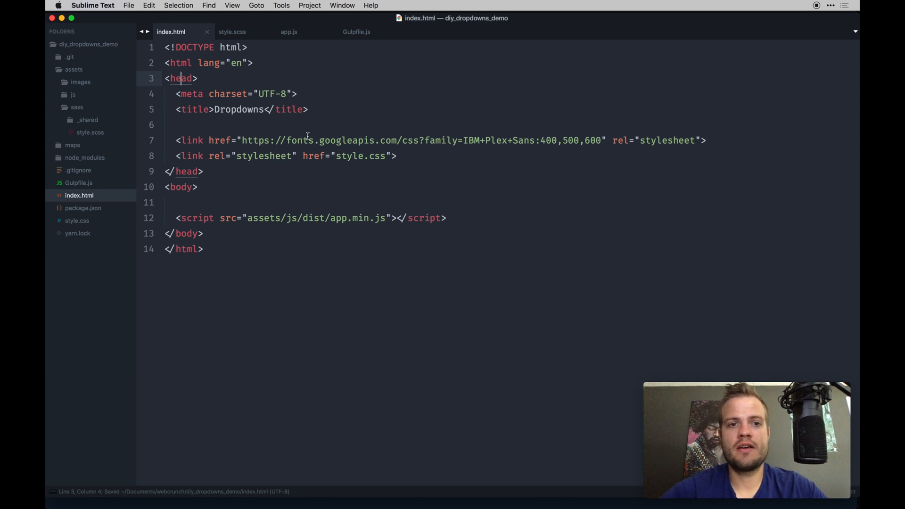
left_click_drag(455, 140, 534, 141)
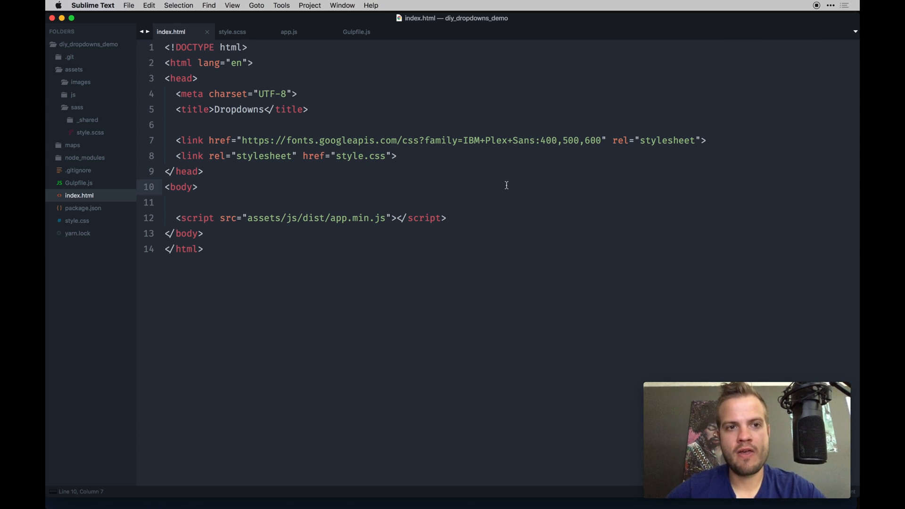
double_click(361, 156)
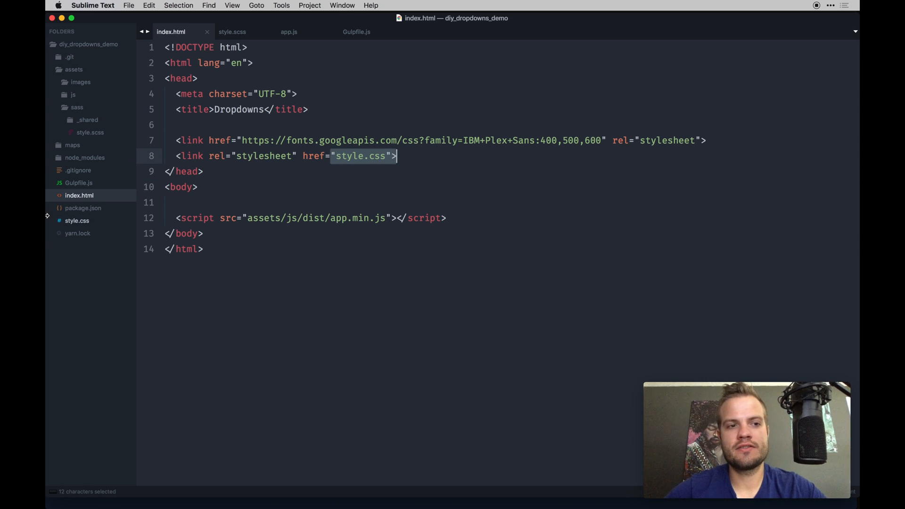
left_click(77, 221)
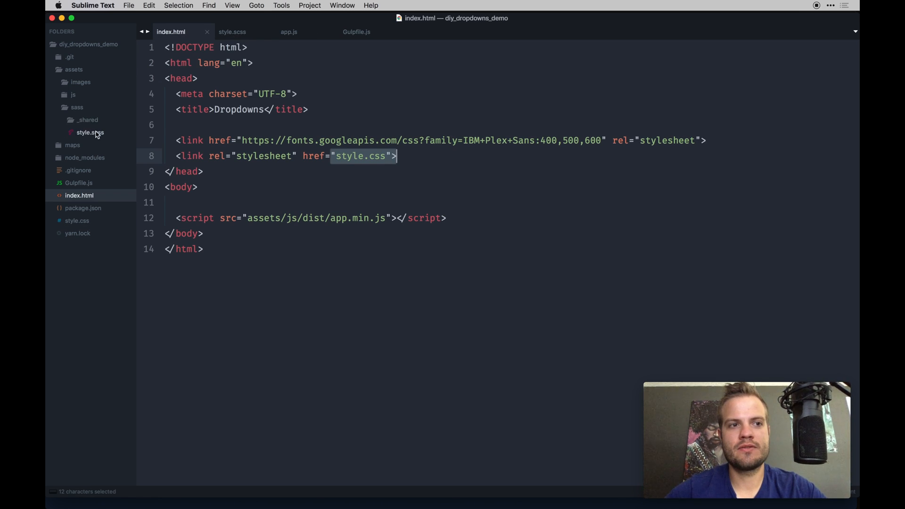
Create _body.scss in _shared with a gray body background
right_click(87, 119)
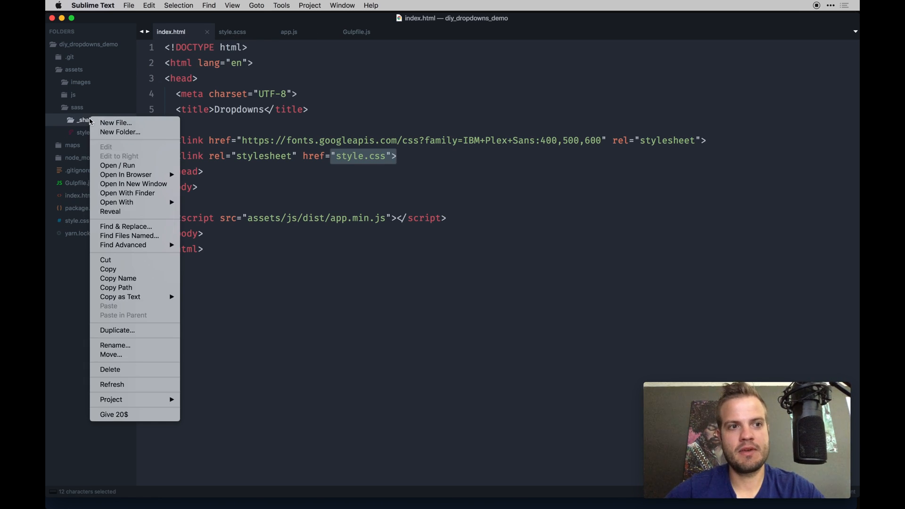
mouse_move(129, 236)
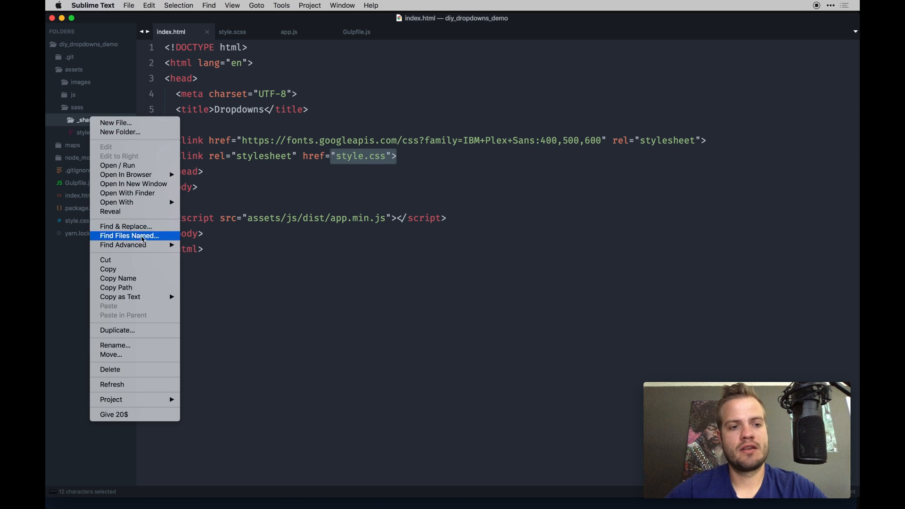
mouse_move(116, 123)
type("_bo")
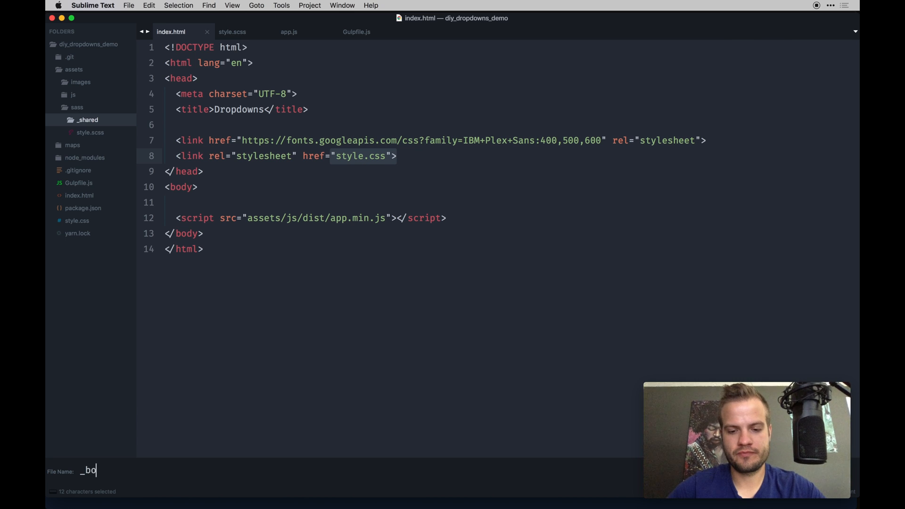
key("Enter")
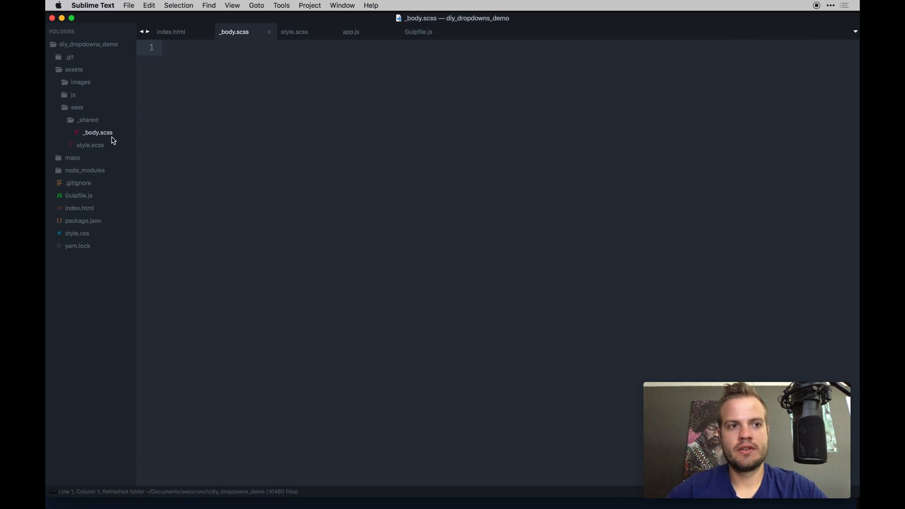
type("body {")
type("backgro")
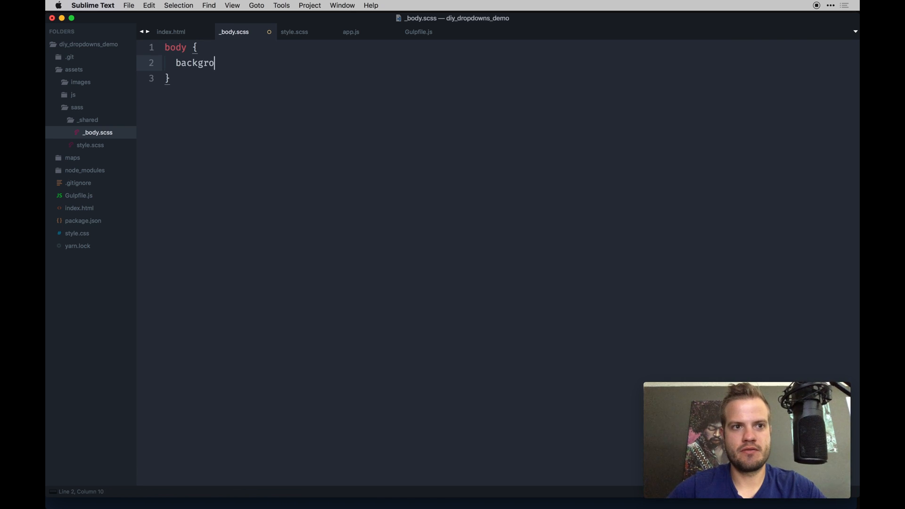
type("und: #")
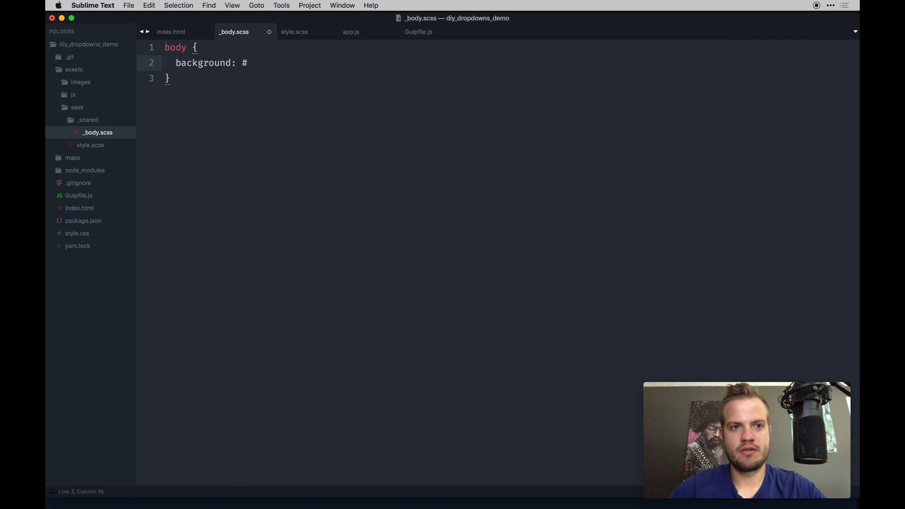
left_click(90, 144)
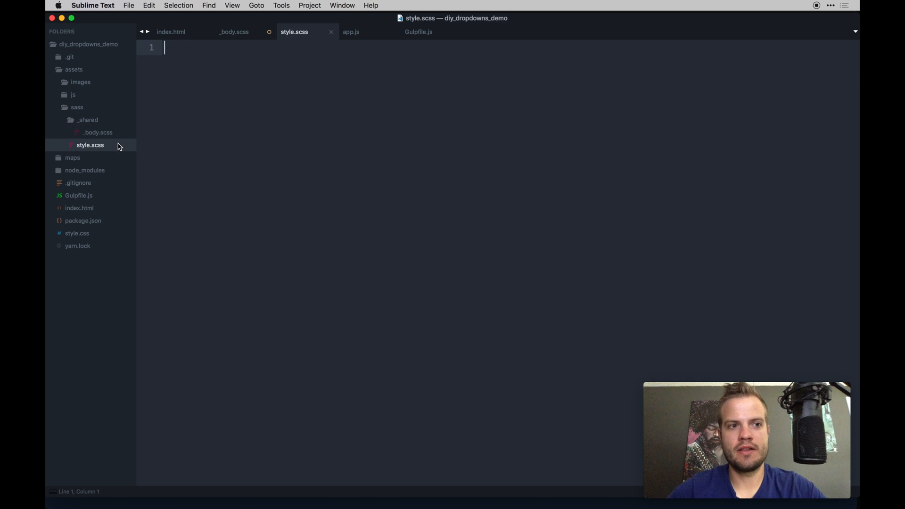
type("@impr")
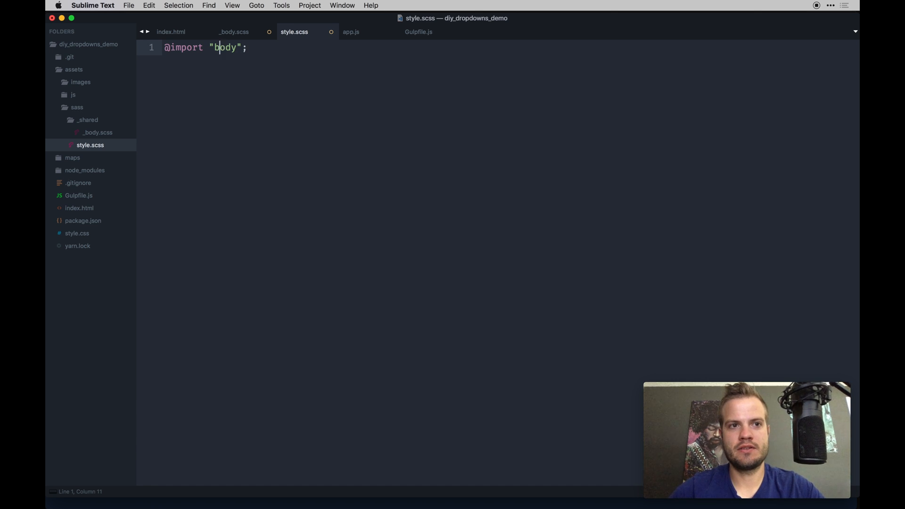
type("_shared/")
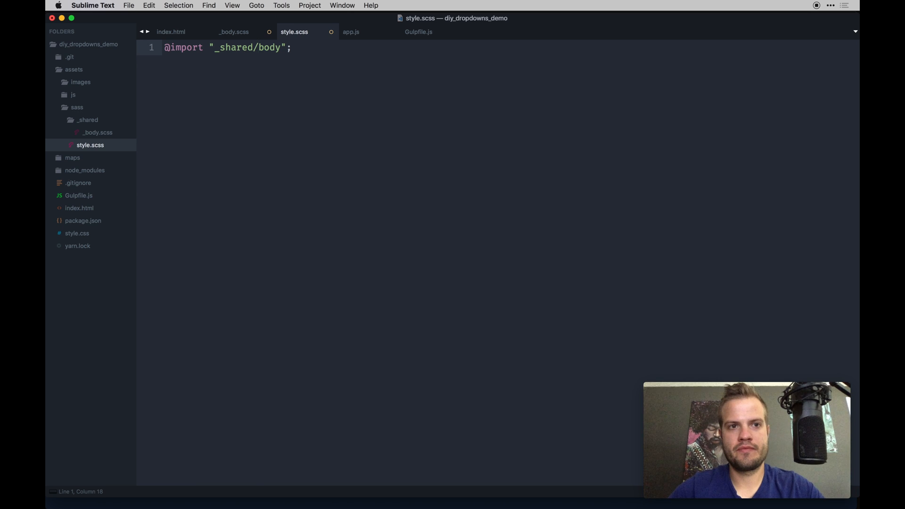
key("cmd+s")
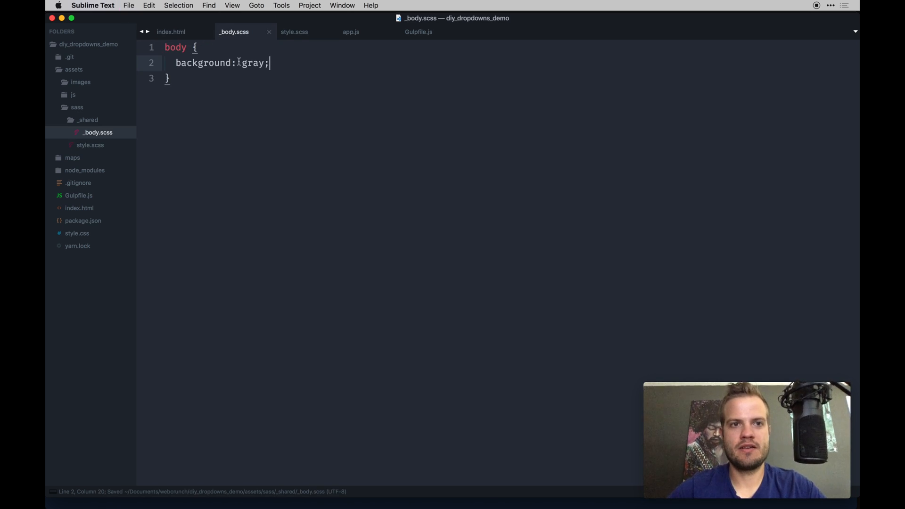
key("cmd+tab")
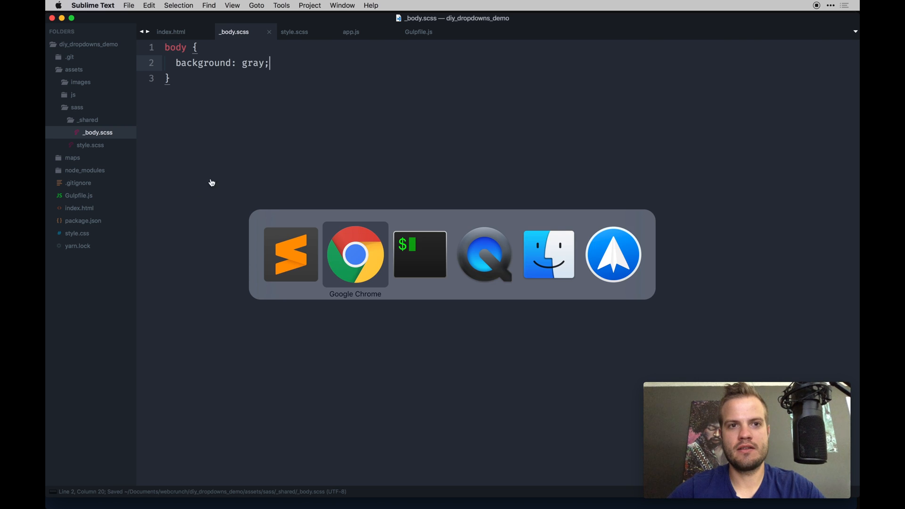